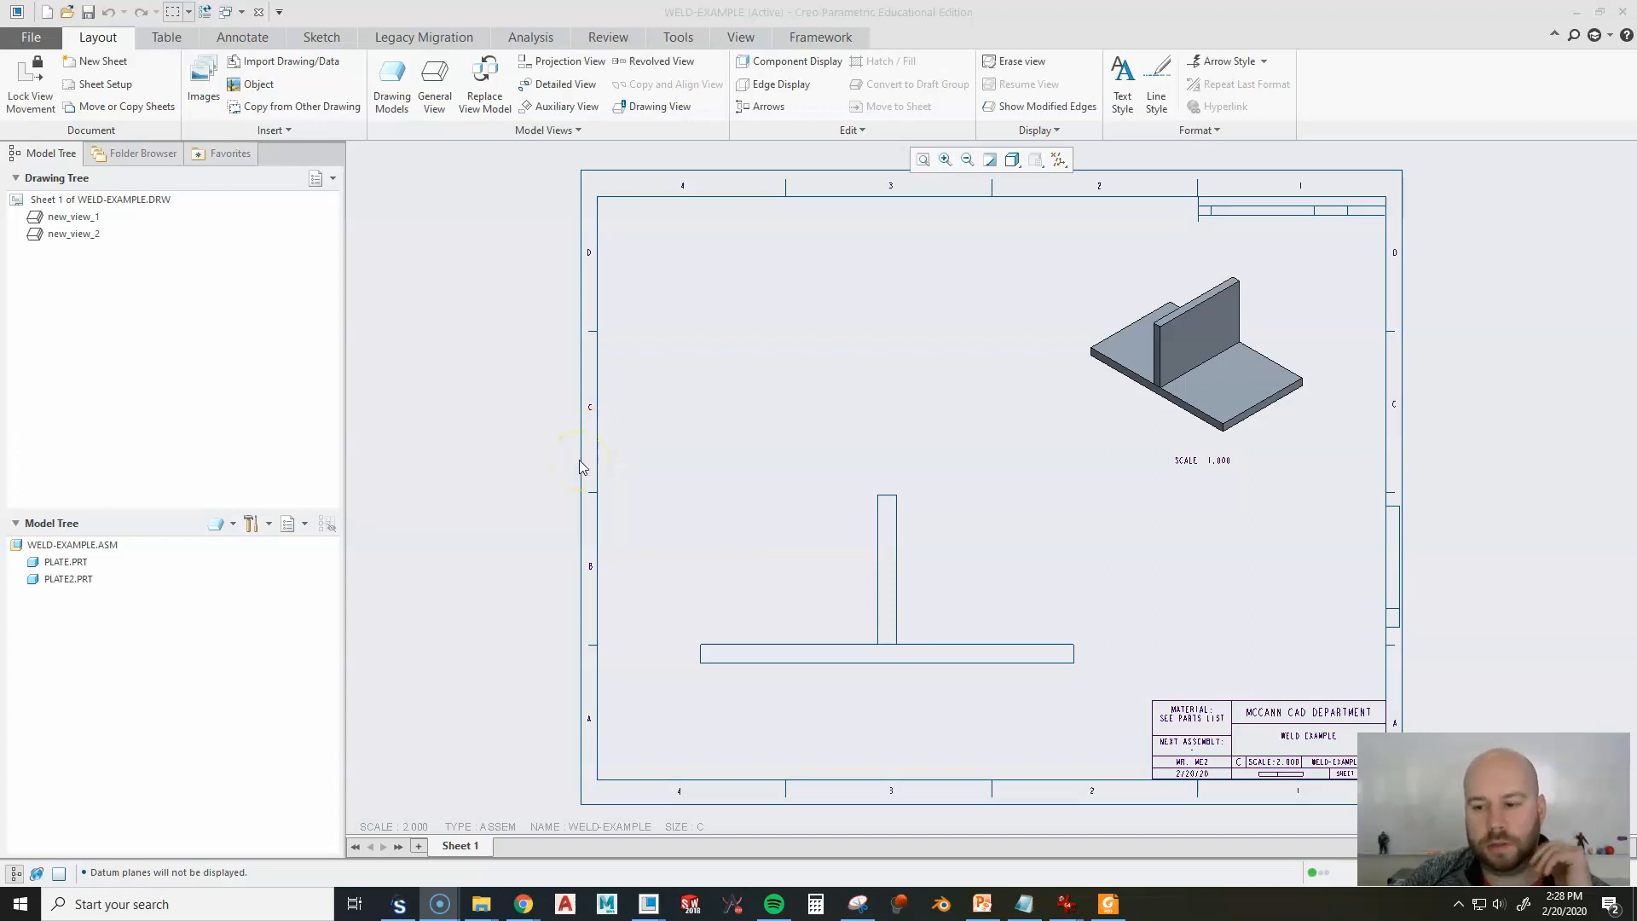
mouse_move(728, 304)
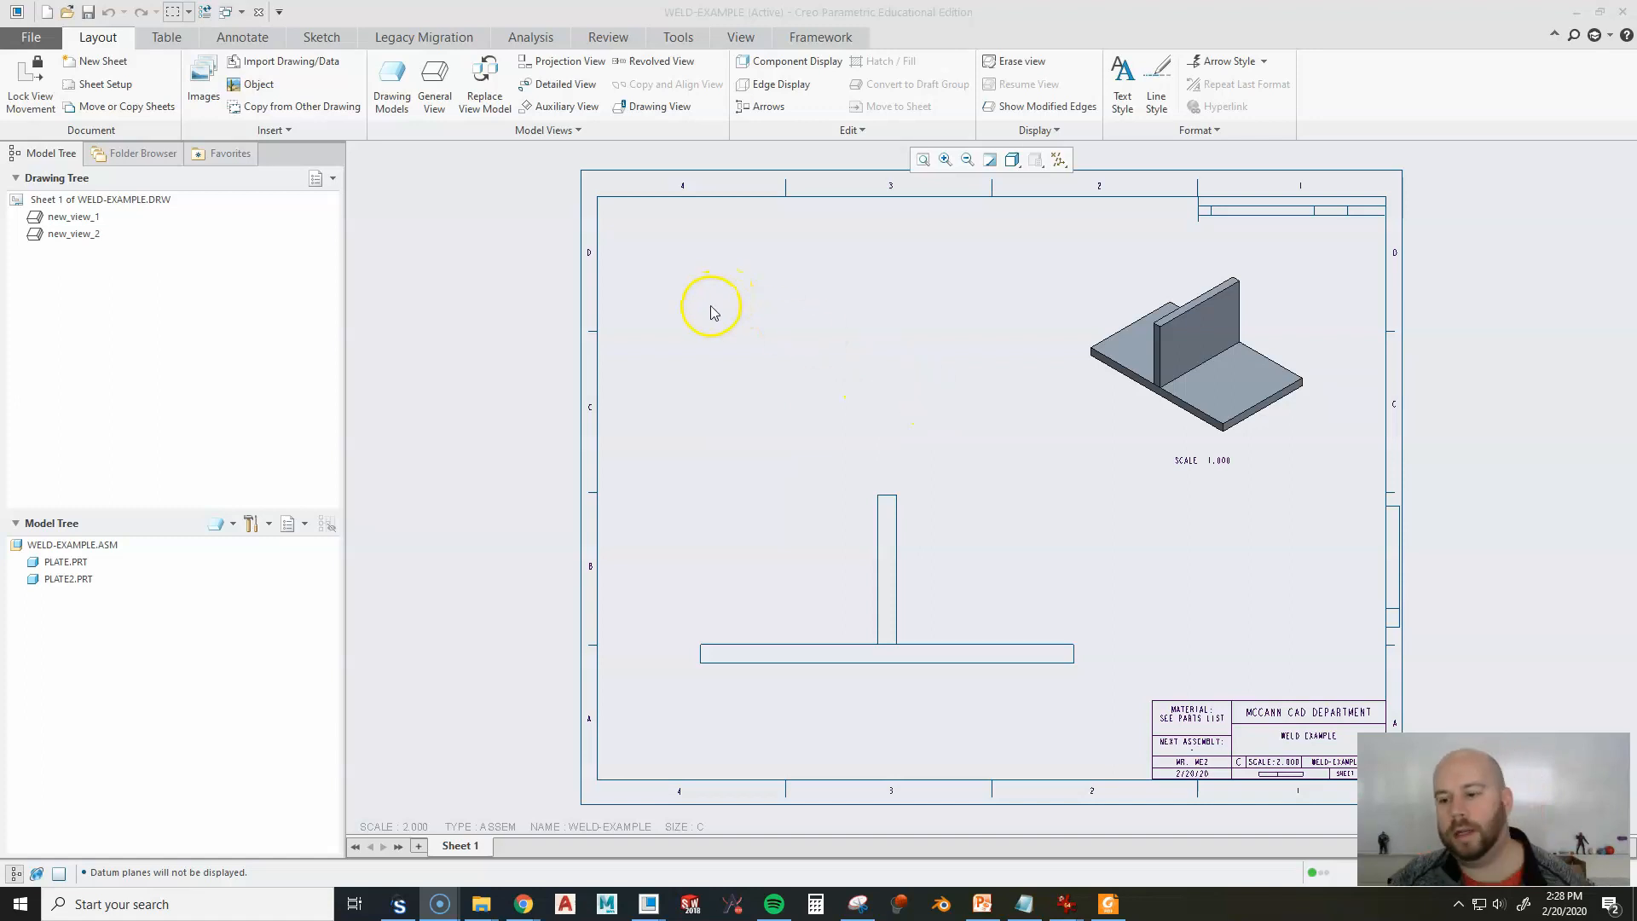
mouse_move(560, 494)
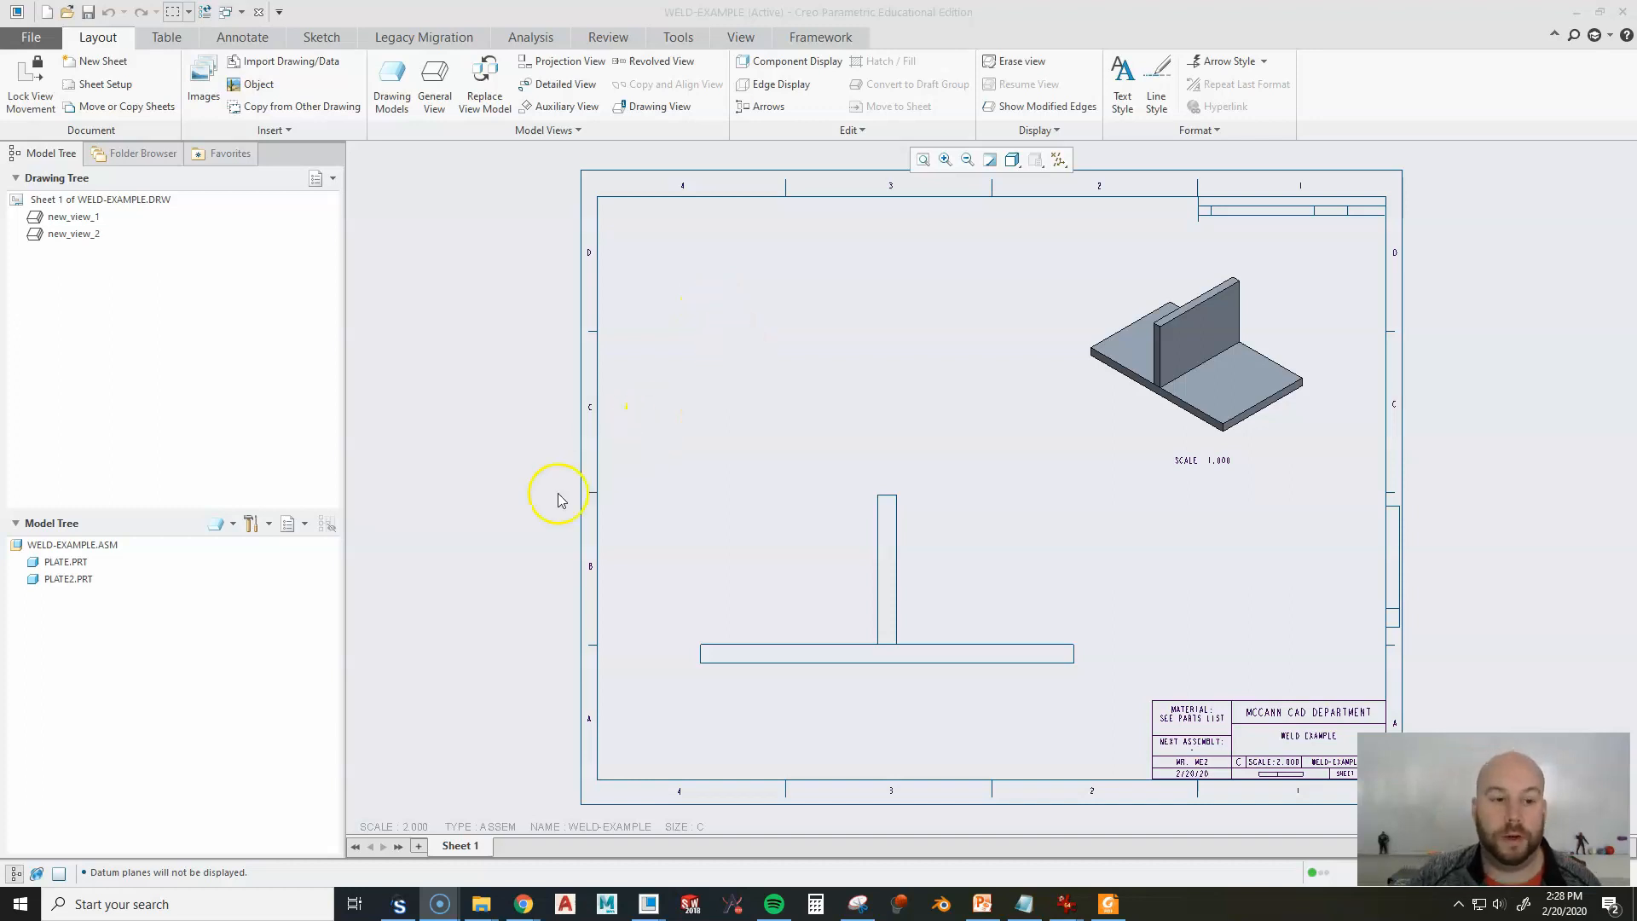
mouse_move(785, 400)
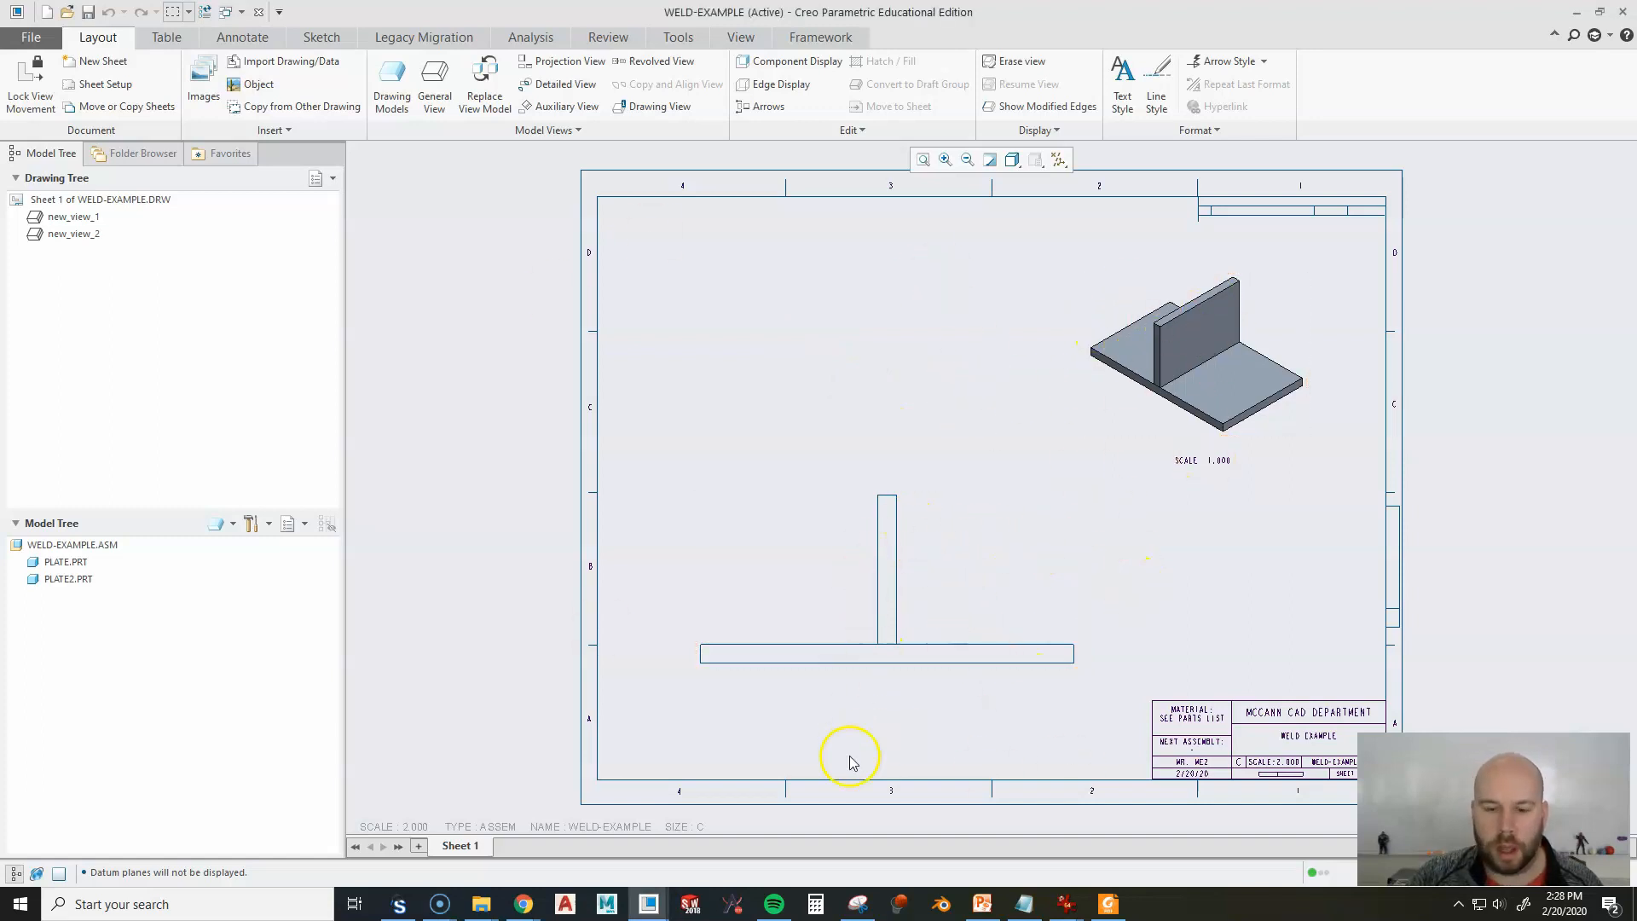
Select the T-joint front view and start inserting a custom symbol from Annotate.
click(902, 652)
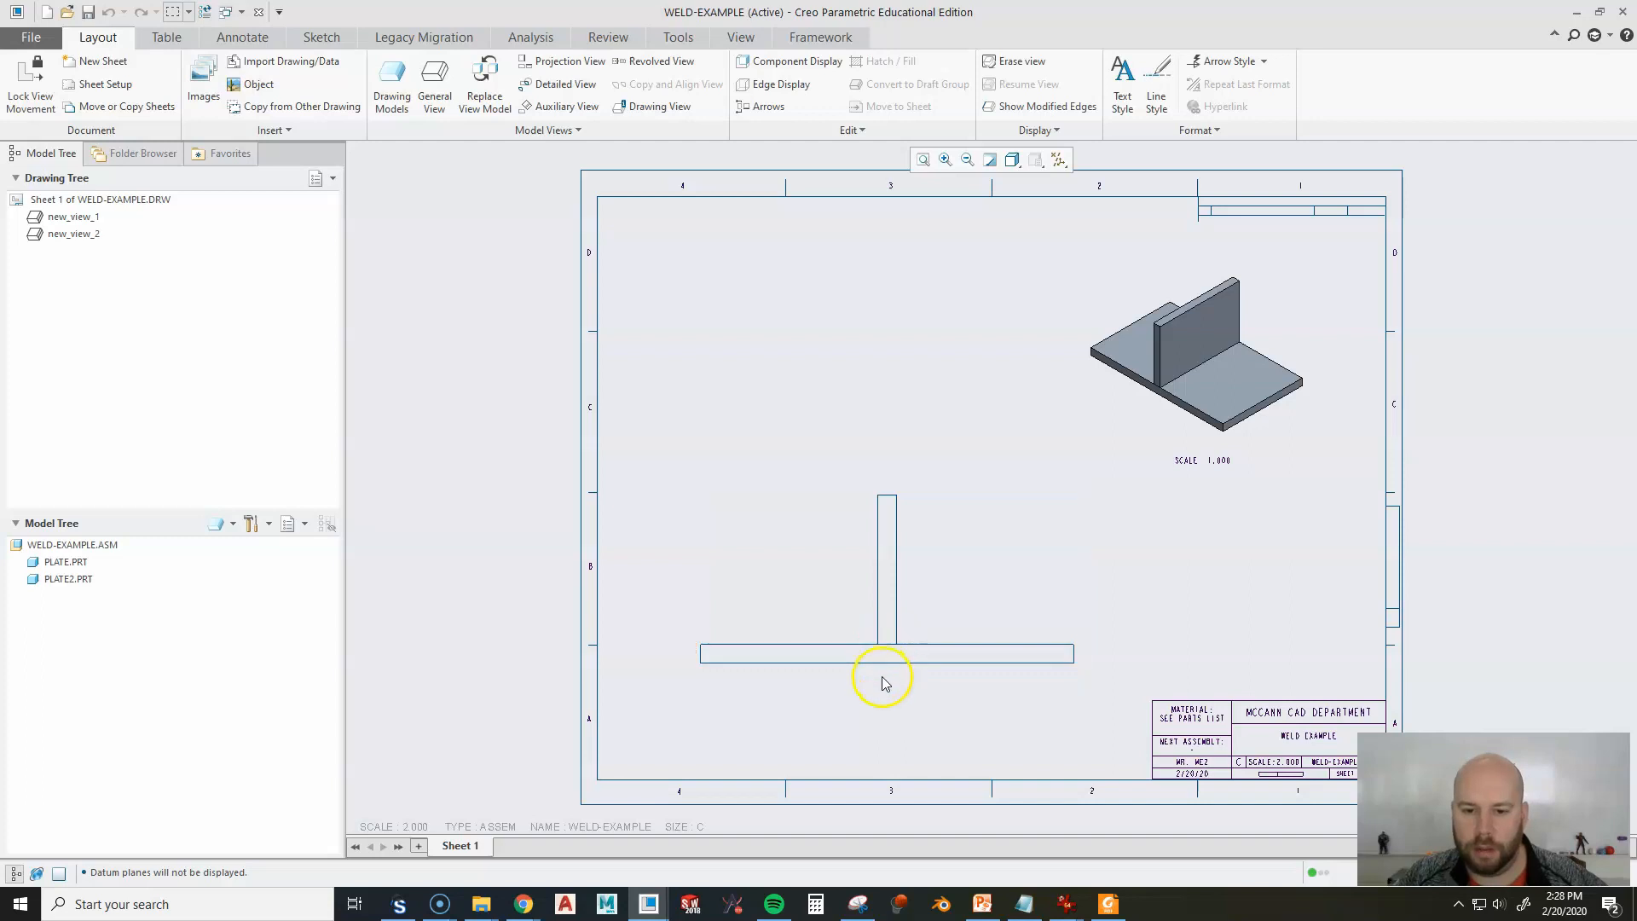
mouse_move(892, 675)
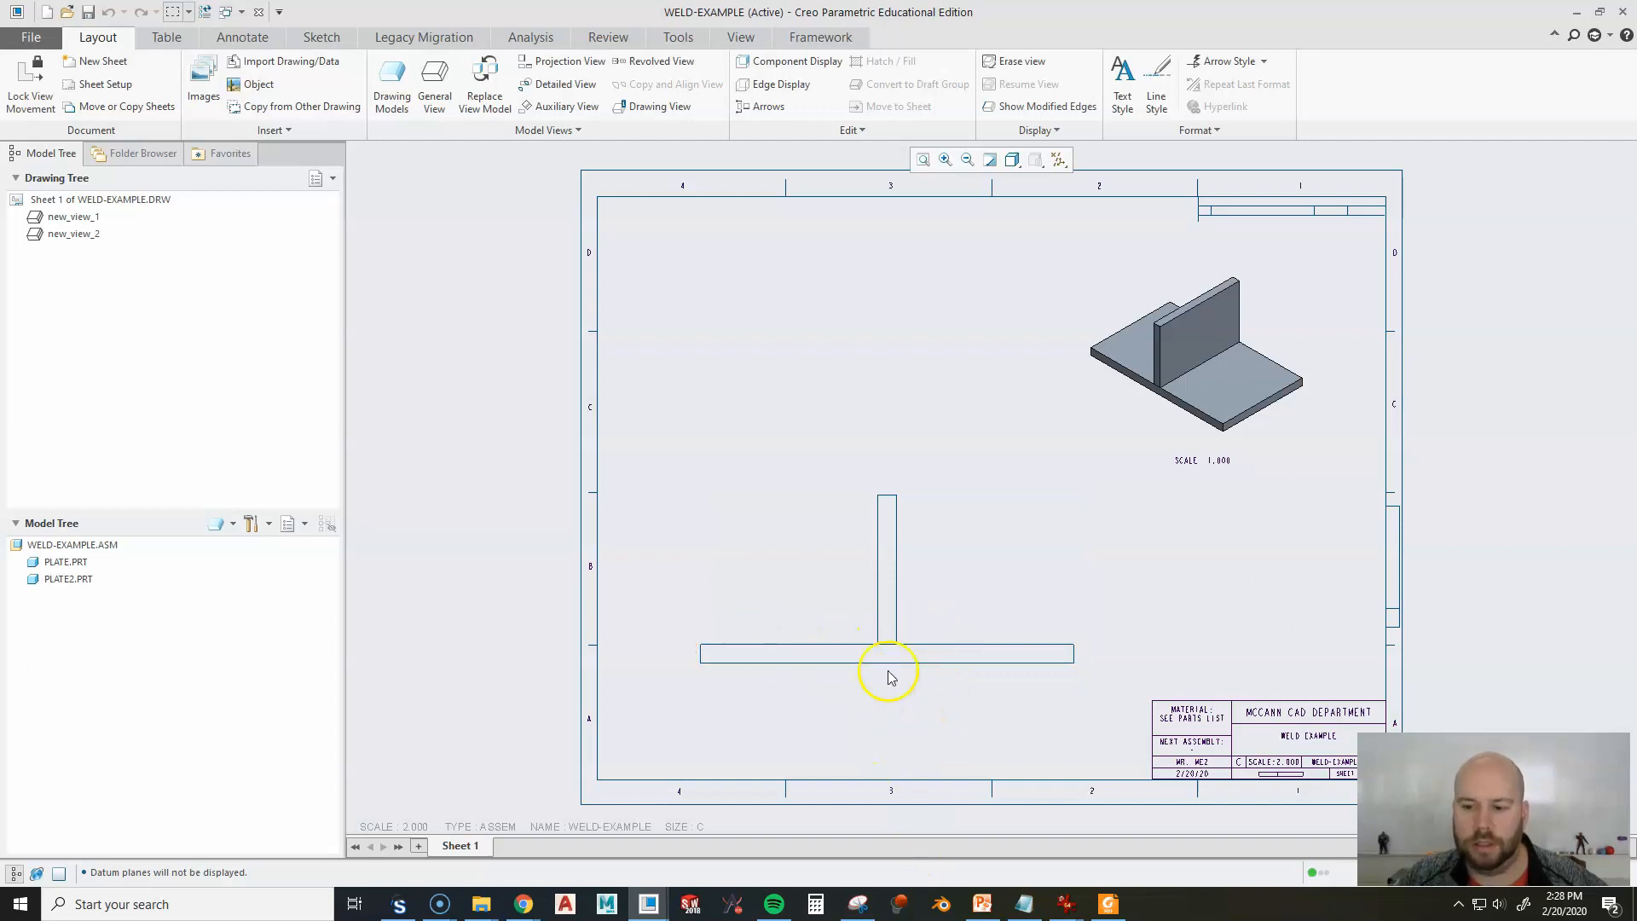
click(886, 669)
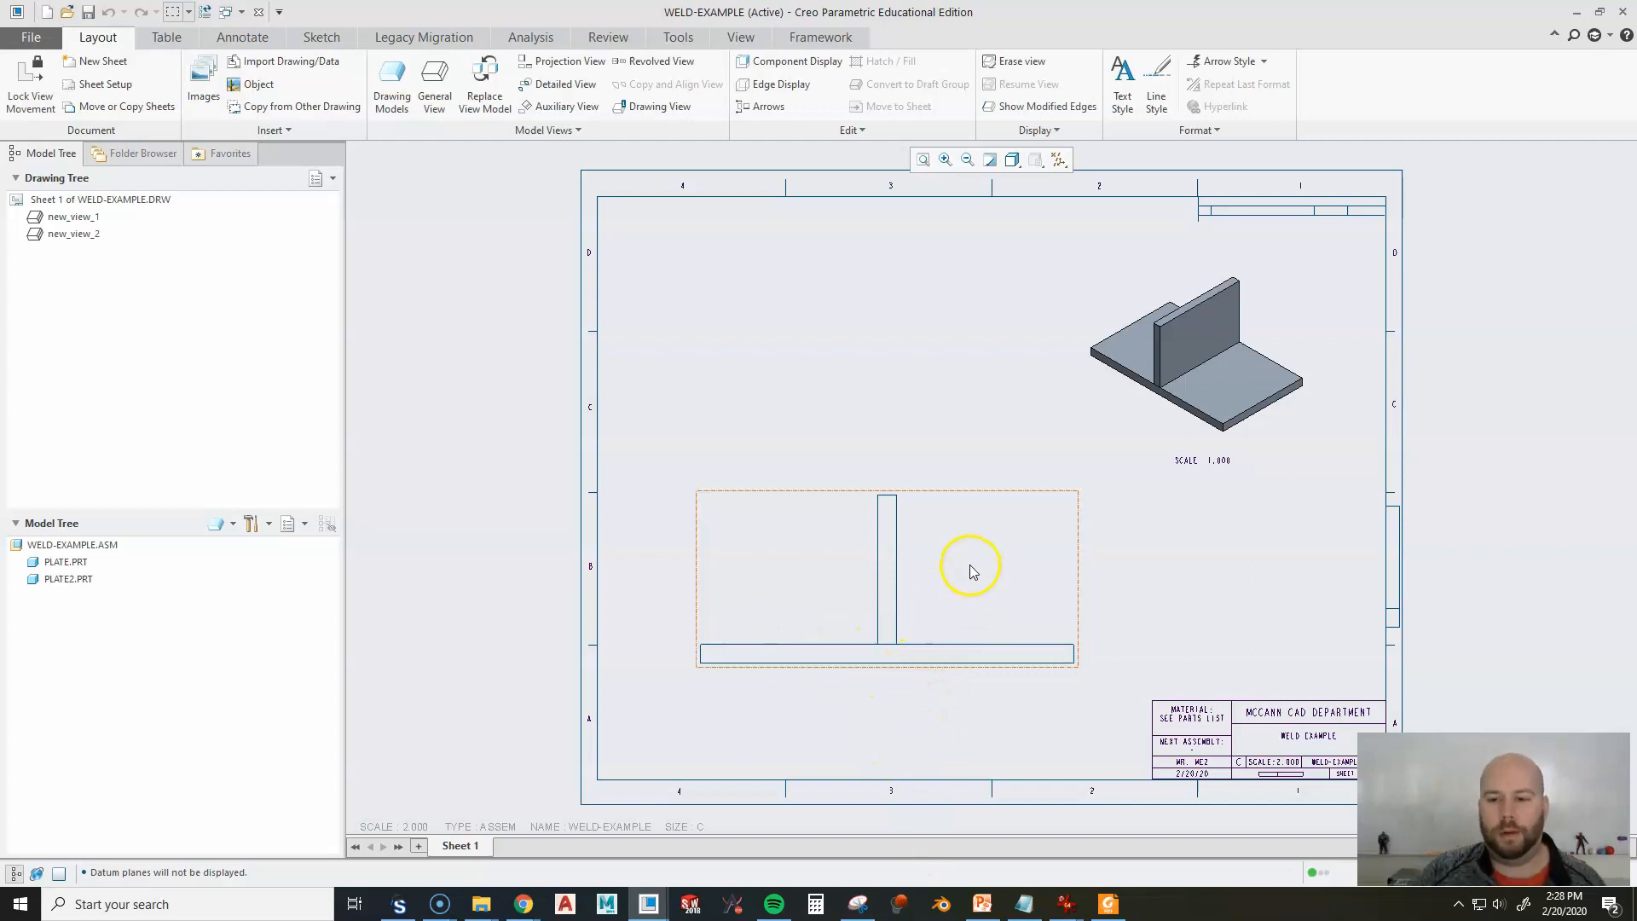
mouse_move(897, 658)
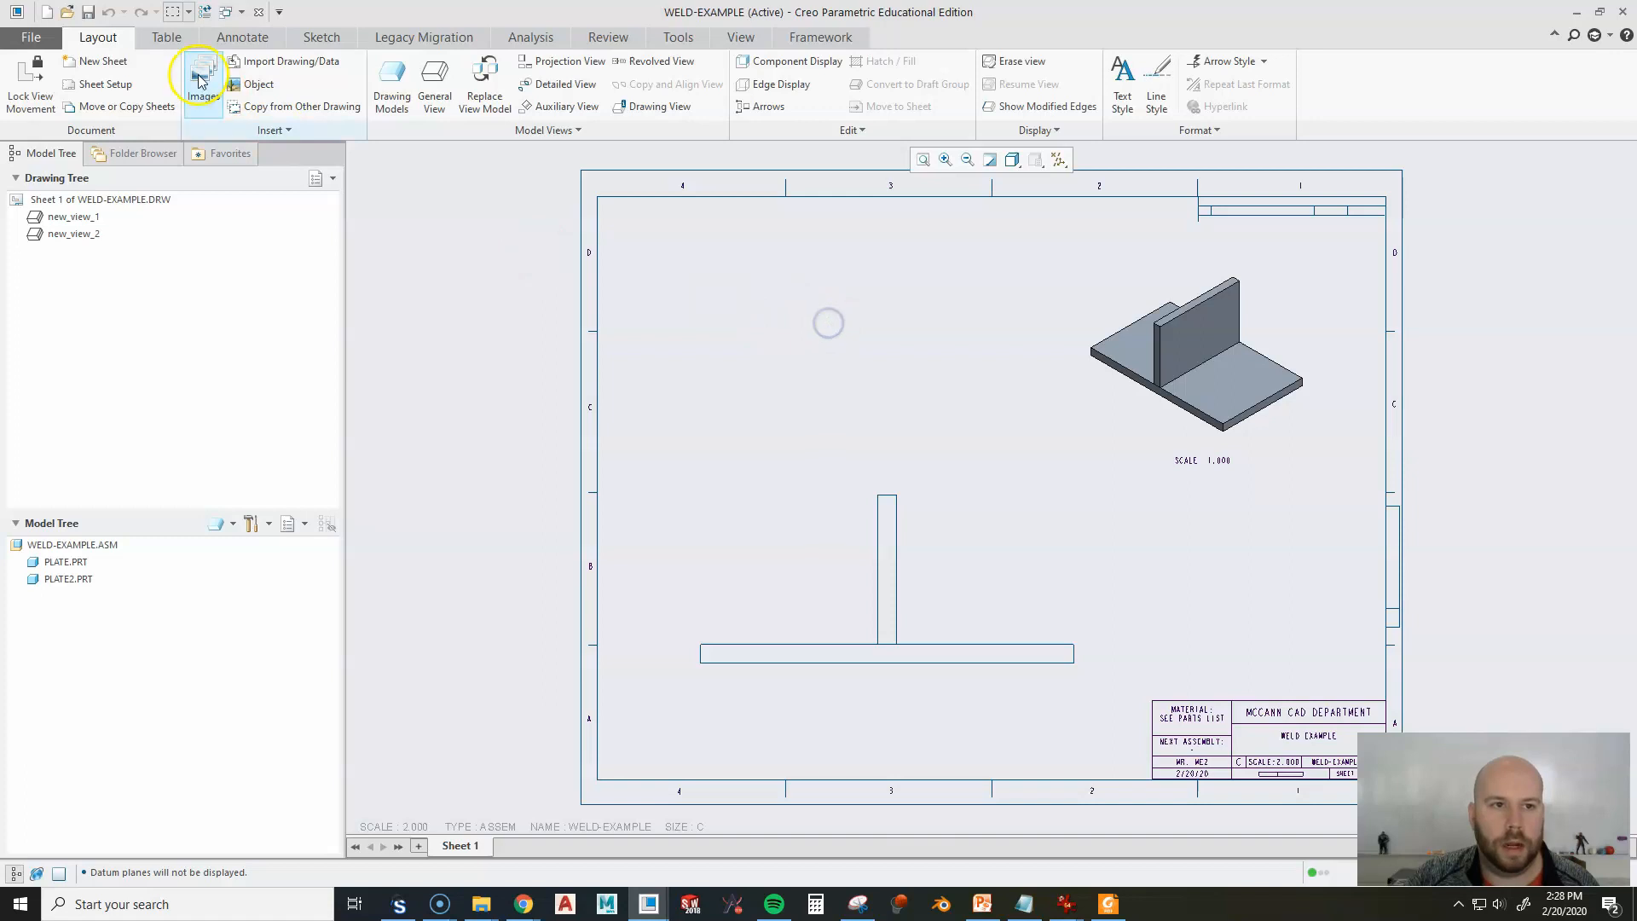
click(242, 37)
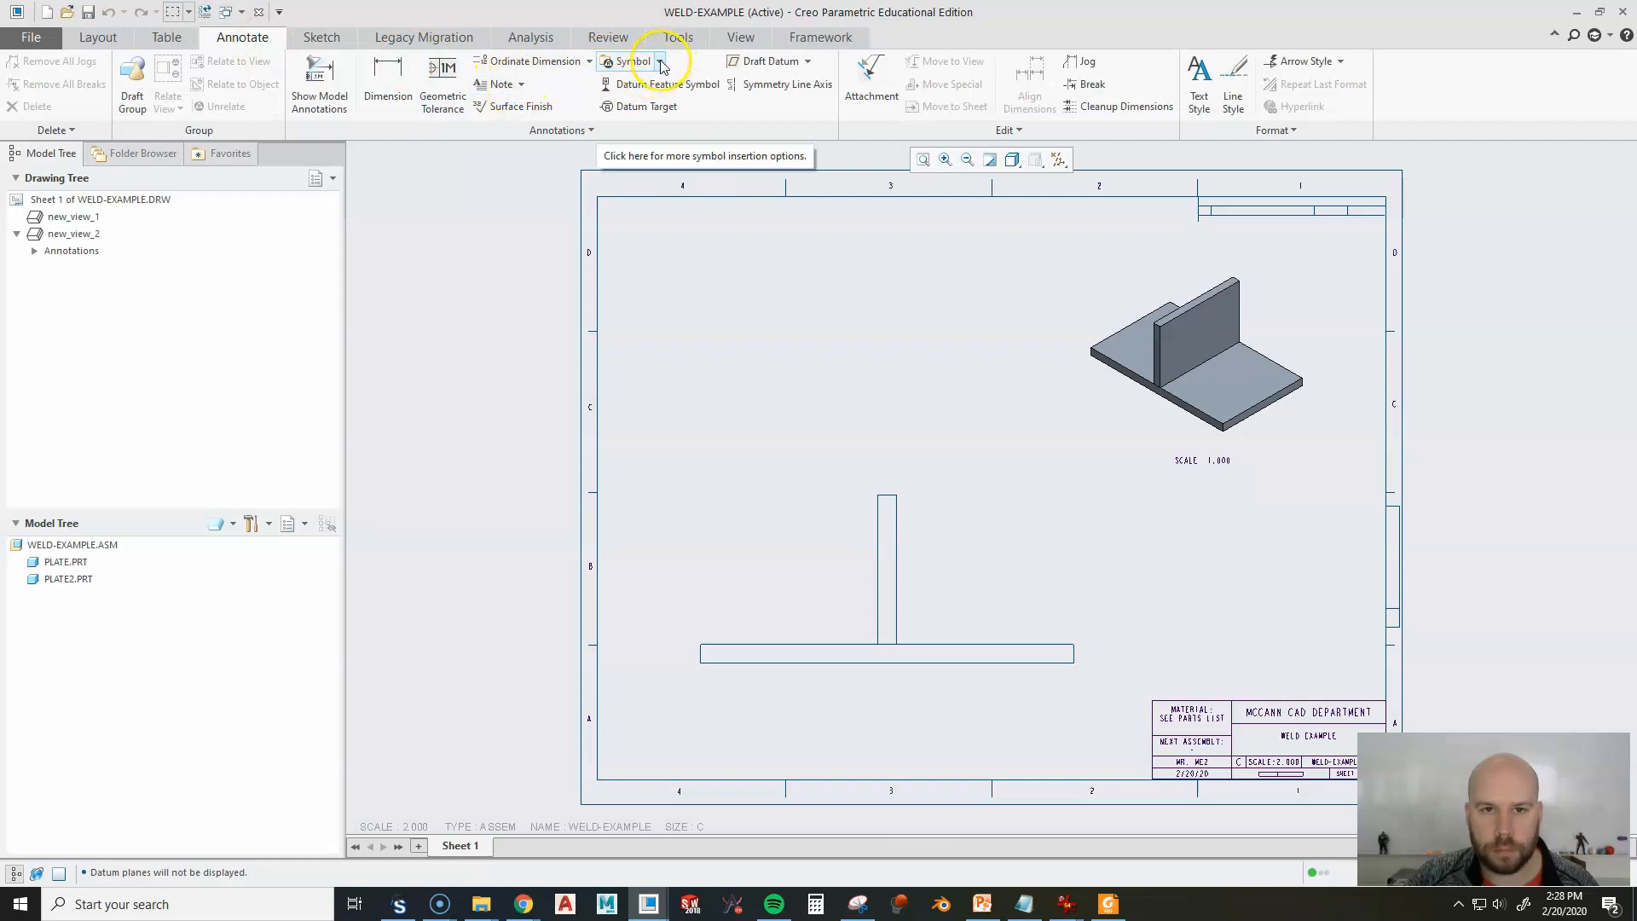
click(656, 61)
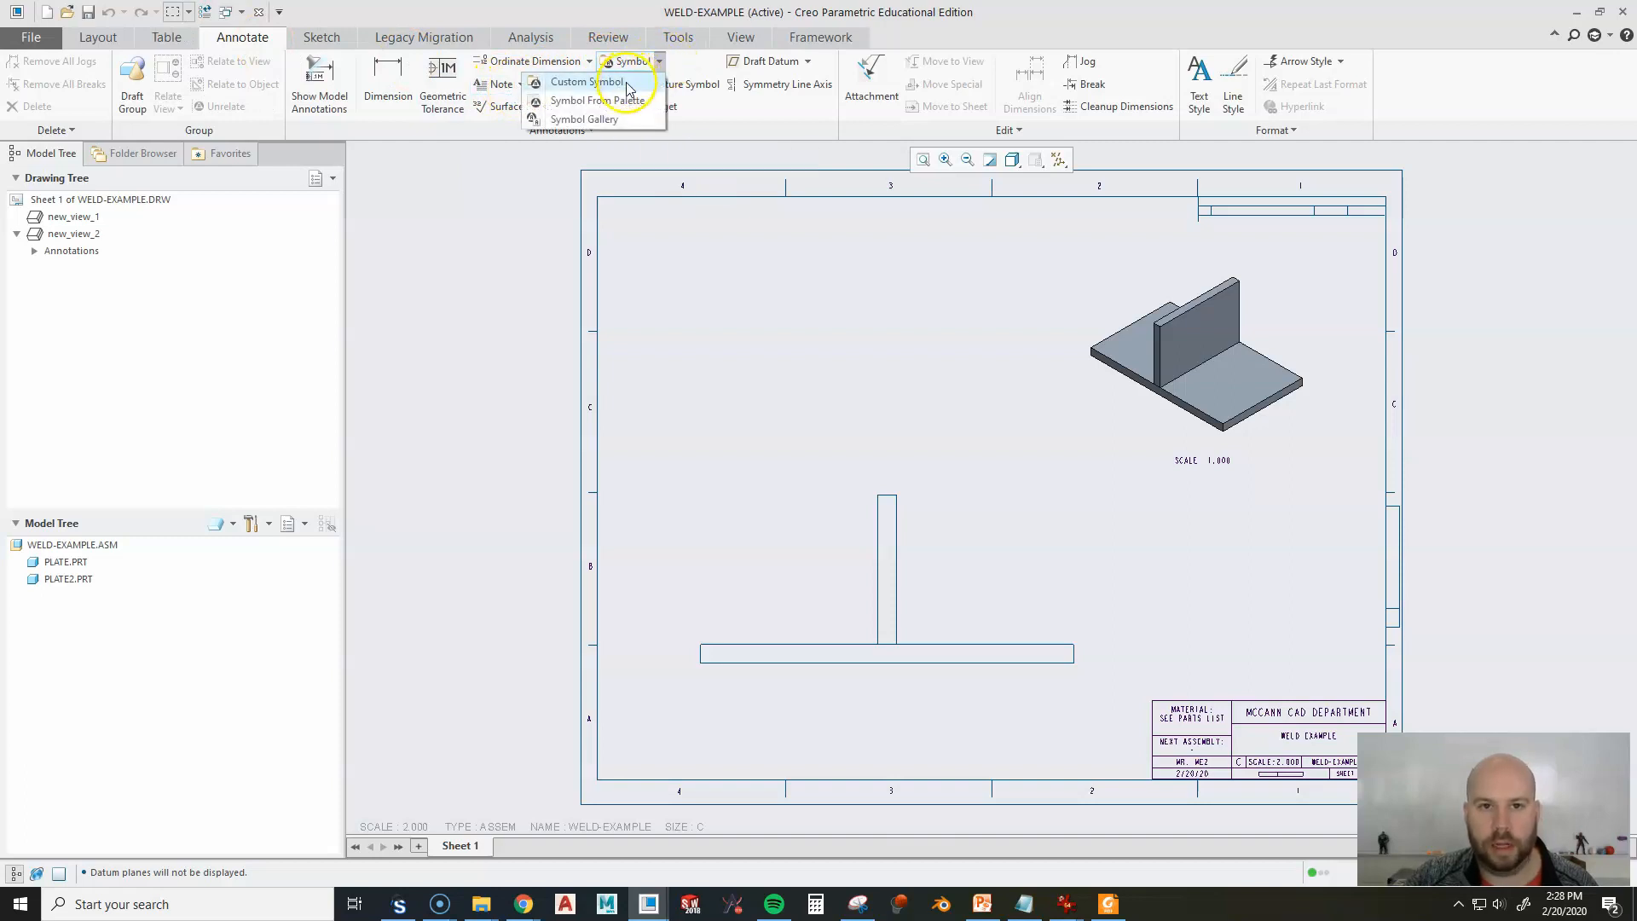
click(583, 80)
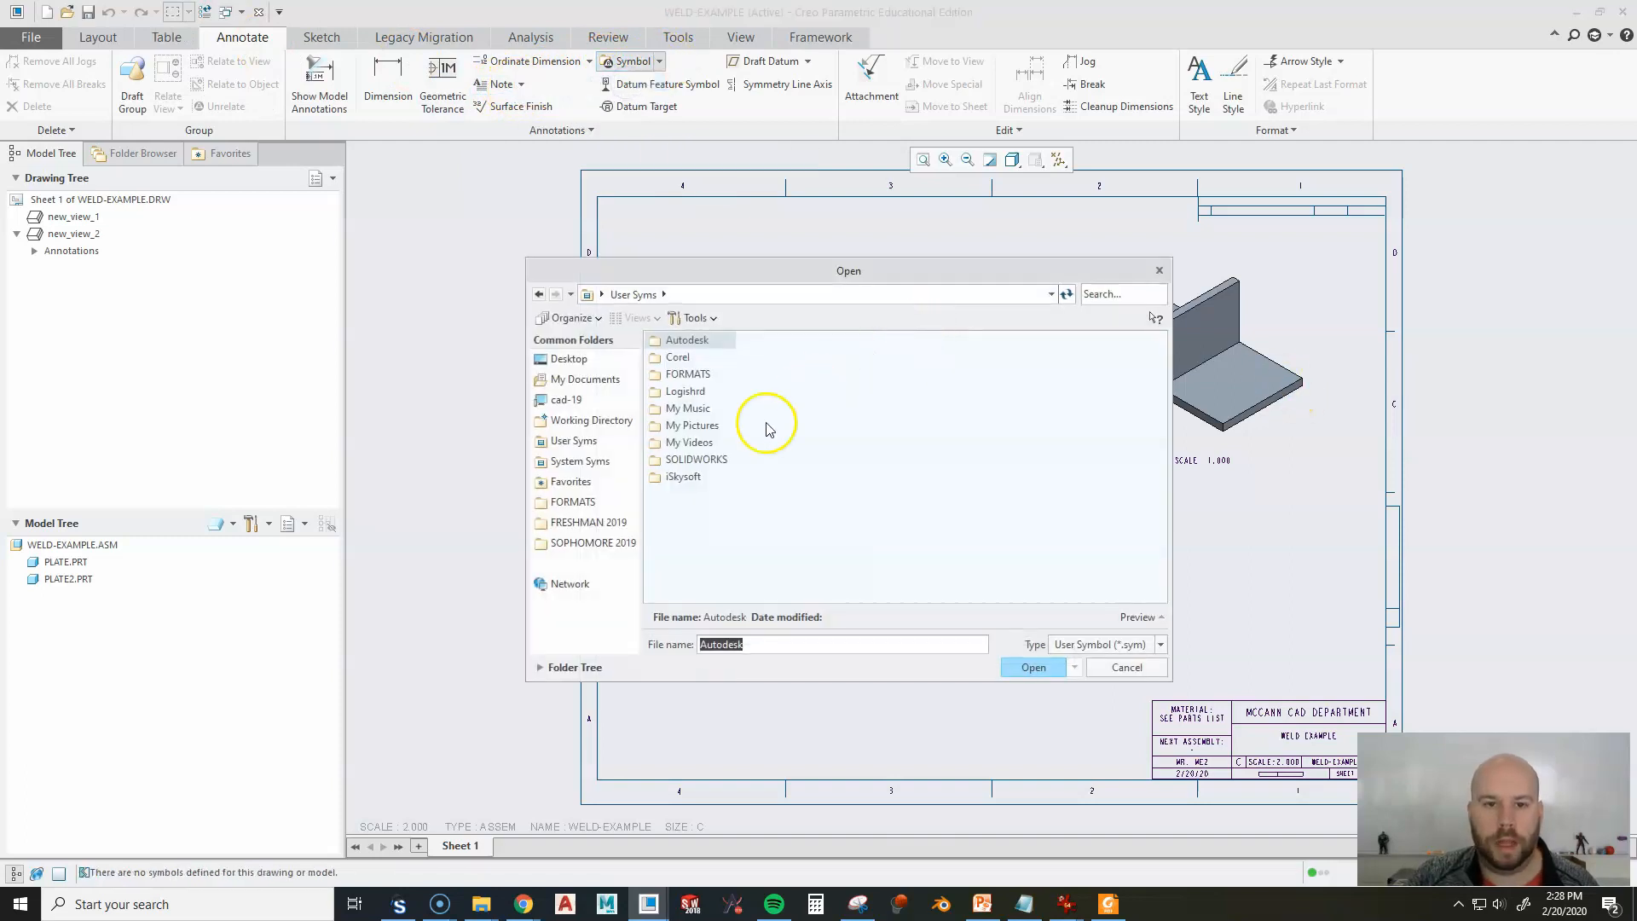
mouse_move(787, 547)
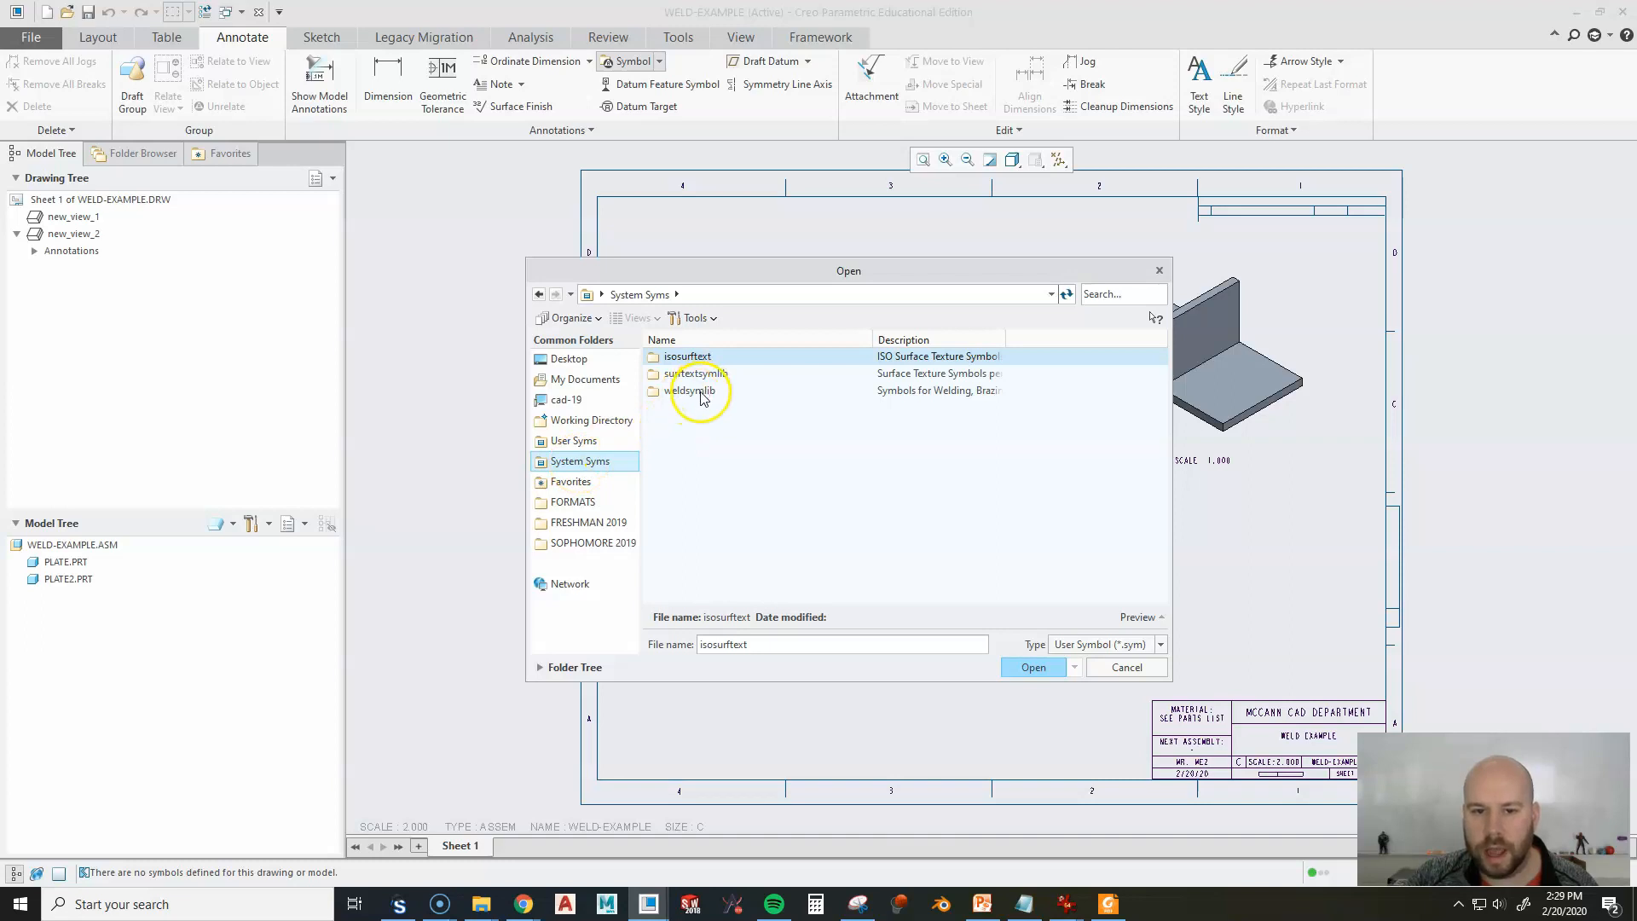
mouse_move(1010, 332)
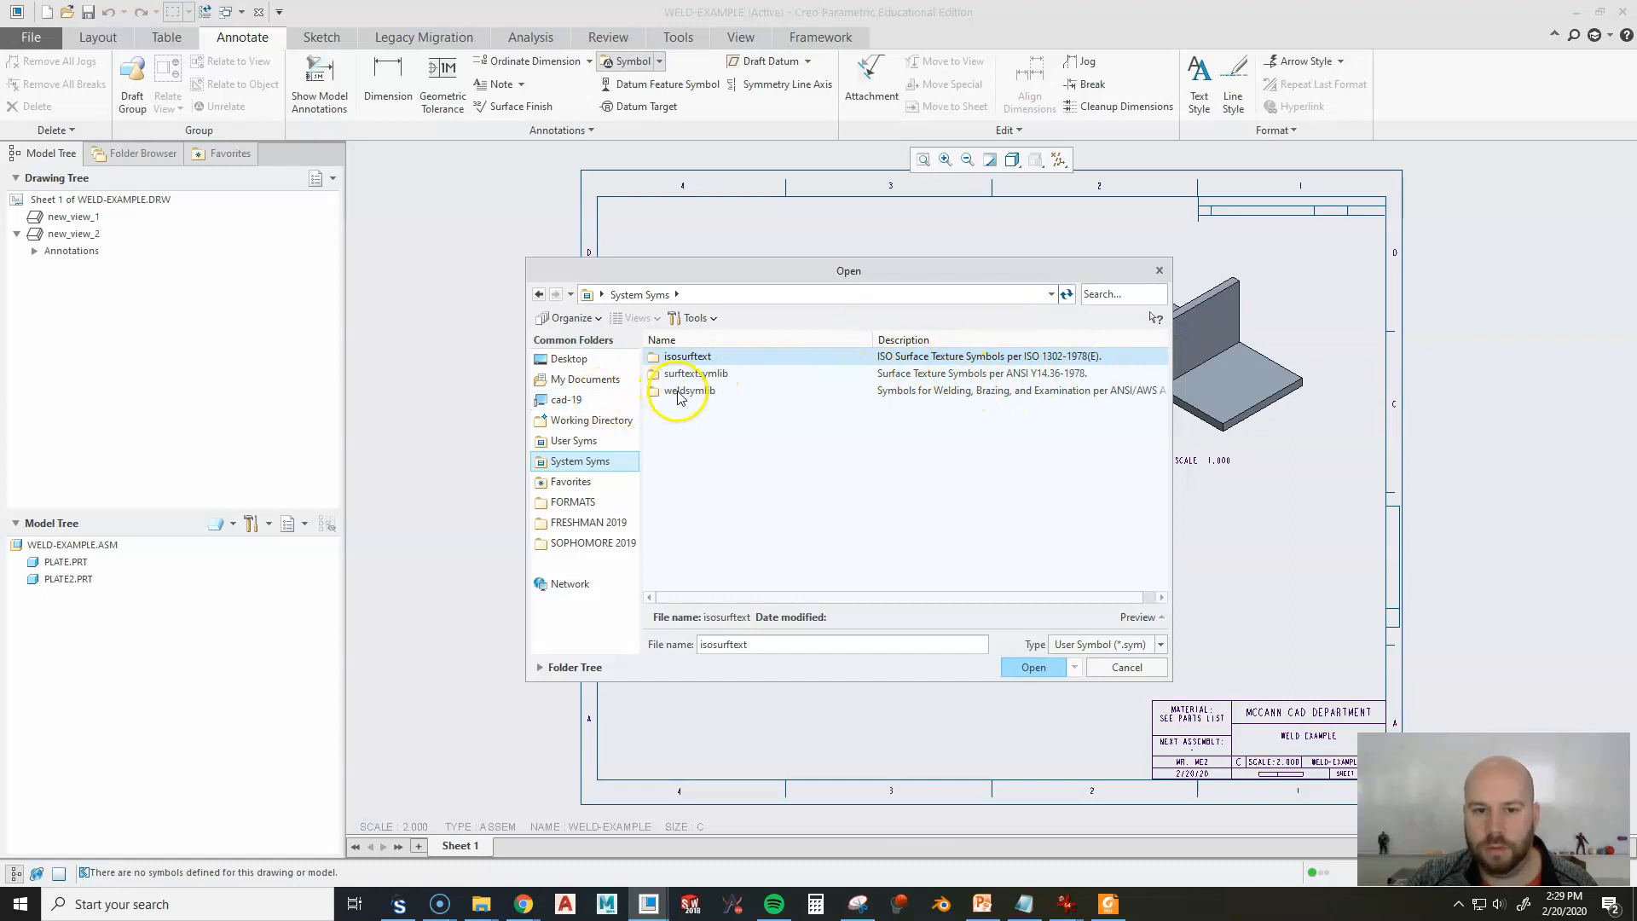
Load fillet.sym from System Syms > weldsymlib > ansi_weld > simple.
double_click(682, 391)
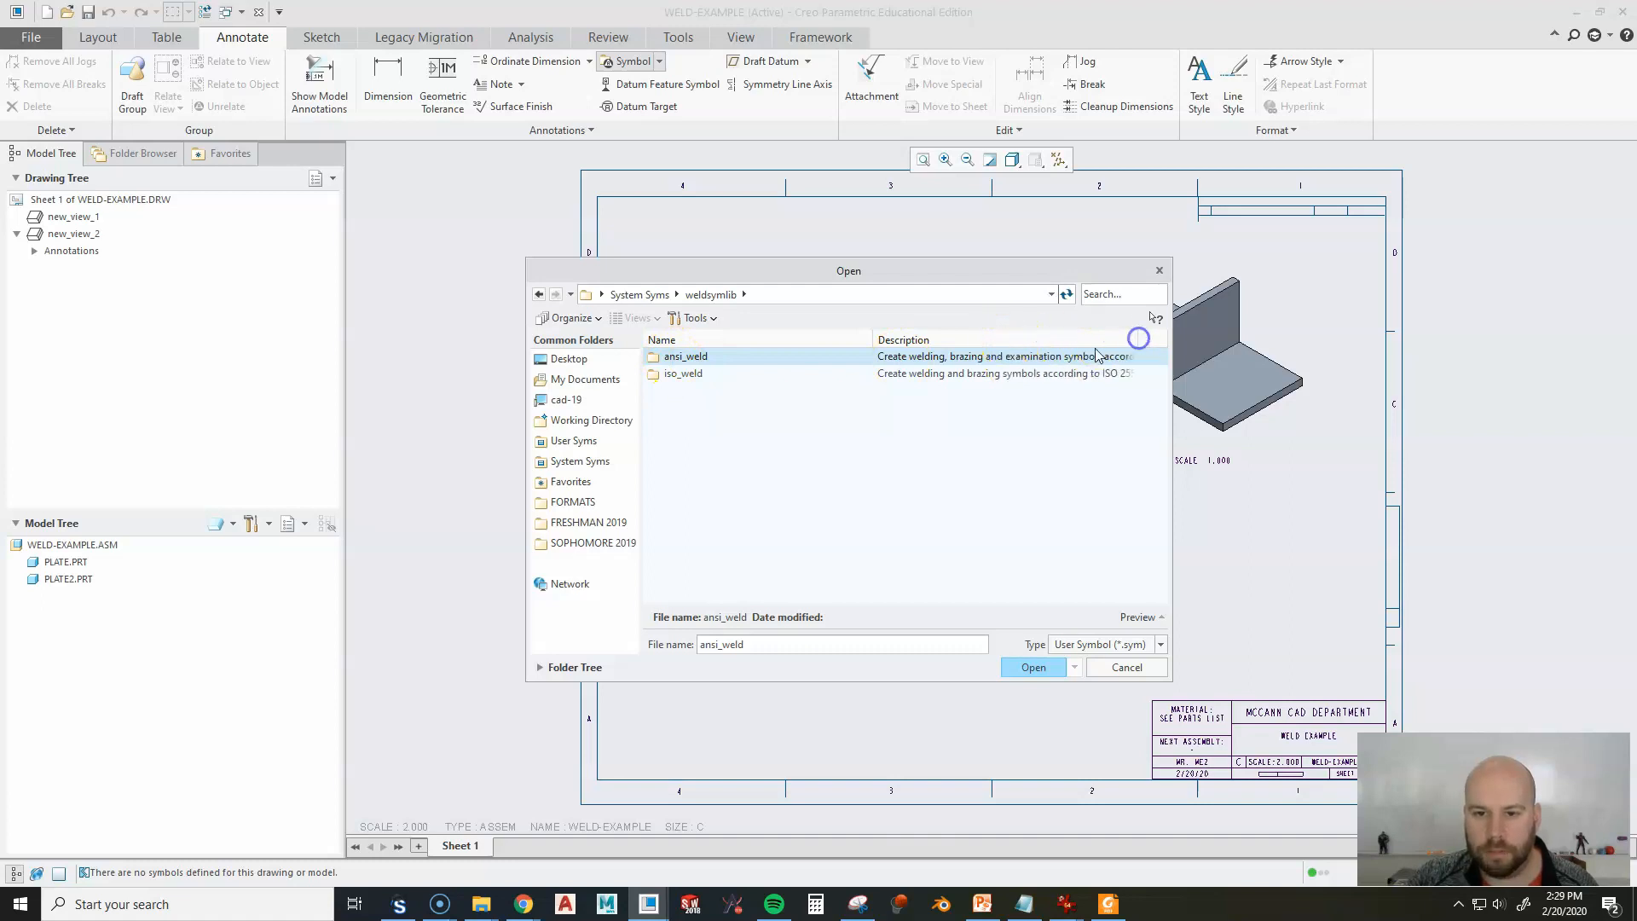
double_click(686, 356)
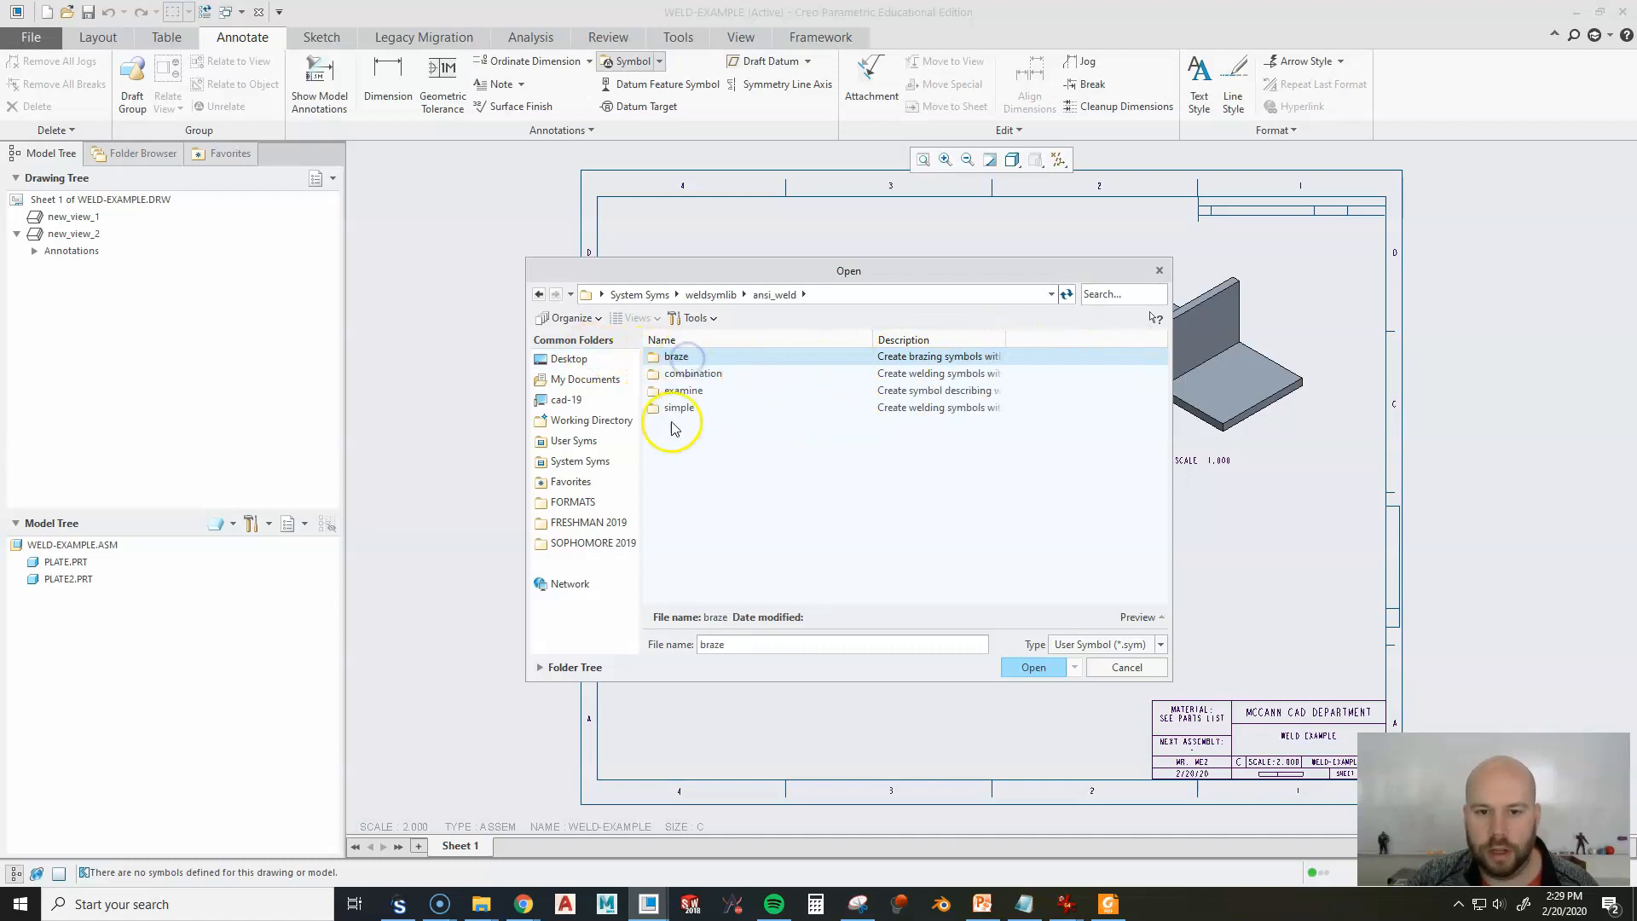
mouse_move(696, 428)
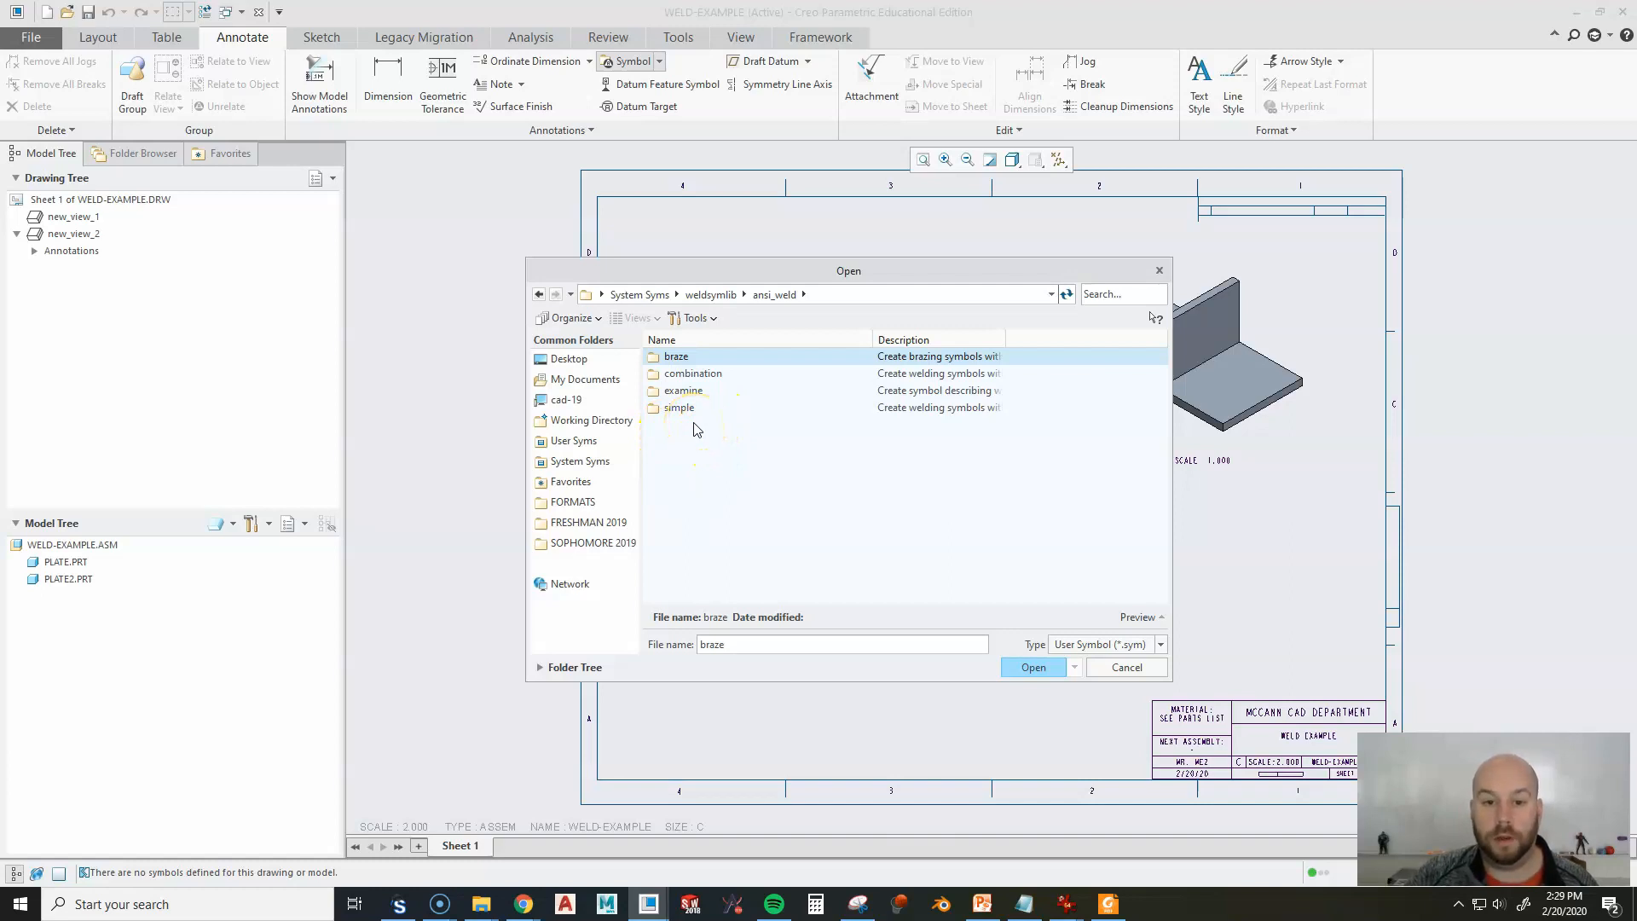
double_click(679, 407)
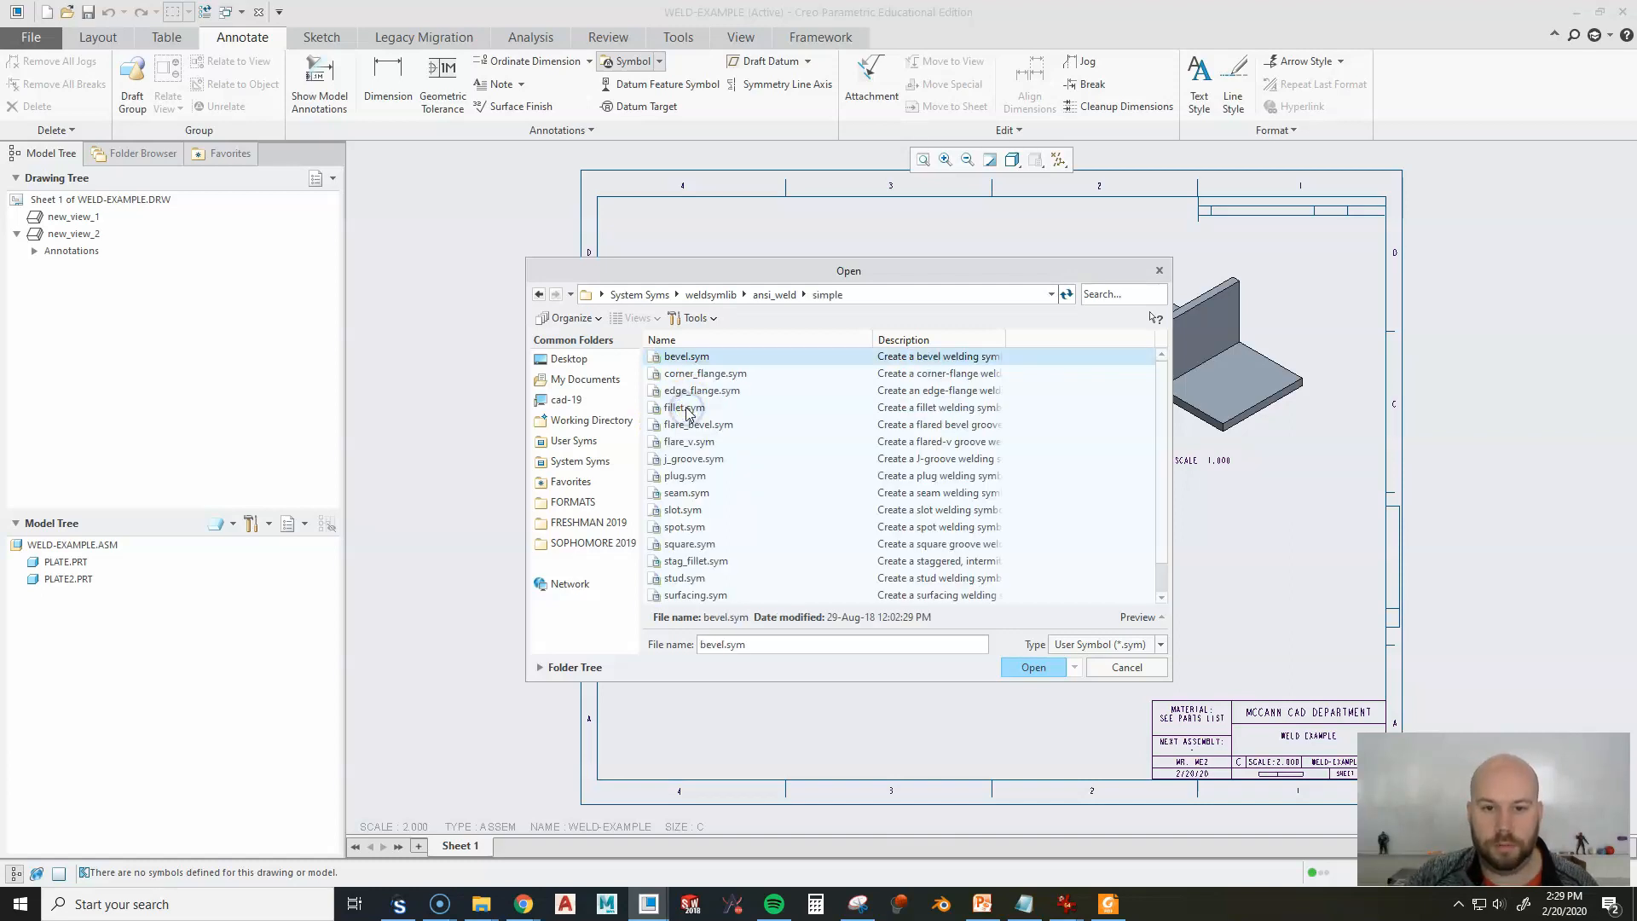
click(684, 408)
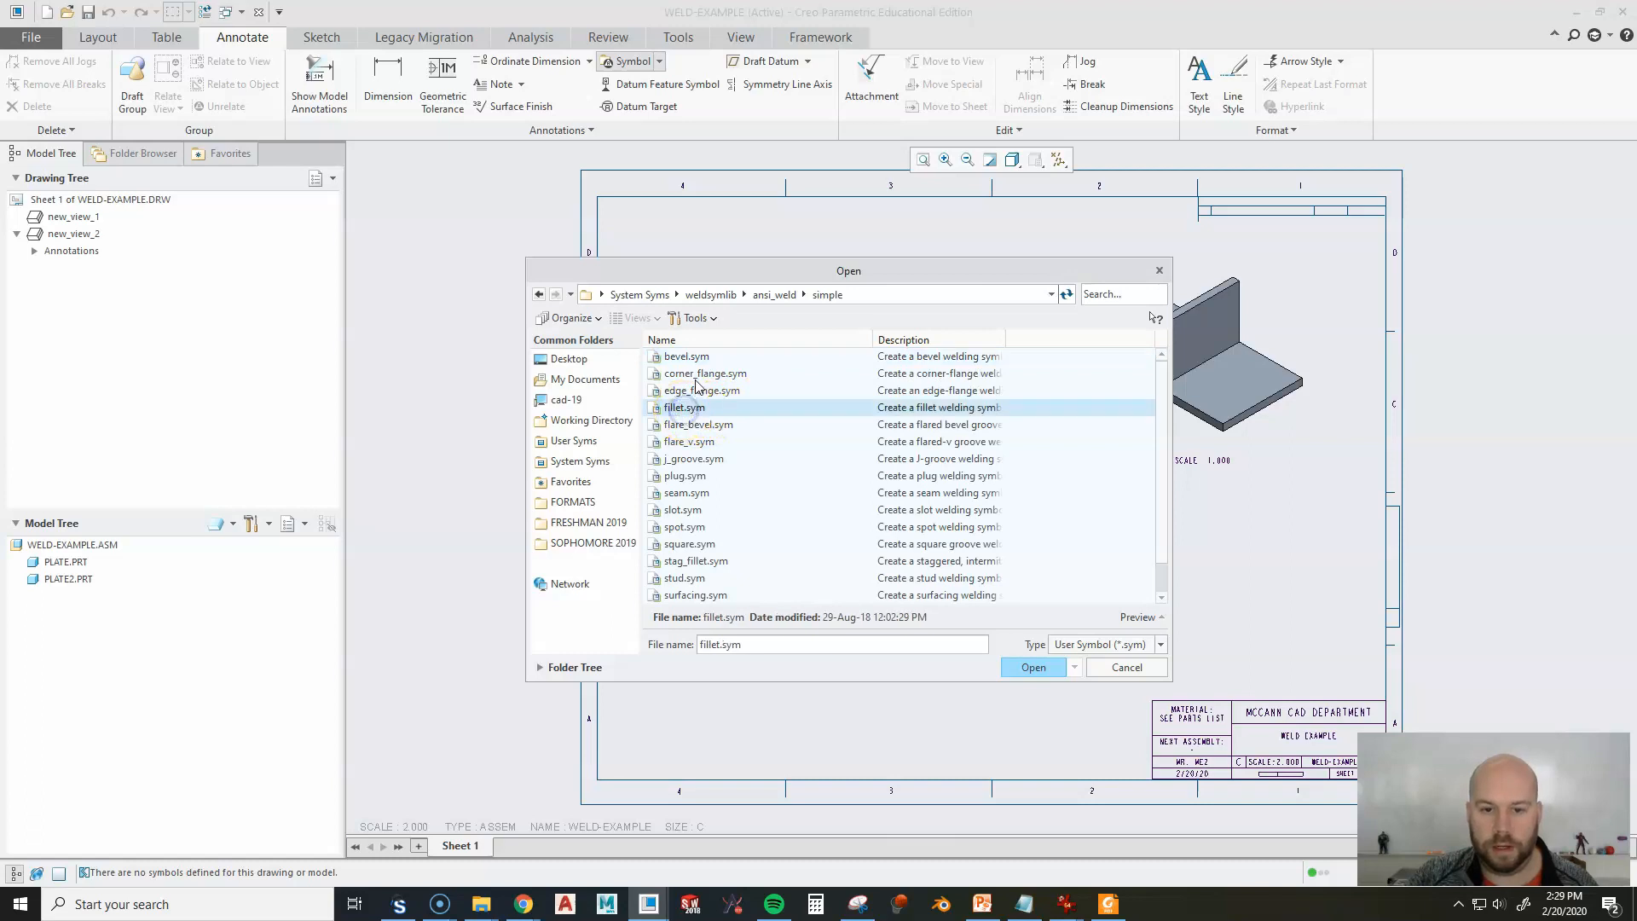
scroll(down, 3)
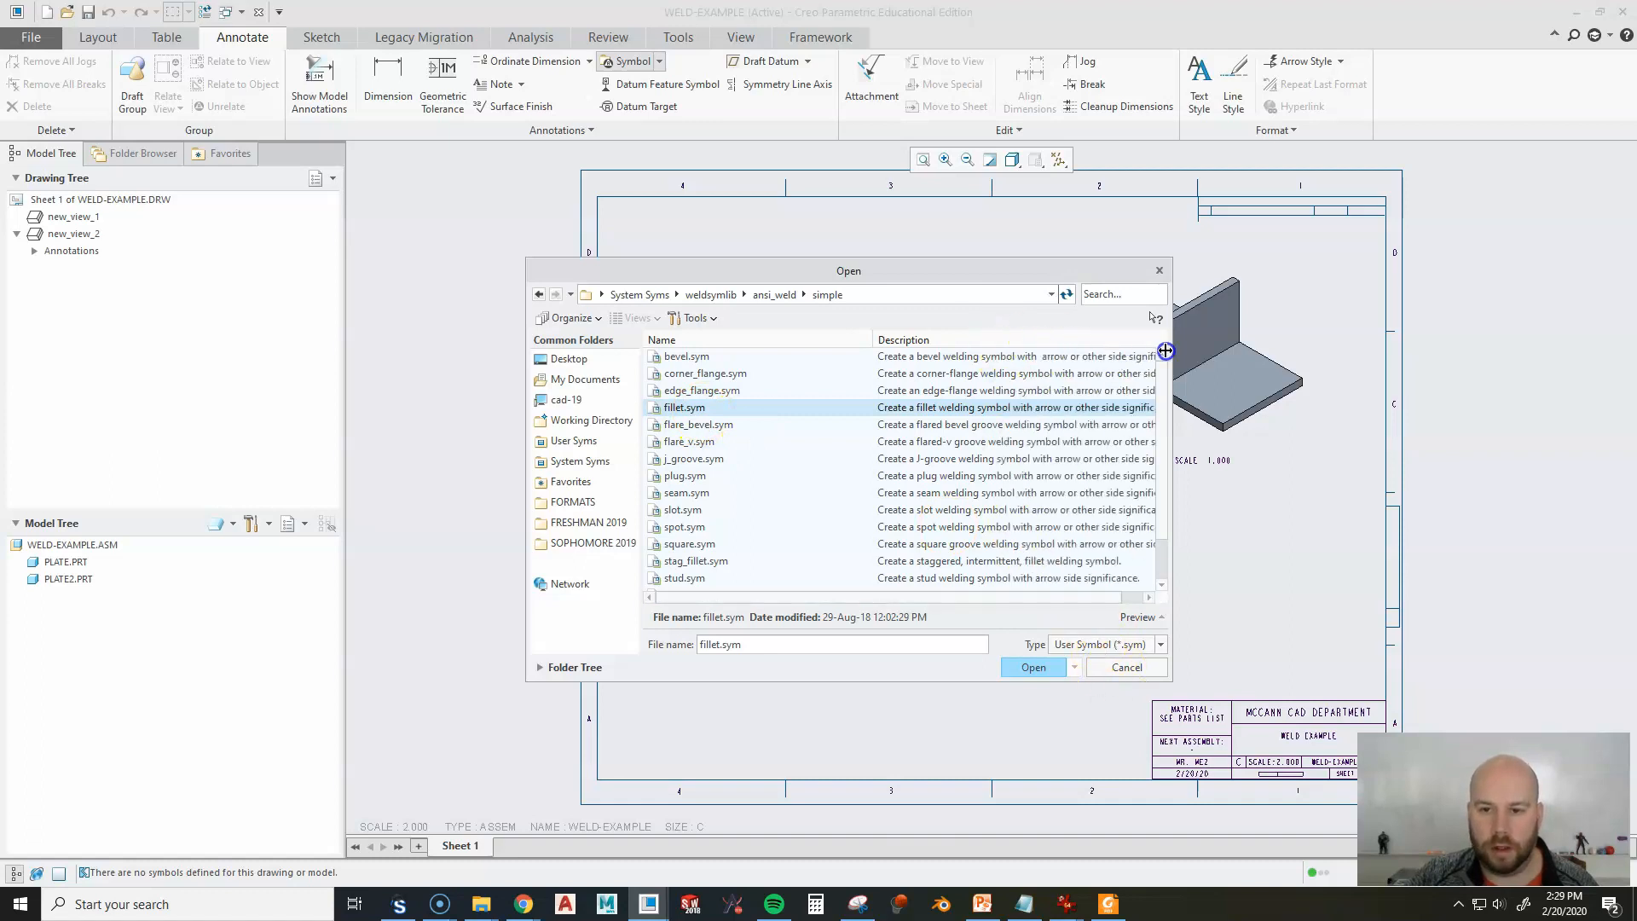
click(1034, 669)
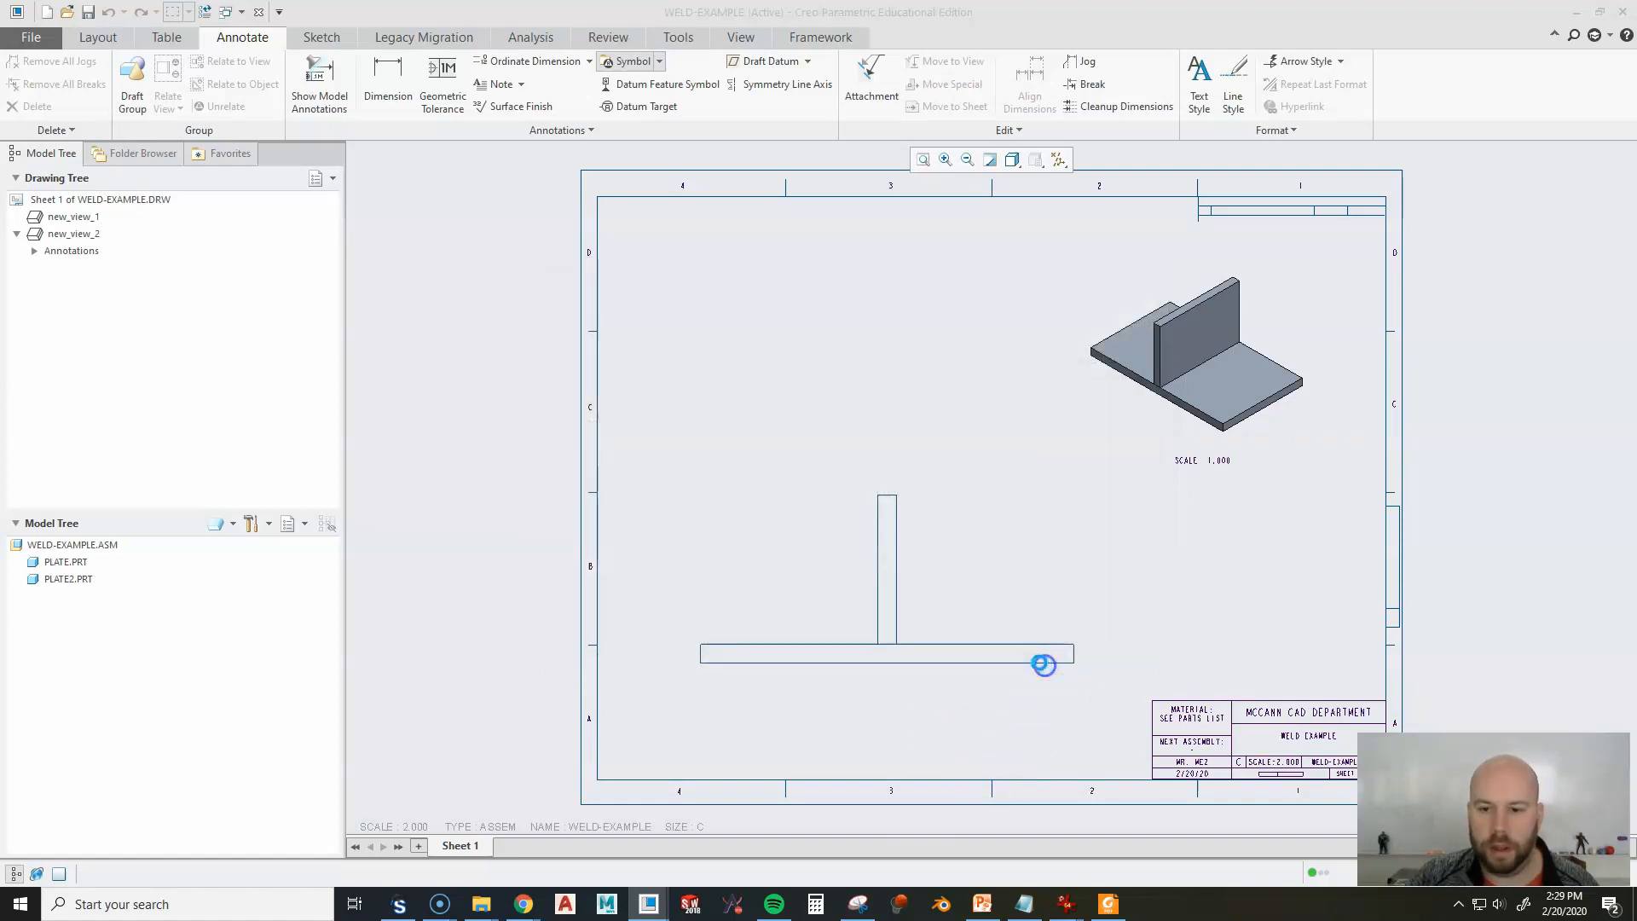
On the Grouping tab, expand ARROW_SIDE and enable FILLET_SIZE (EQUAL).
click(628, 62)
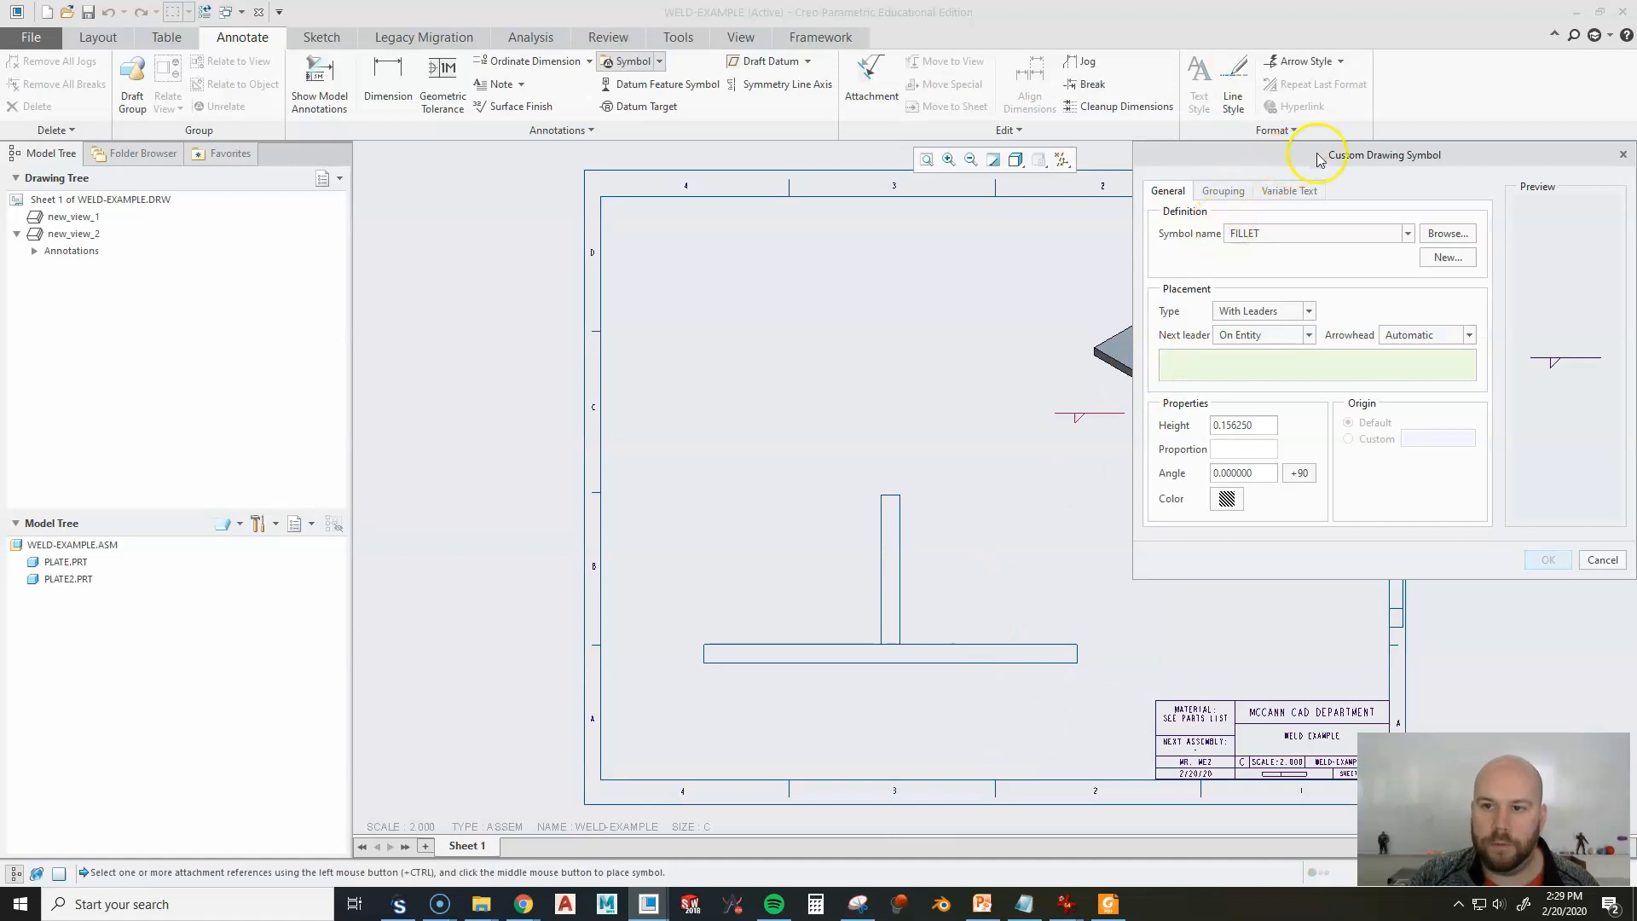
drag(1320, 155, 643, 169)
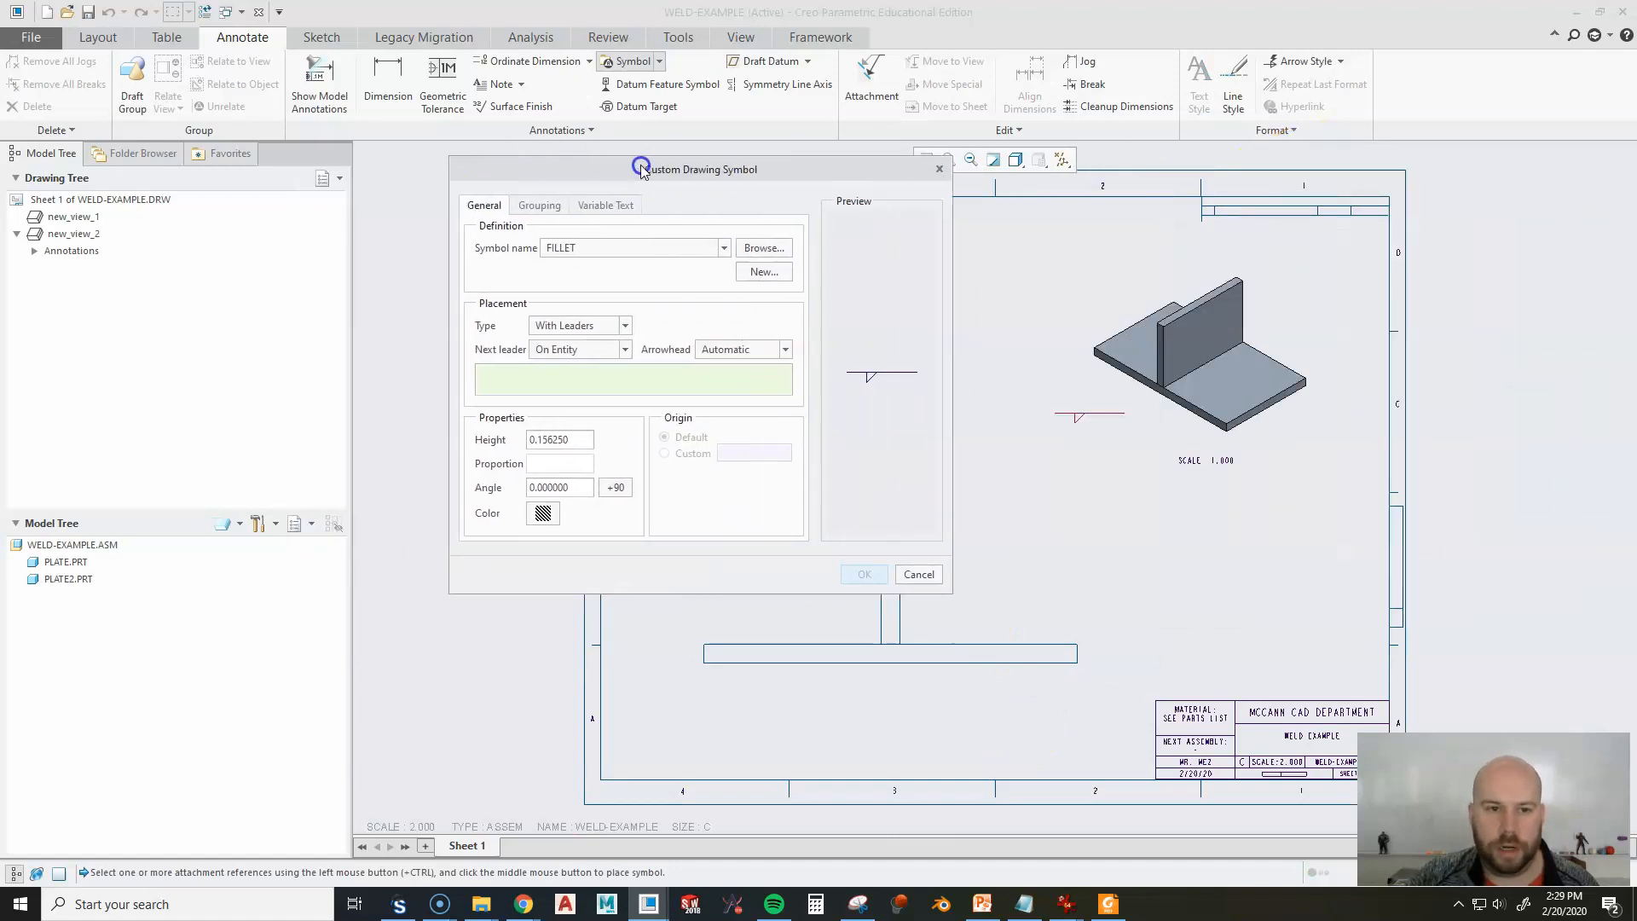
click(539, 204)
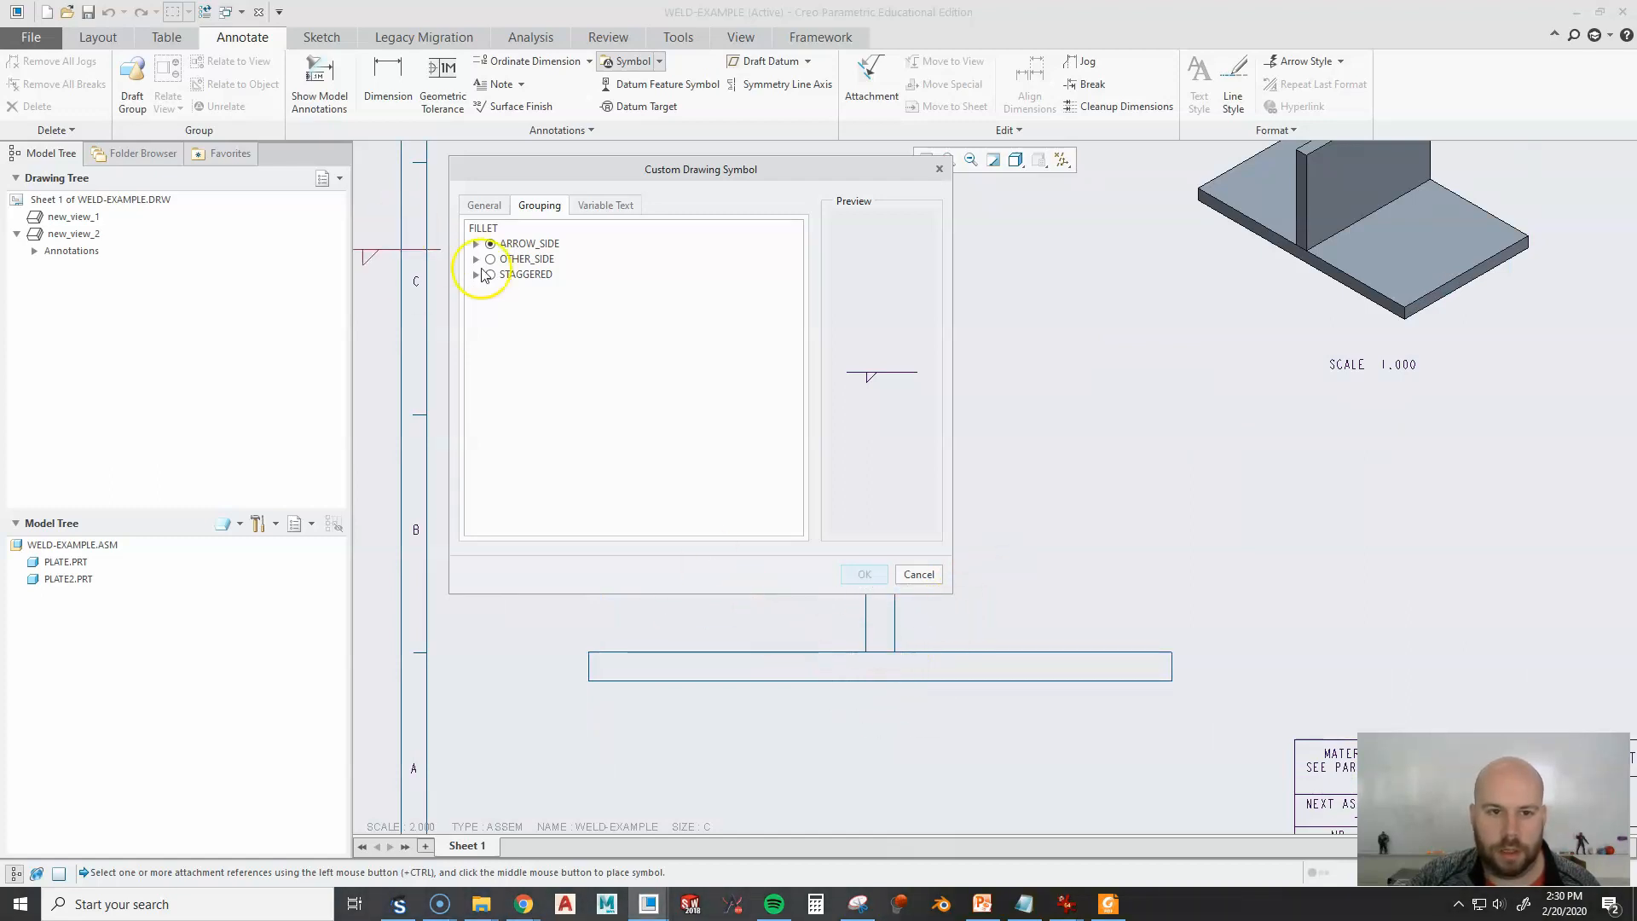
click(475, 242)
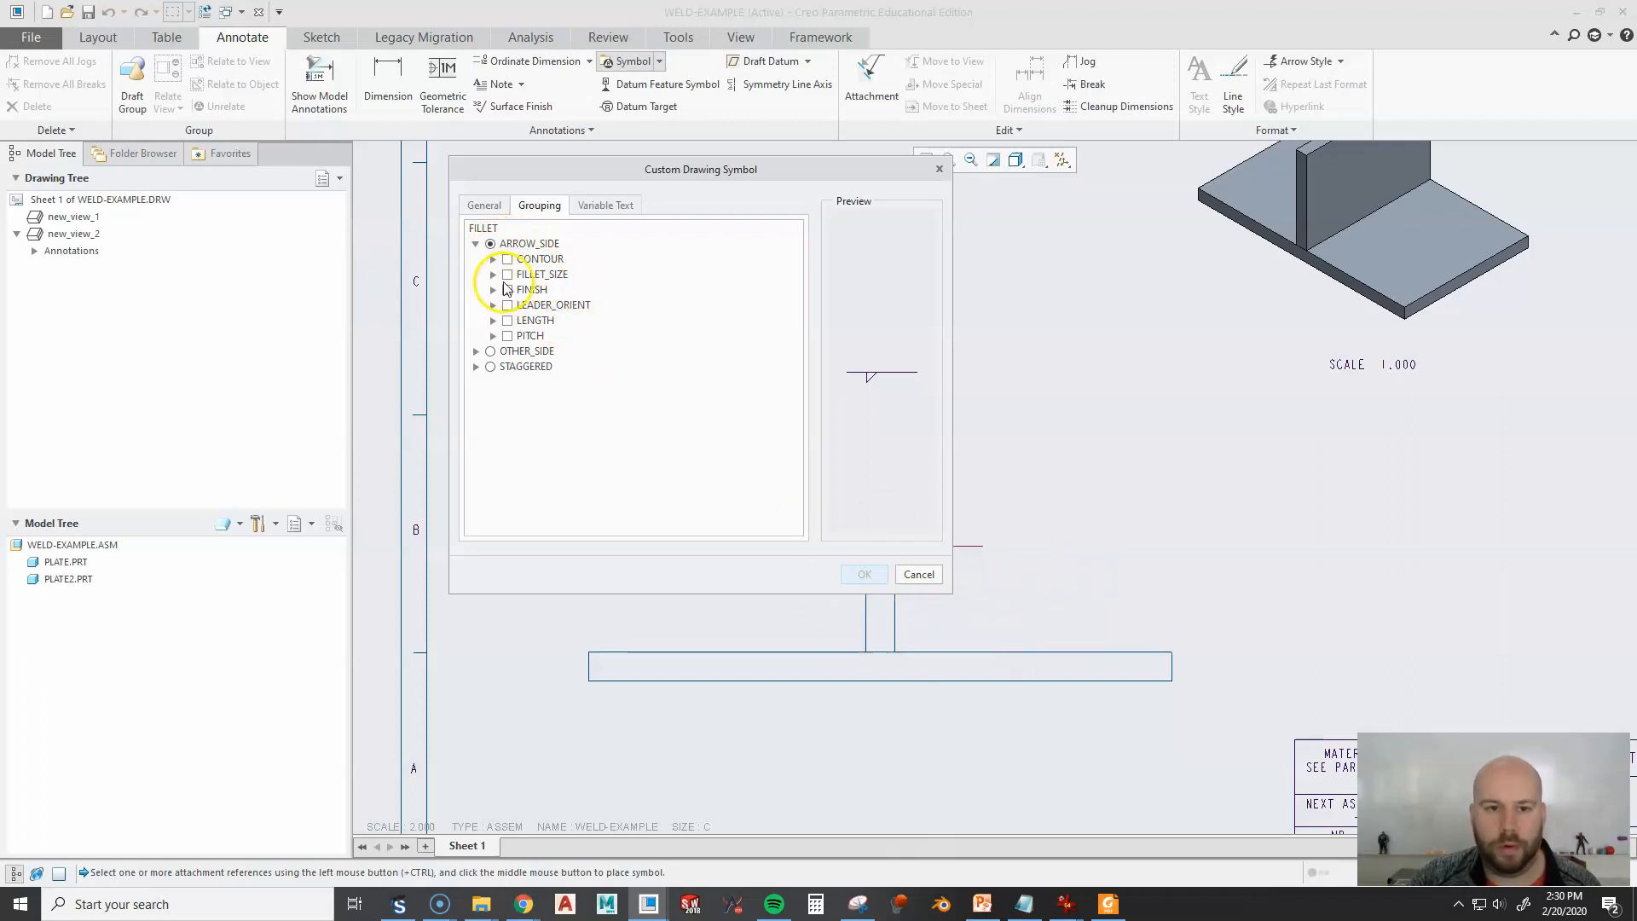
click(508, 273)
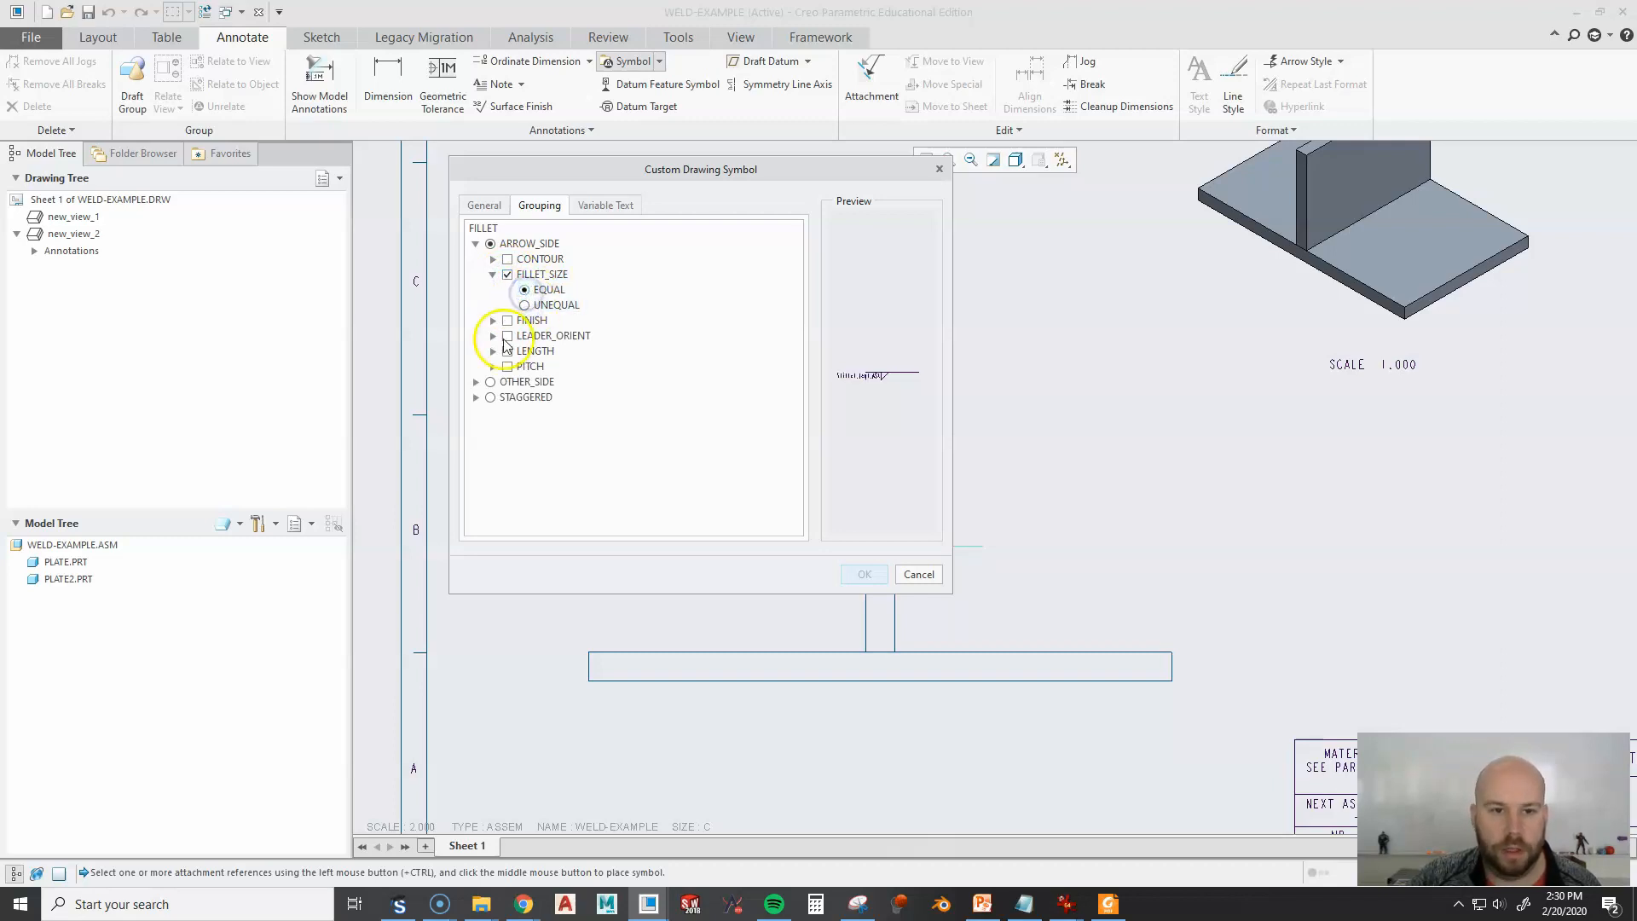
Leave FINISH off and set LEADER_ORIENT to LEFT for the fillet symbol.
click(506, 321)
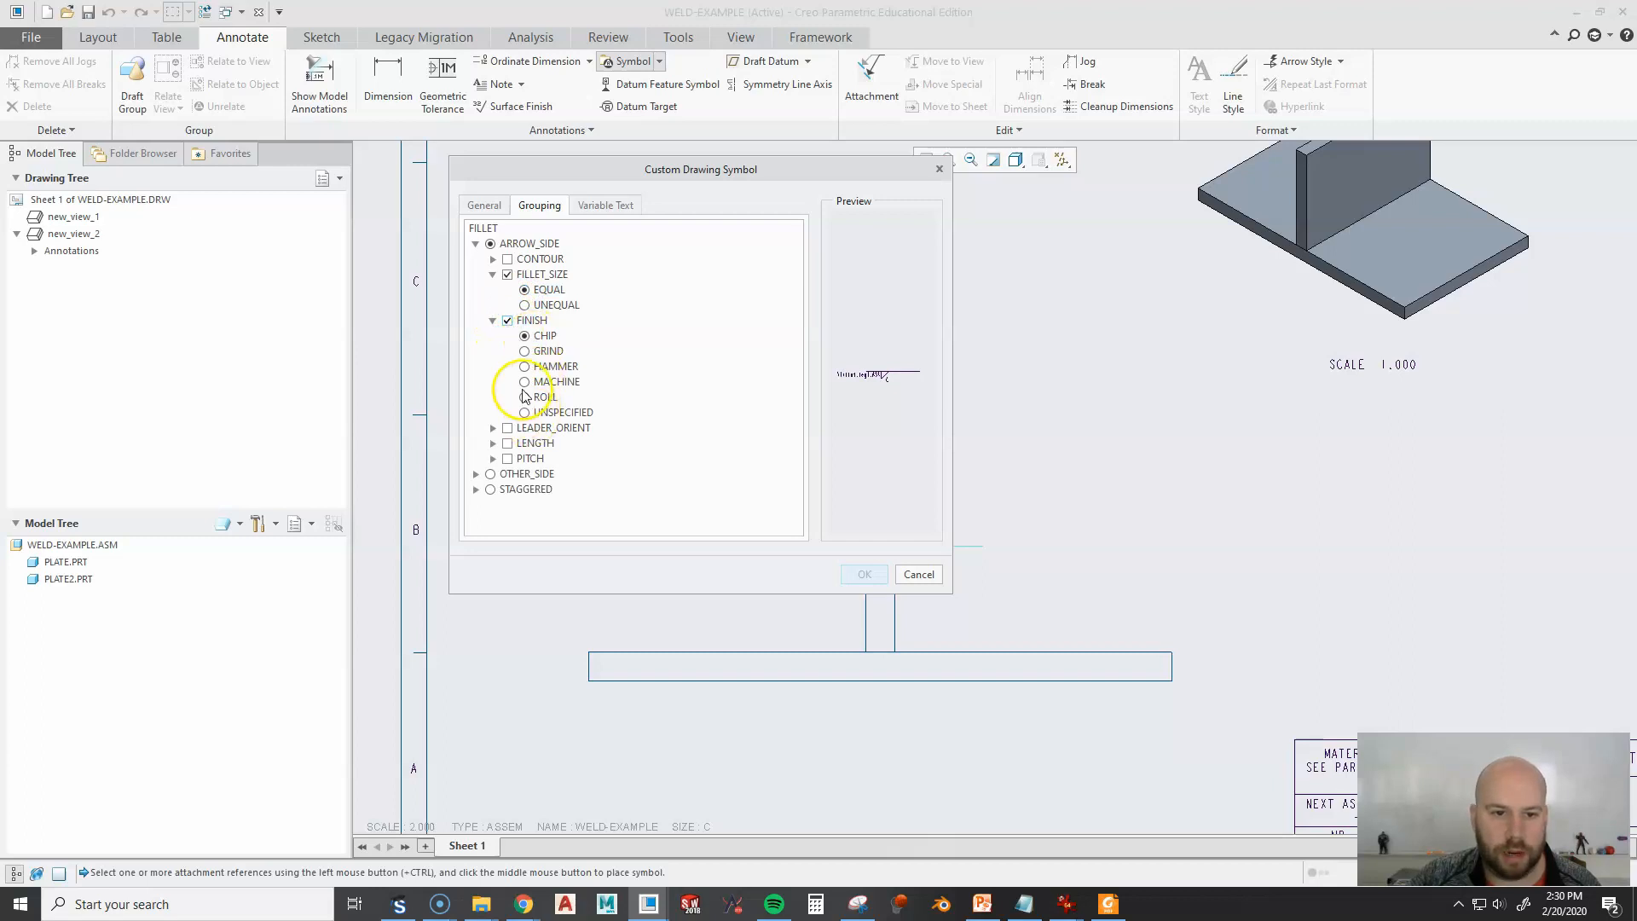
click(509, 321)
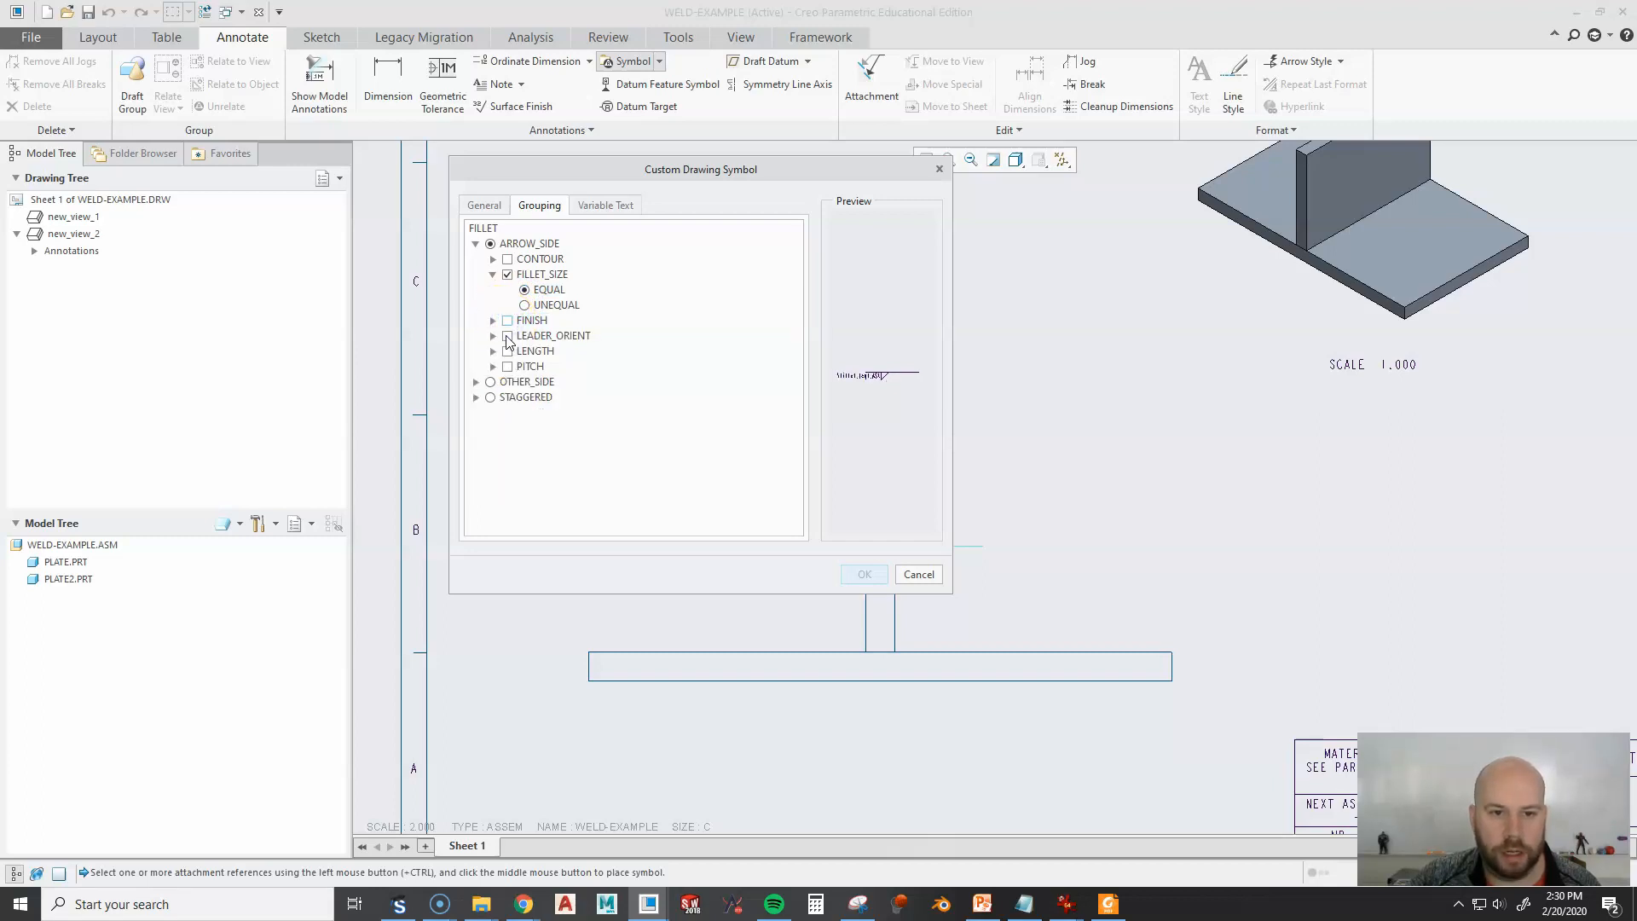
click(508, 336)
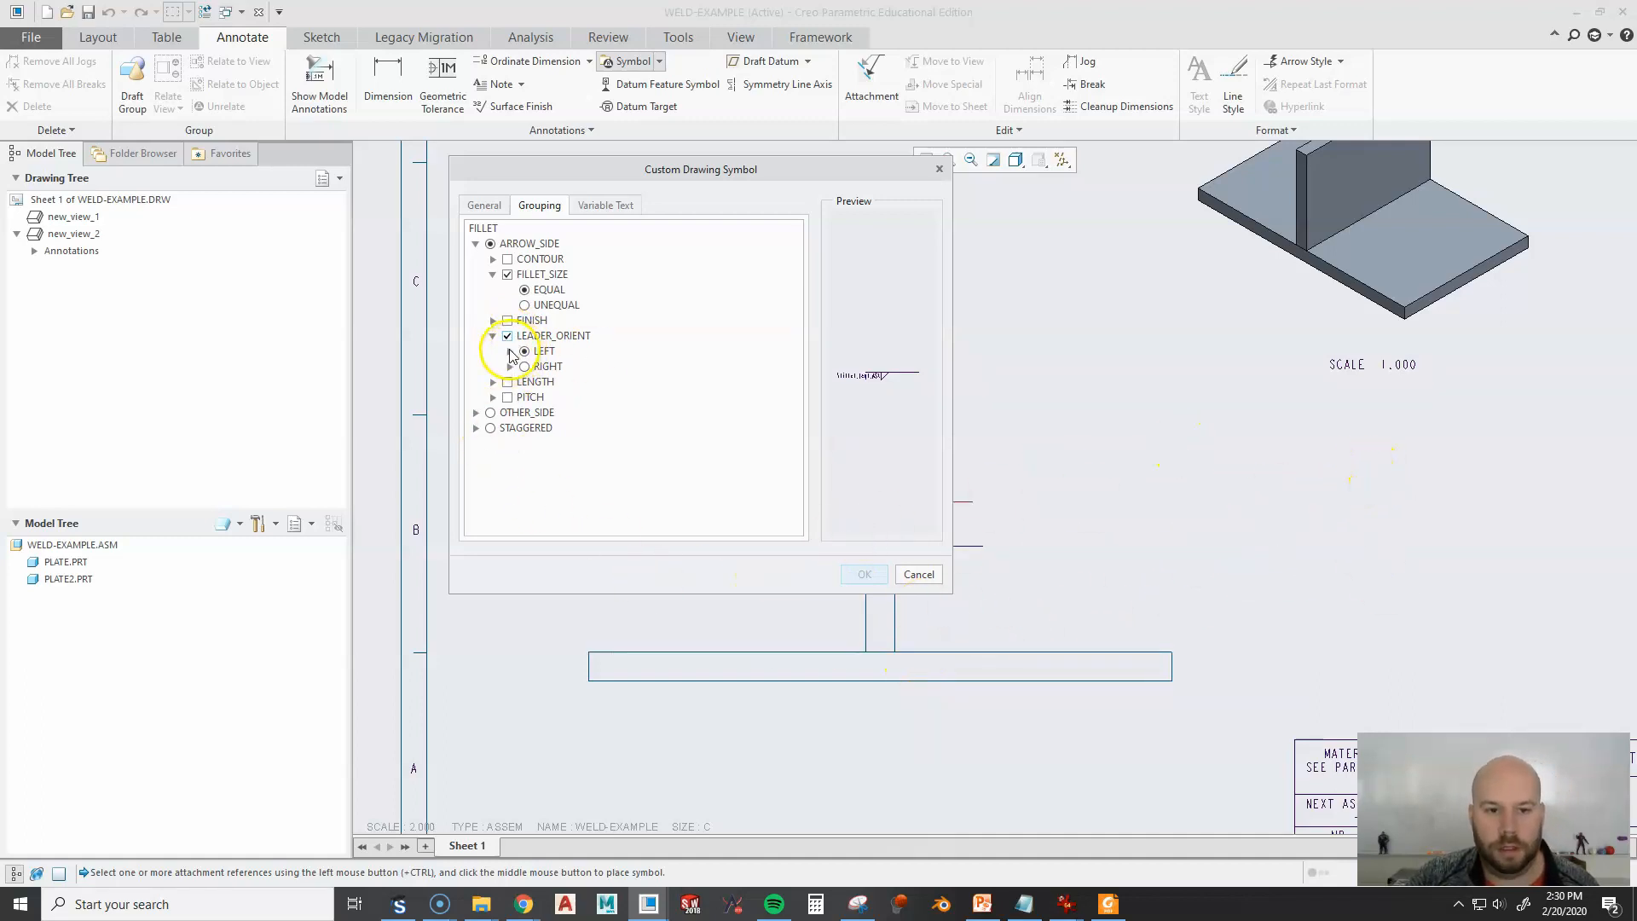
click(512, 352)
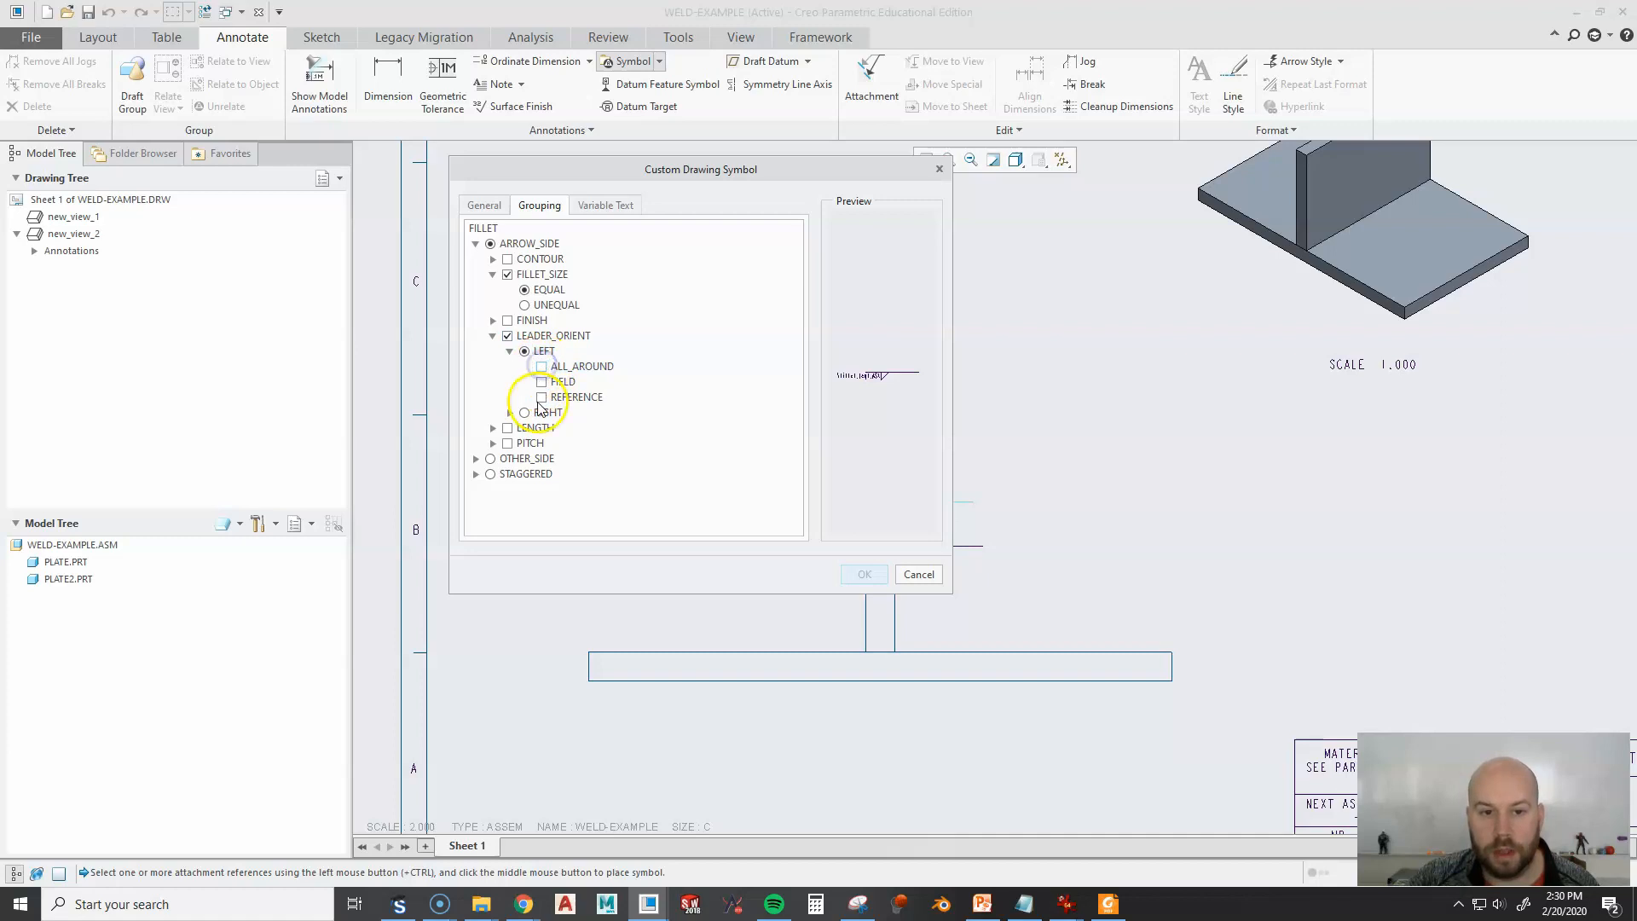
click(540, 396)
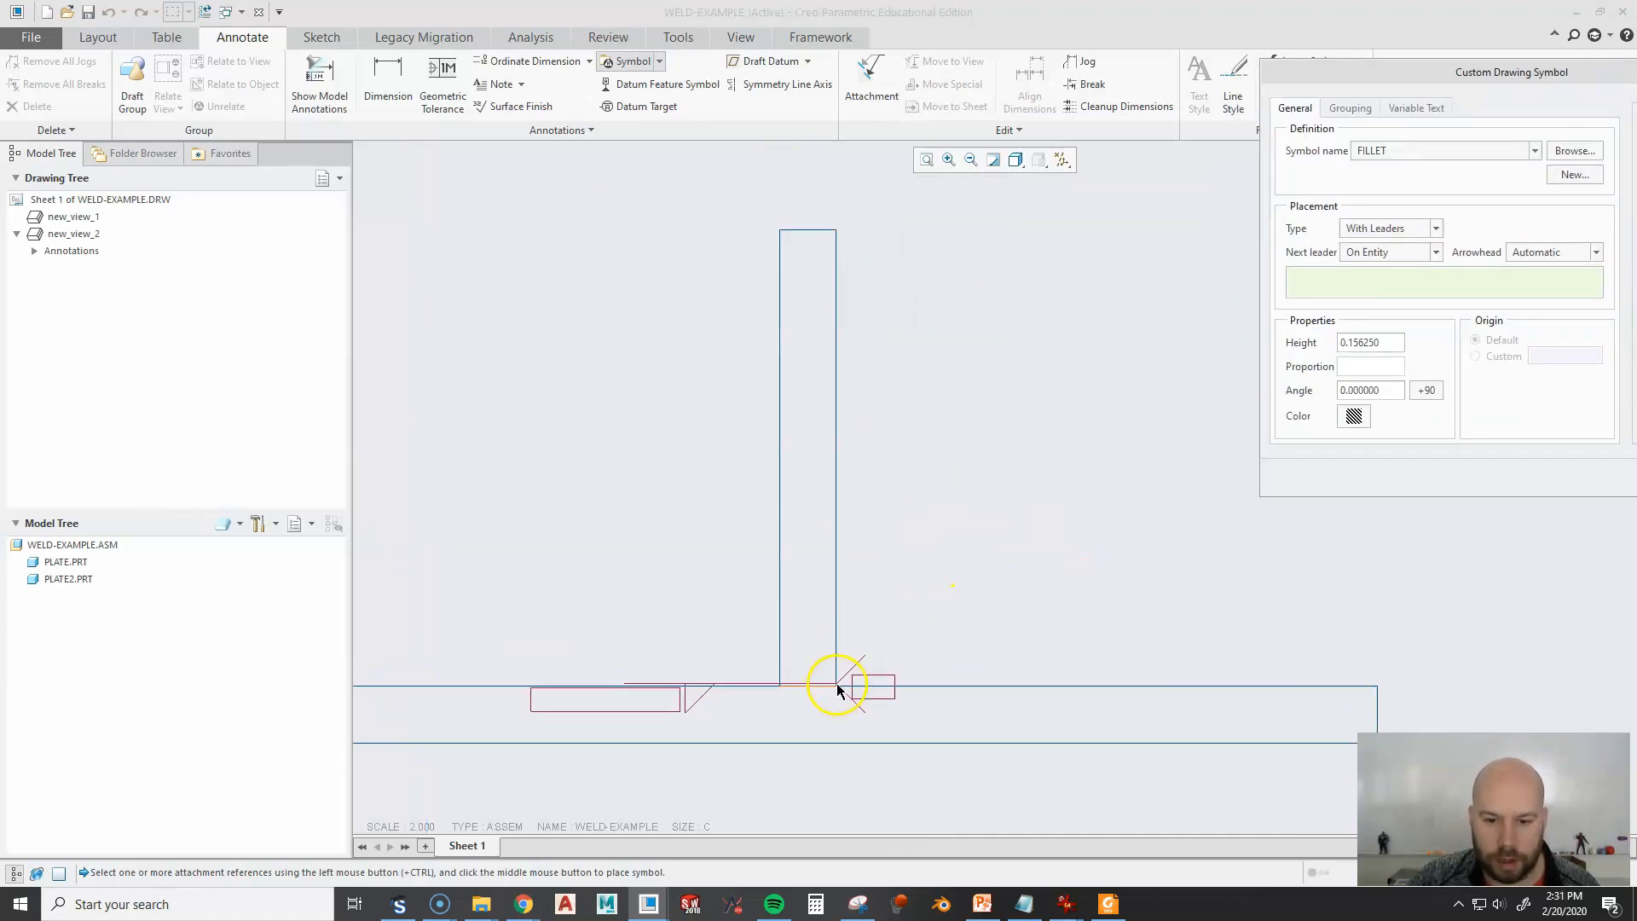
Attach the fillet symbol's leader to the edge at the T-joint corner.
click(836, 688)
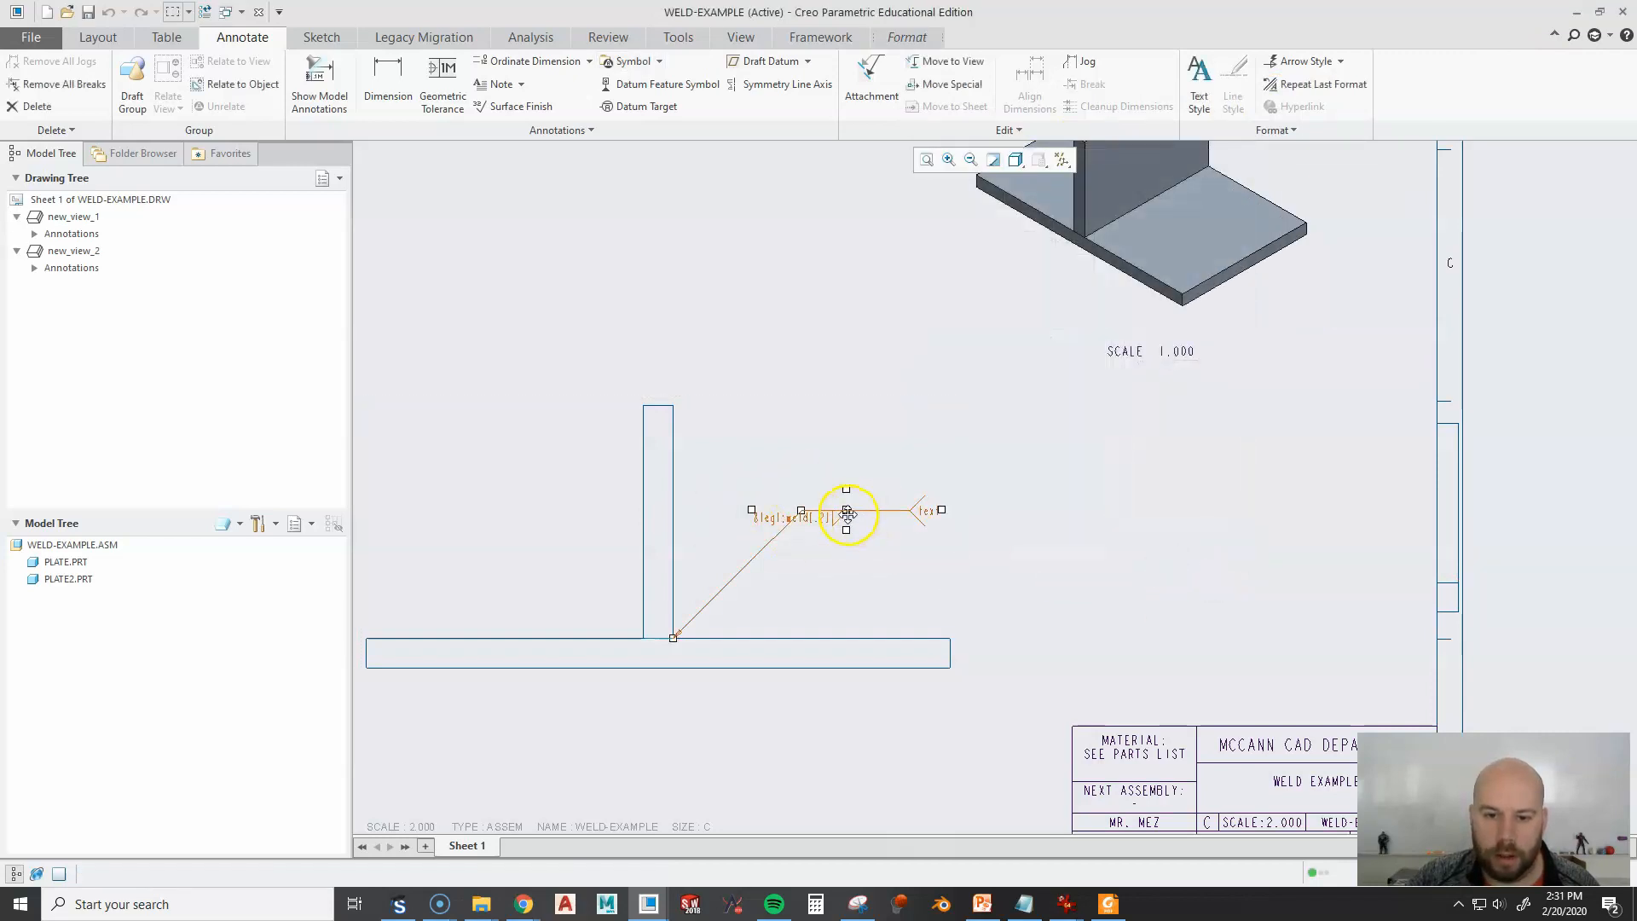
In Variable Text set REFERENCE to SEE NOTE 1 and fillet_leg1_AS to 1/4, then confirm.
double_click(846, 511)
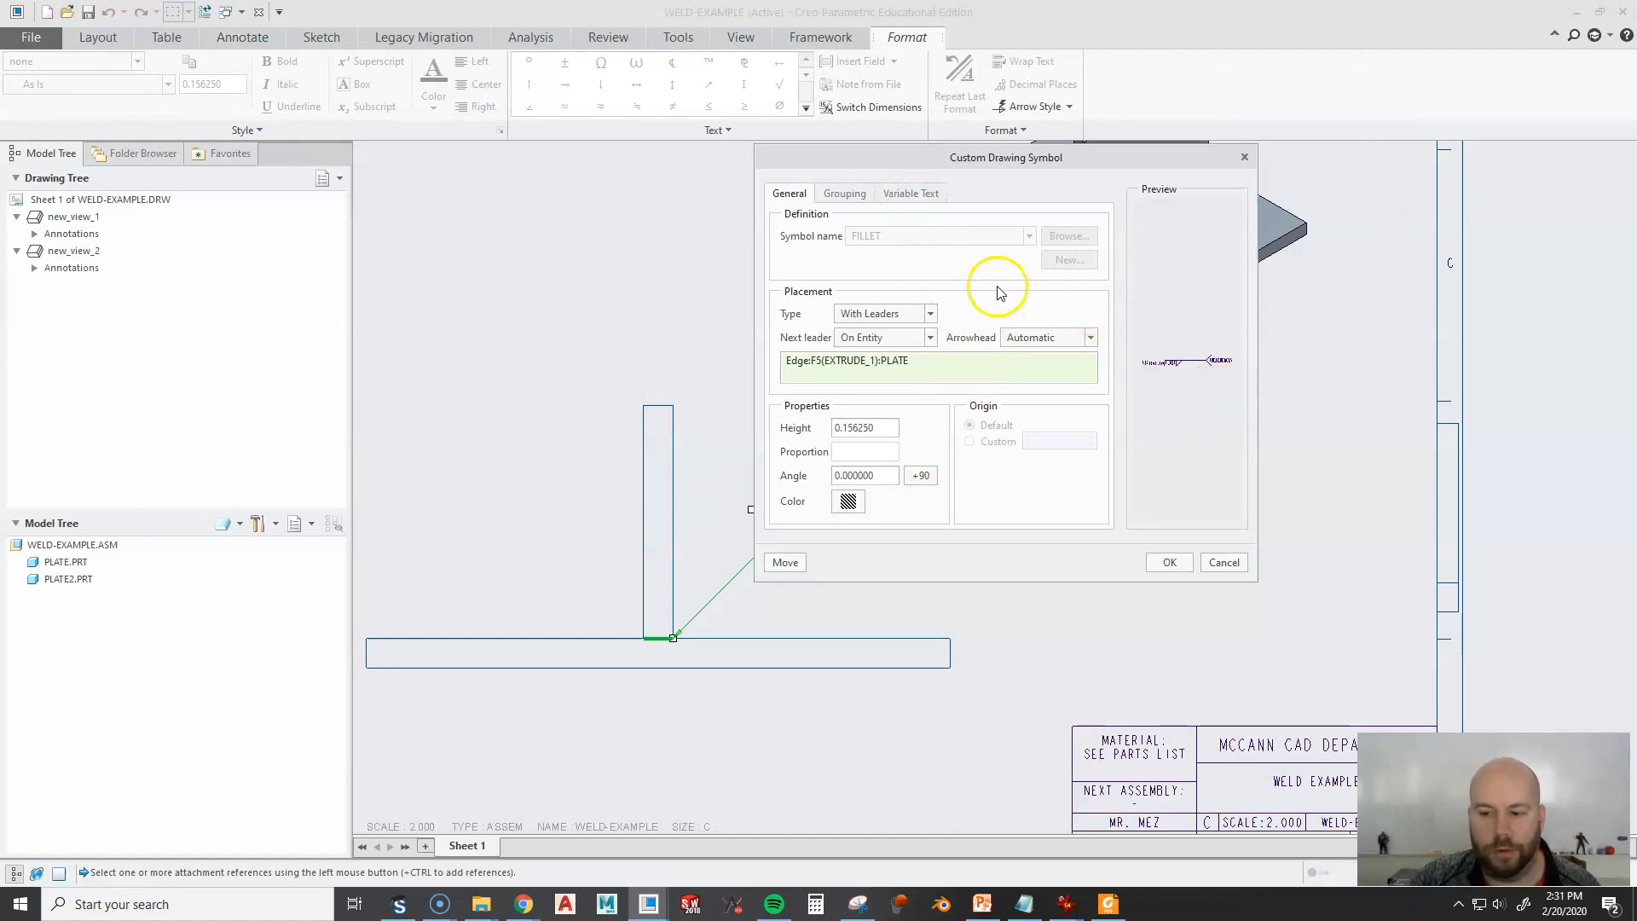
click(911, 193)
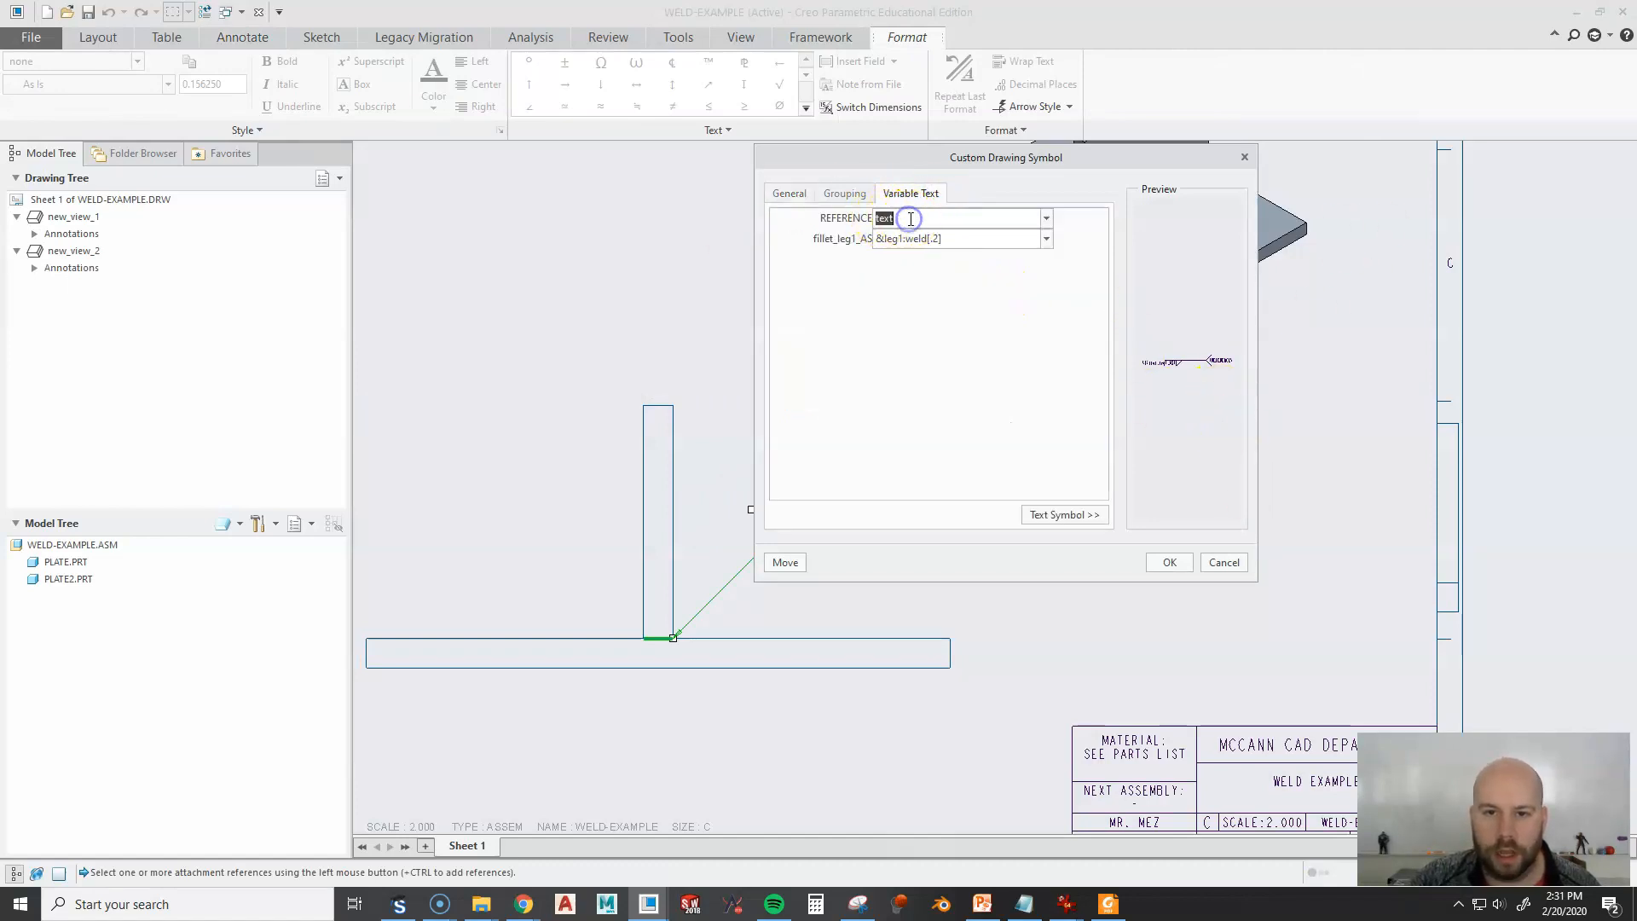
text(S)
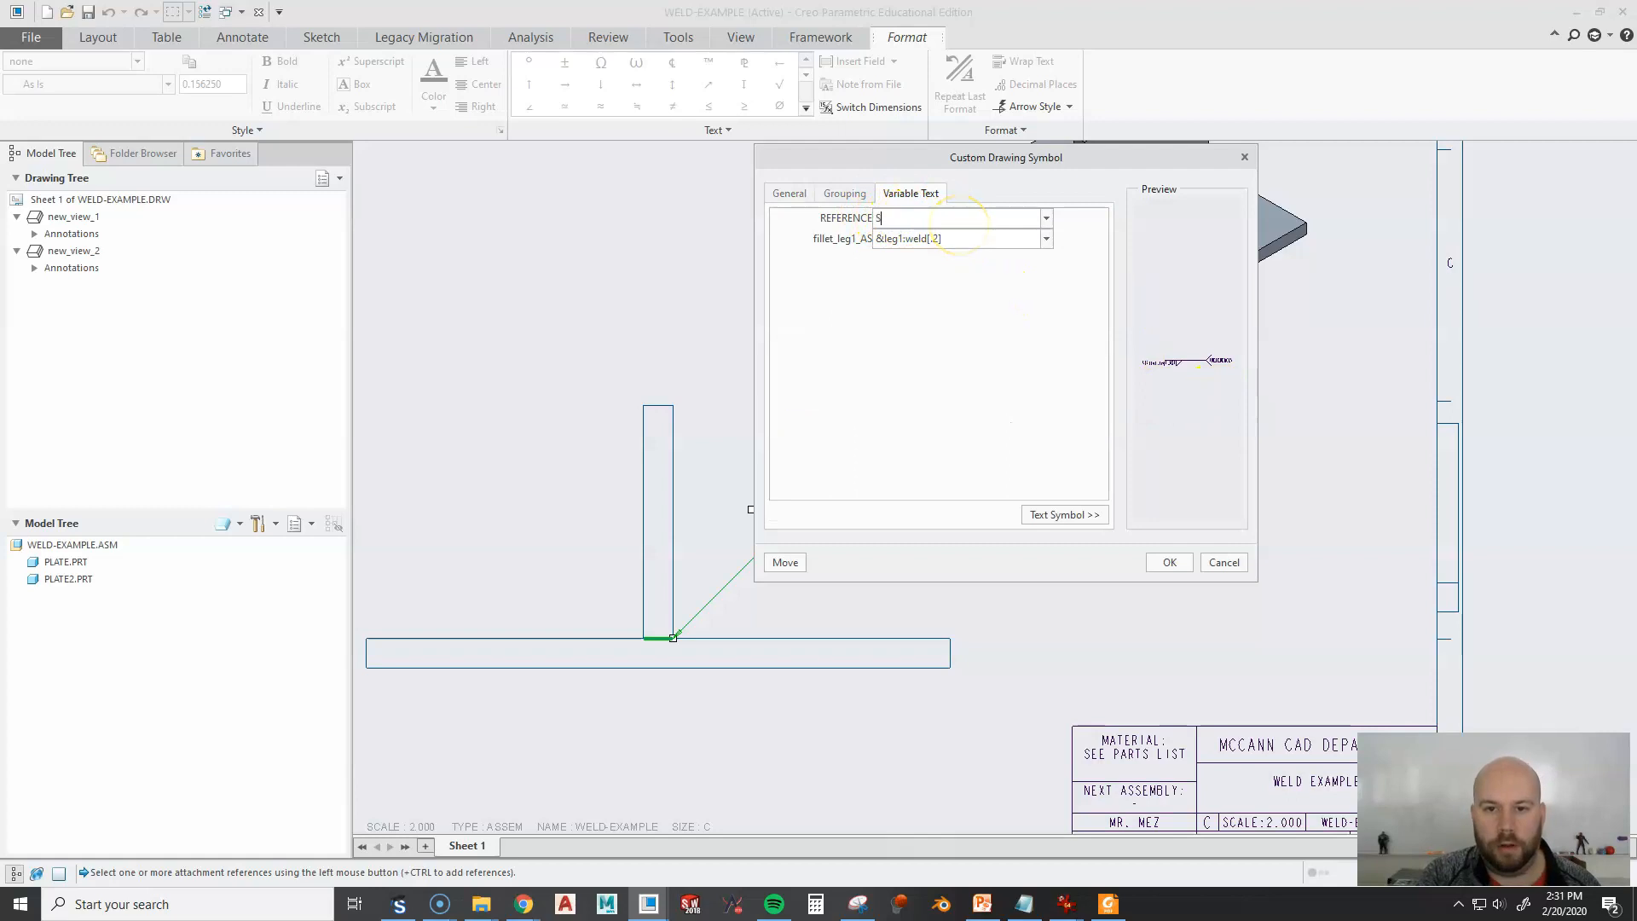
text(EE NOTE 1)
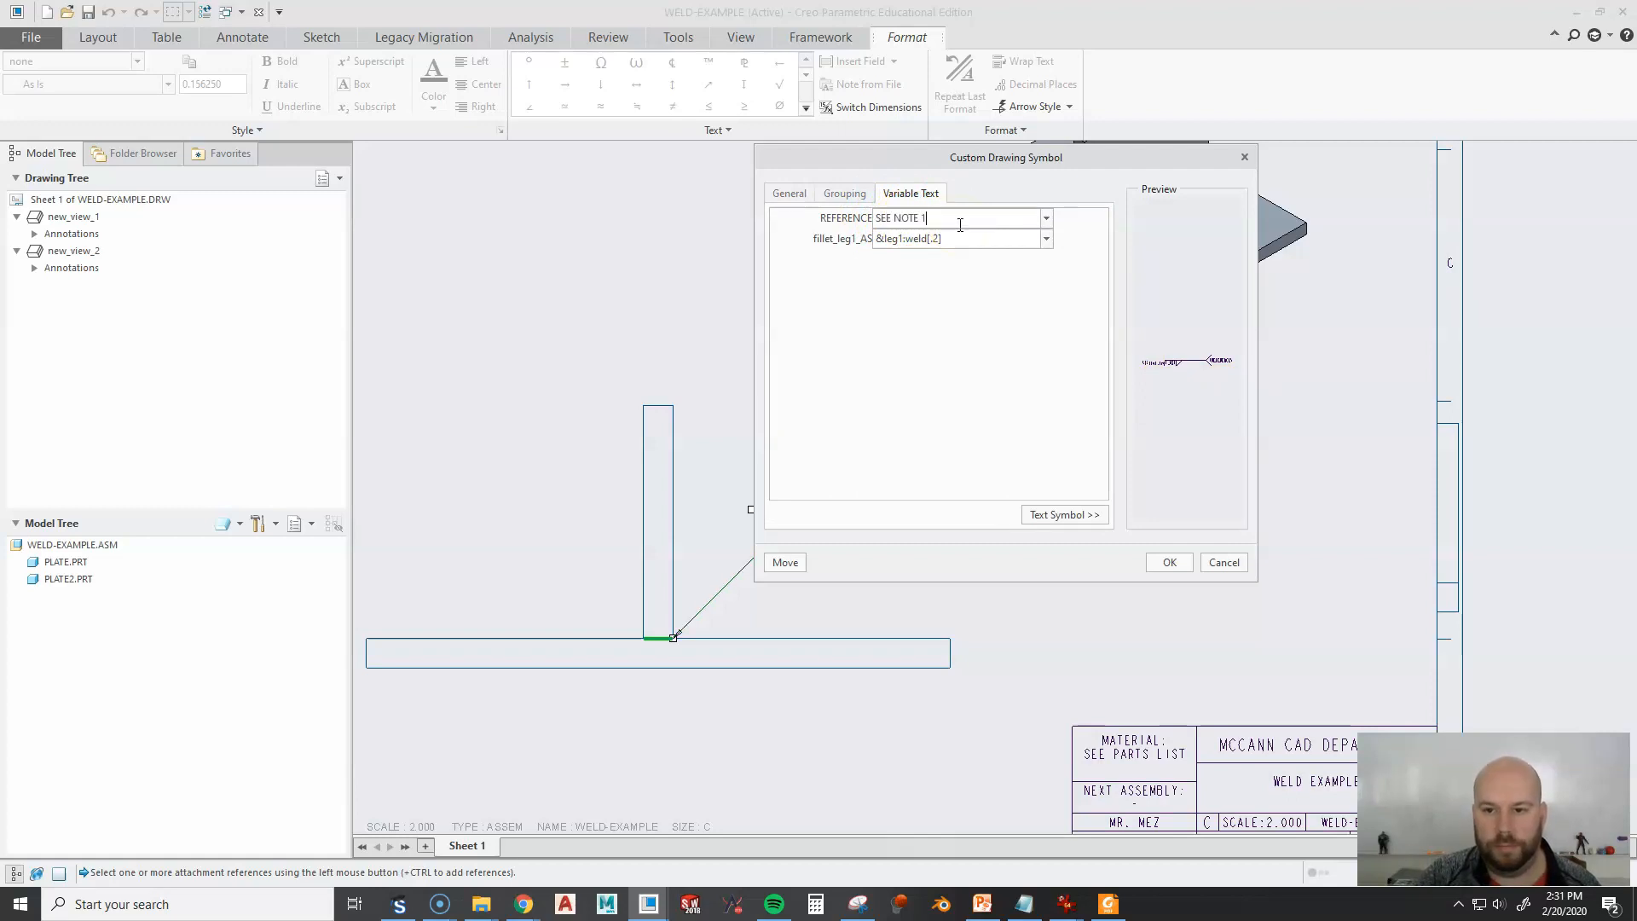
drag(1004, 157, 1392, 235)
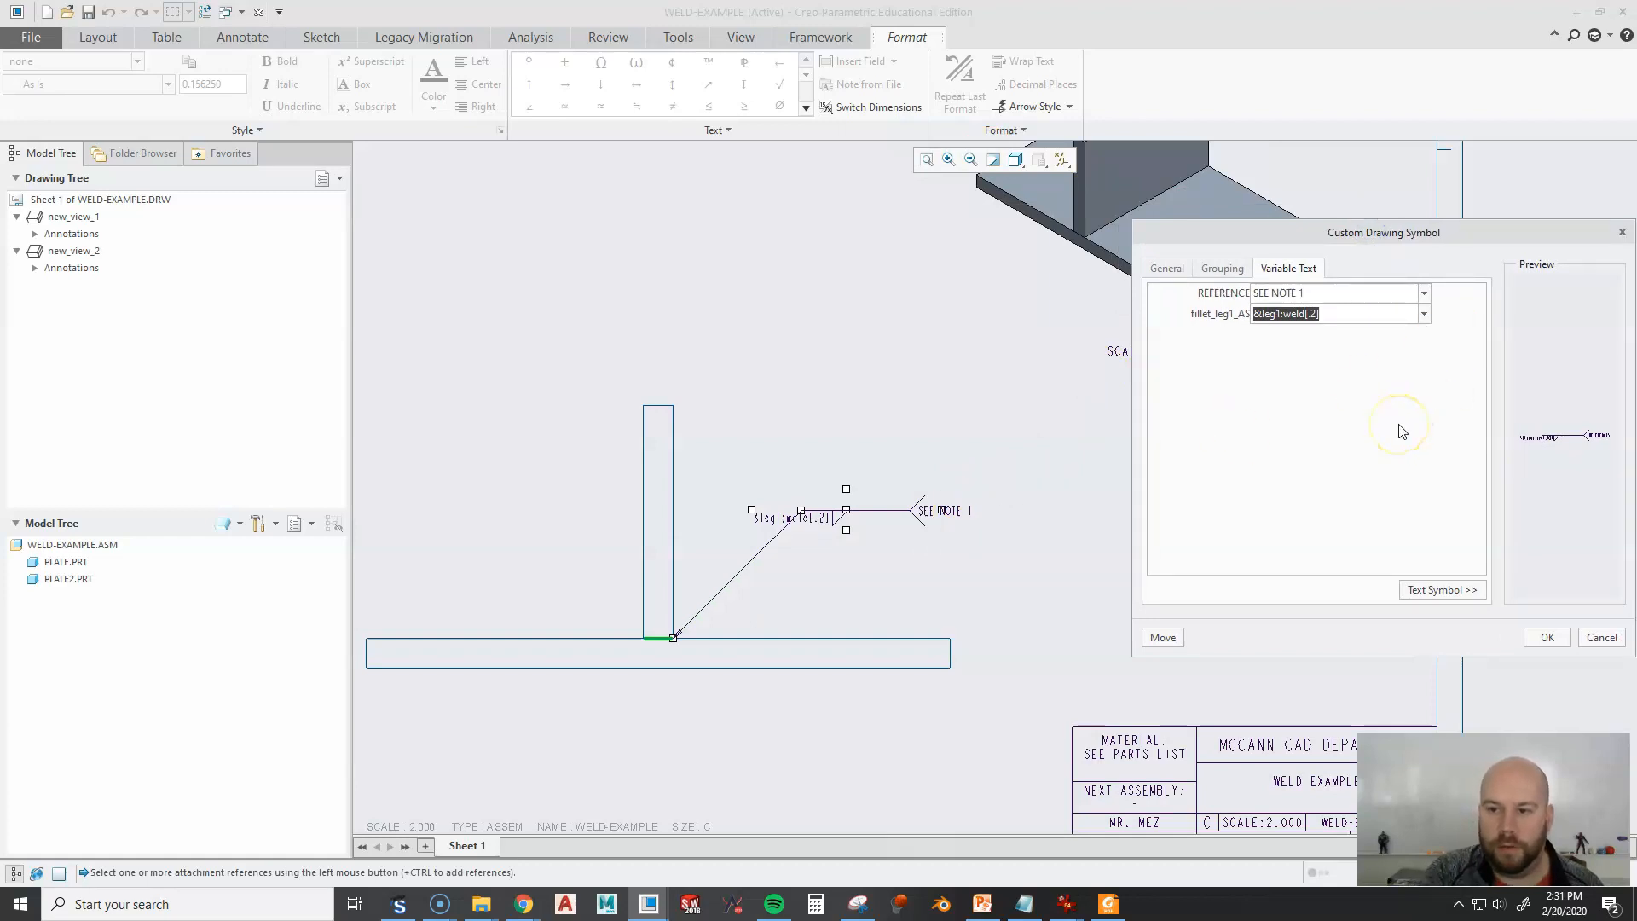
text(1/4)
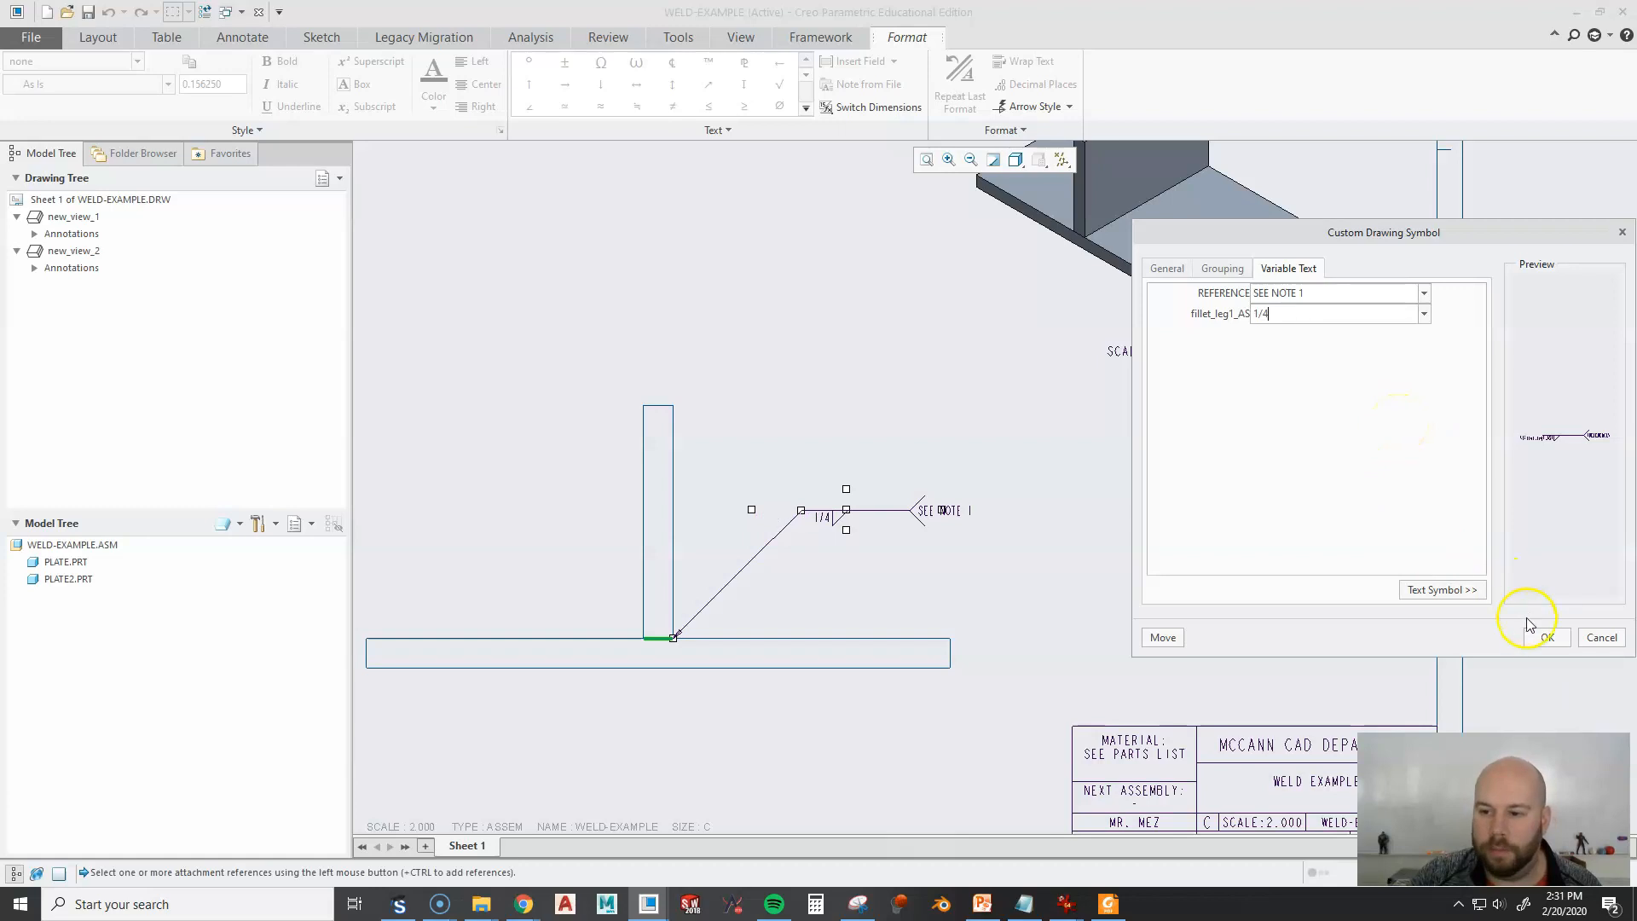
click(1545, 638)
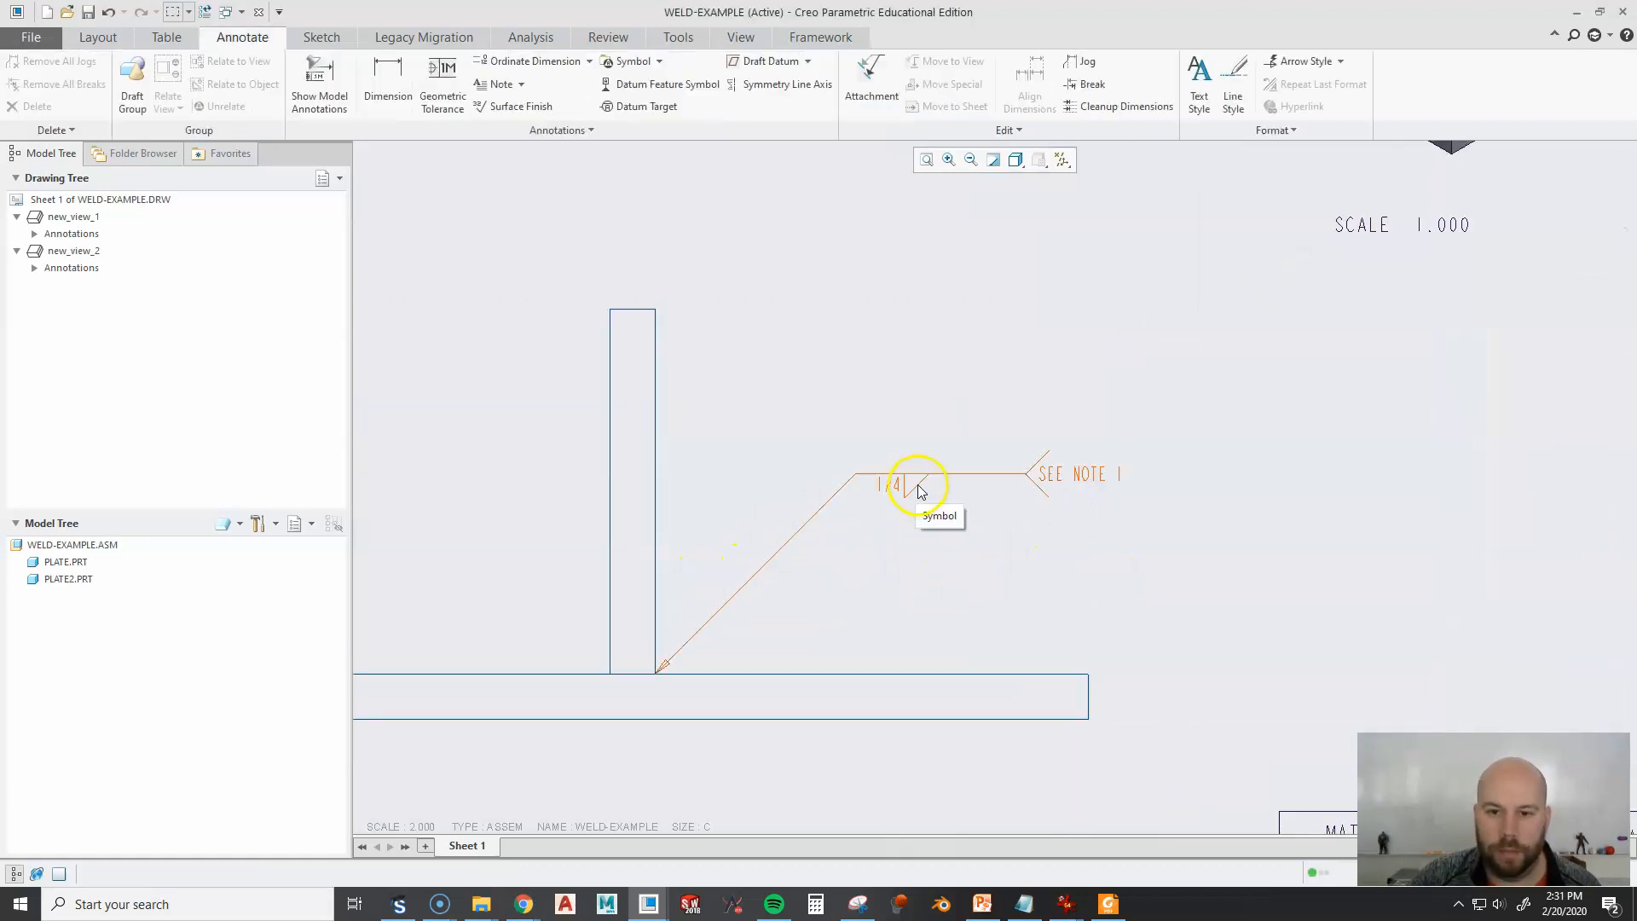
Delete the placed 1/4 fillet weld symbol and reopen the Symbol choices.
click(919, 484)
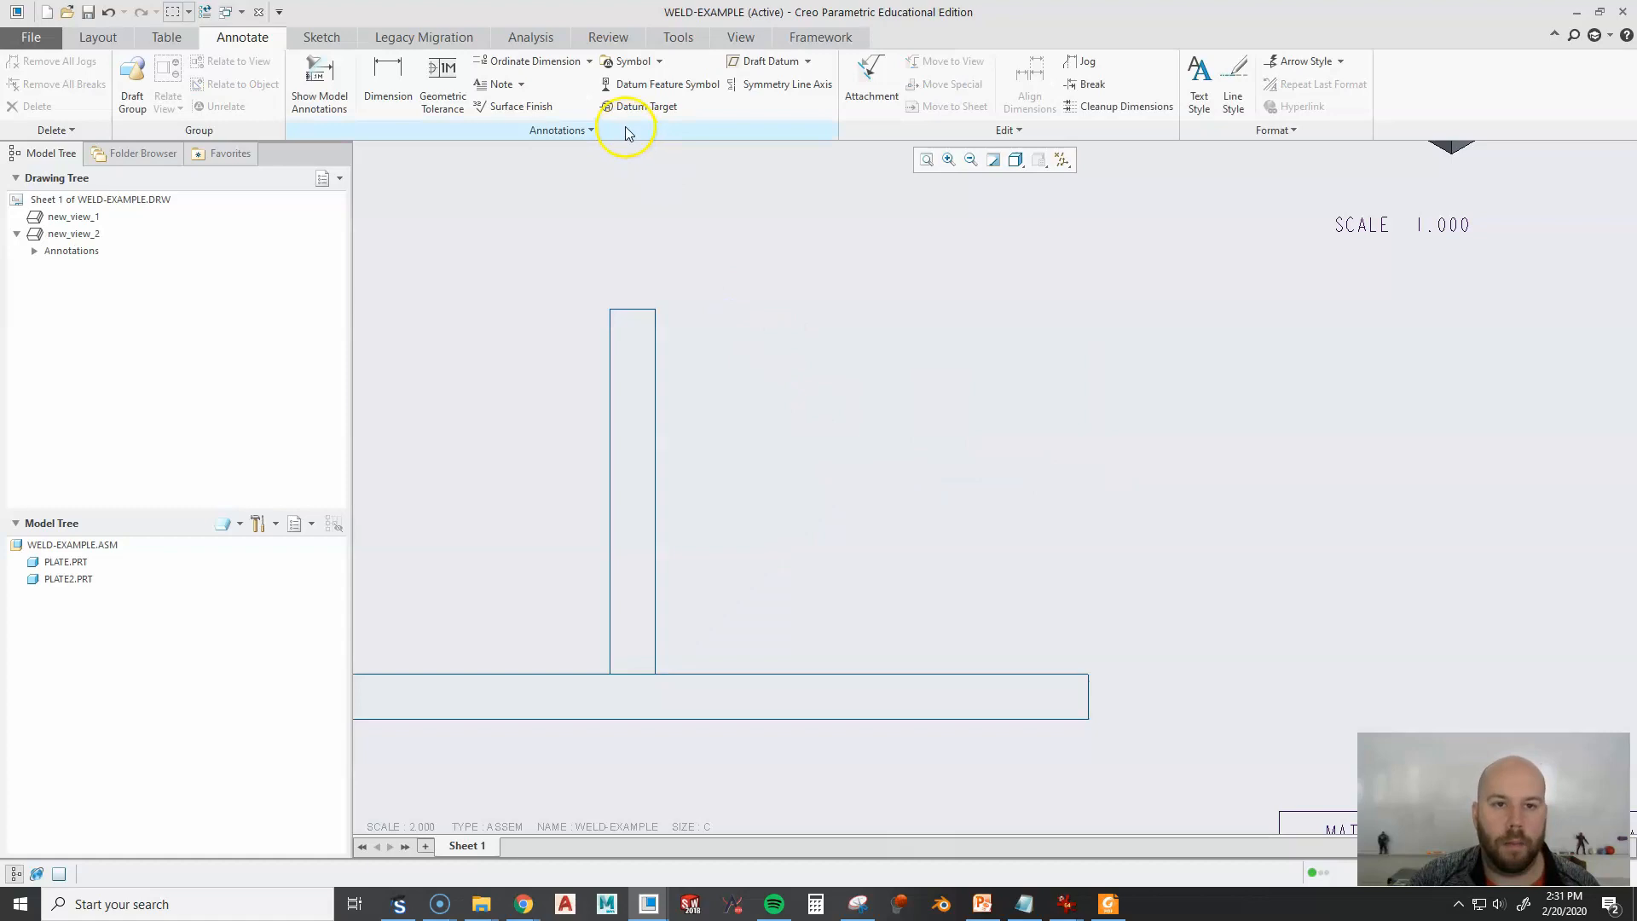
click(655, 61)
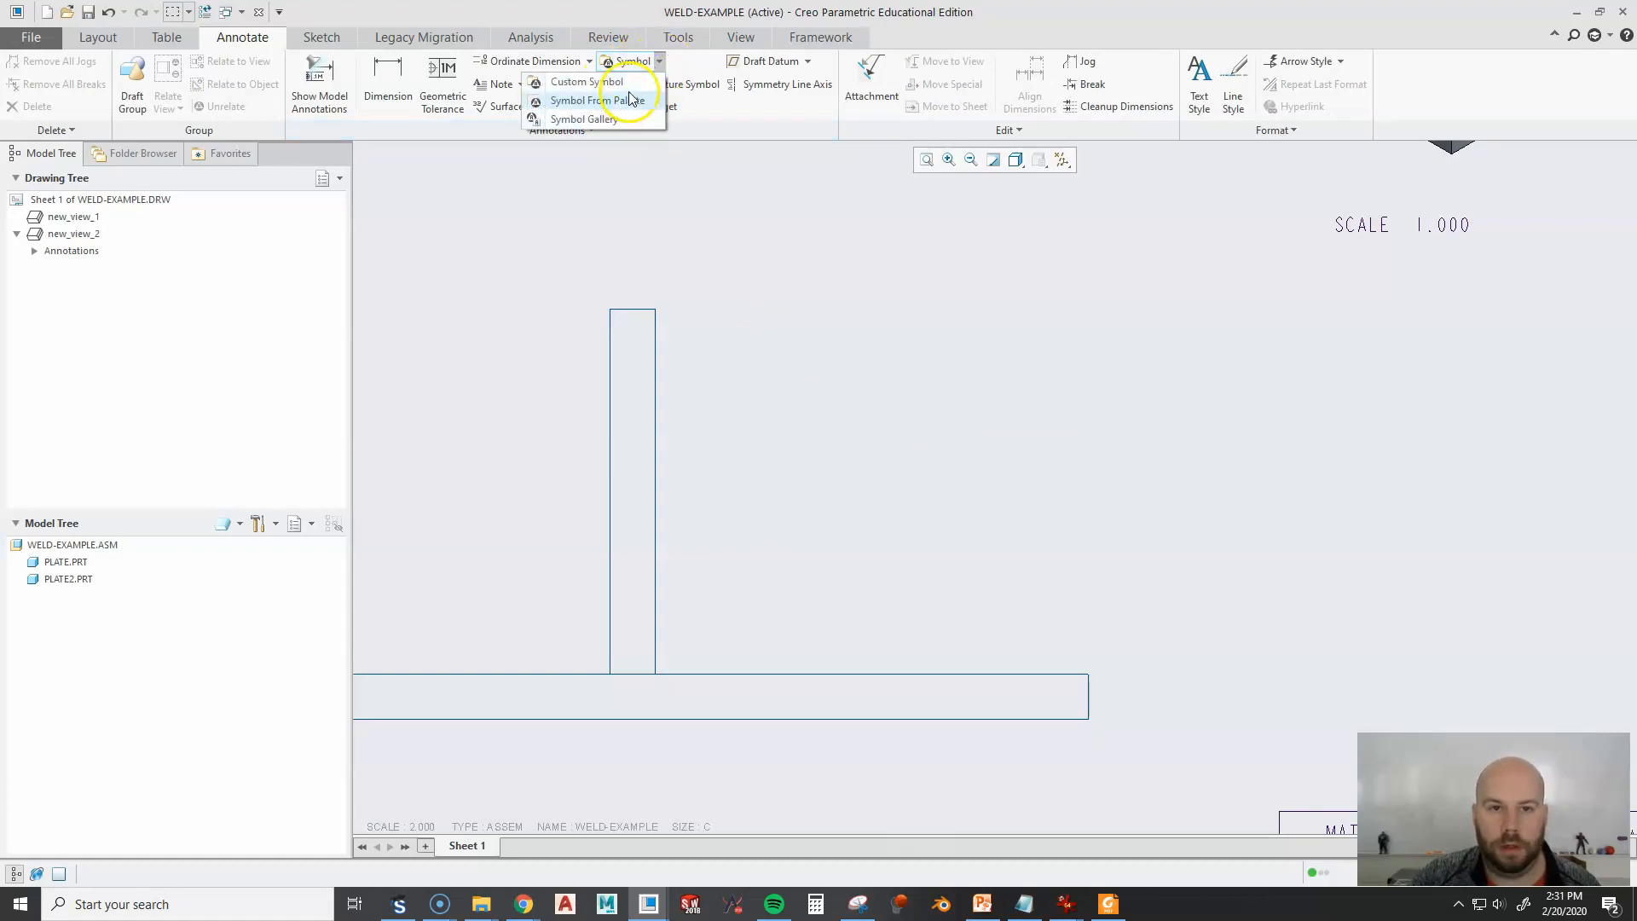
Load comb_flare.sym from System Syms > weldsymlib > ansi_weld > combination.
click(589, 82)
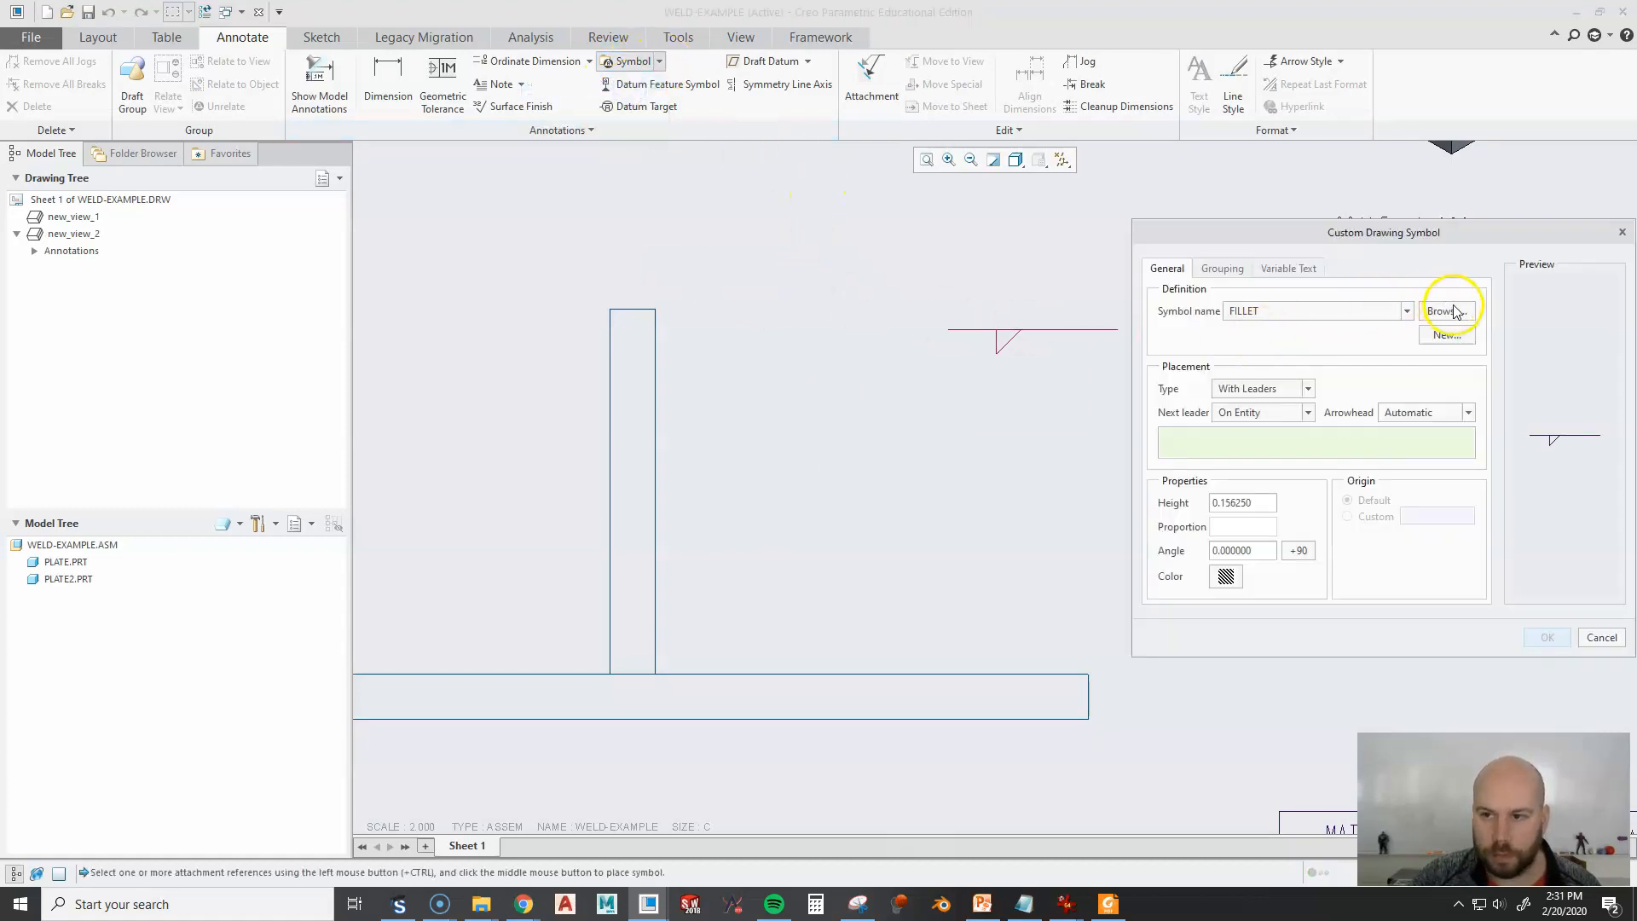
click(1447, 311)
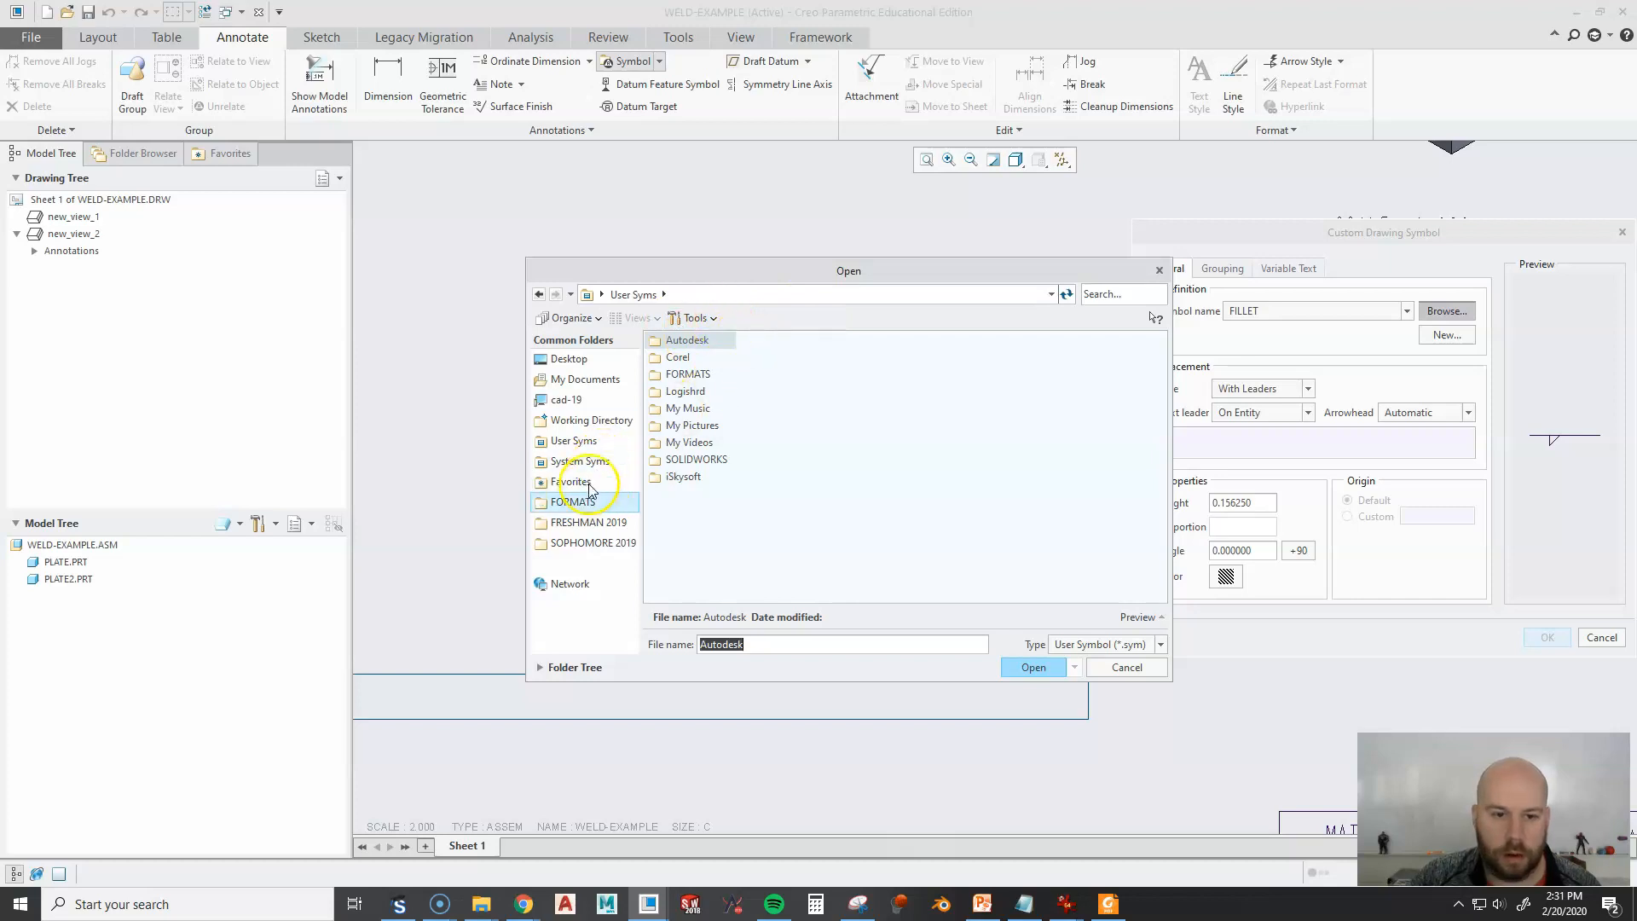
double_click(576, 461)
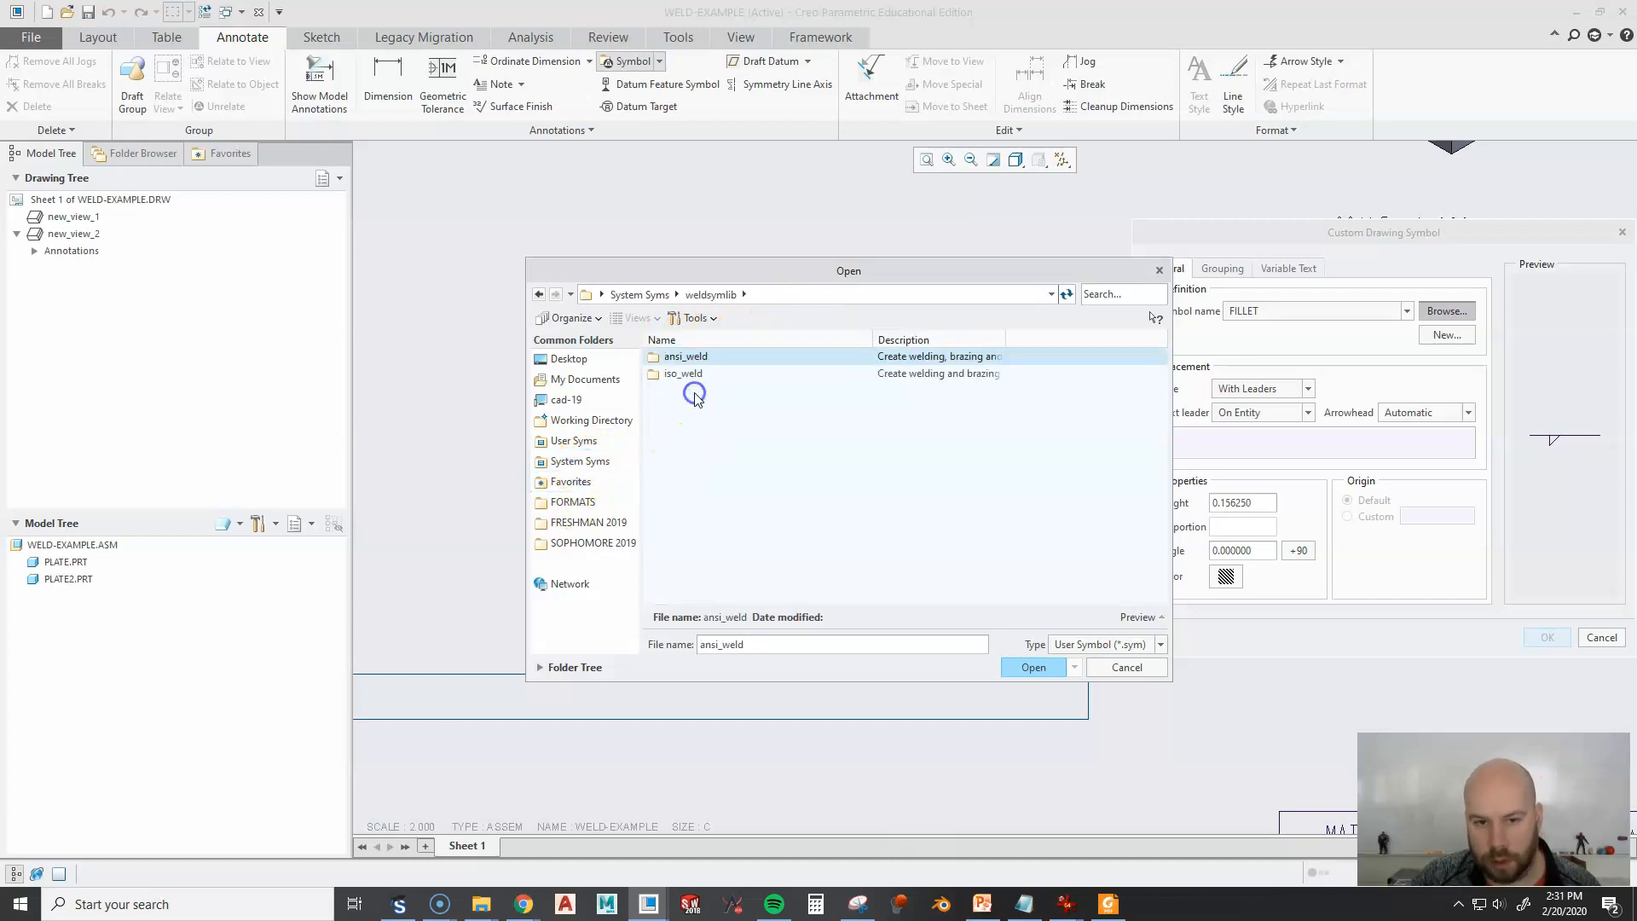
double_click(685, 356)
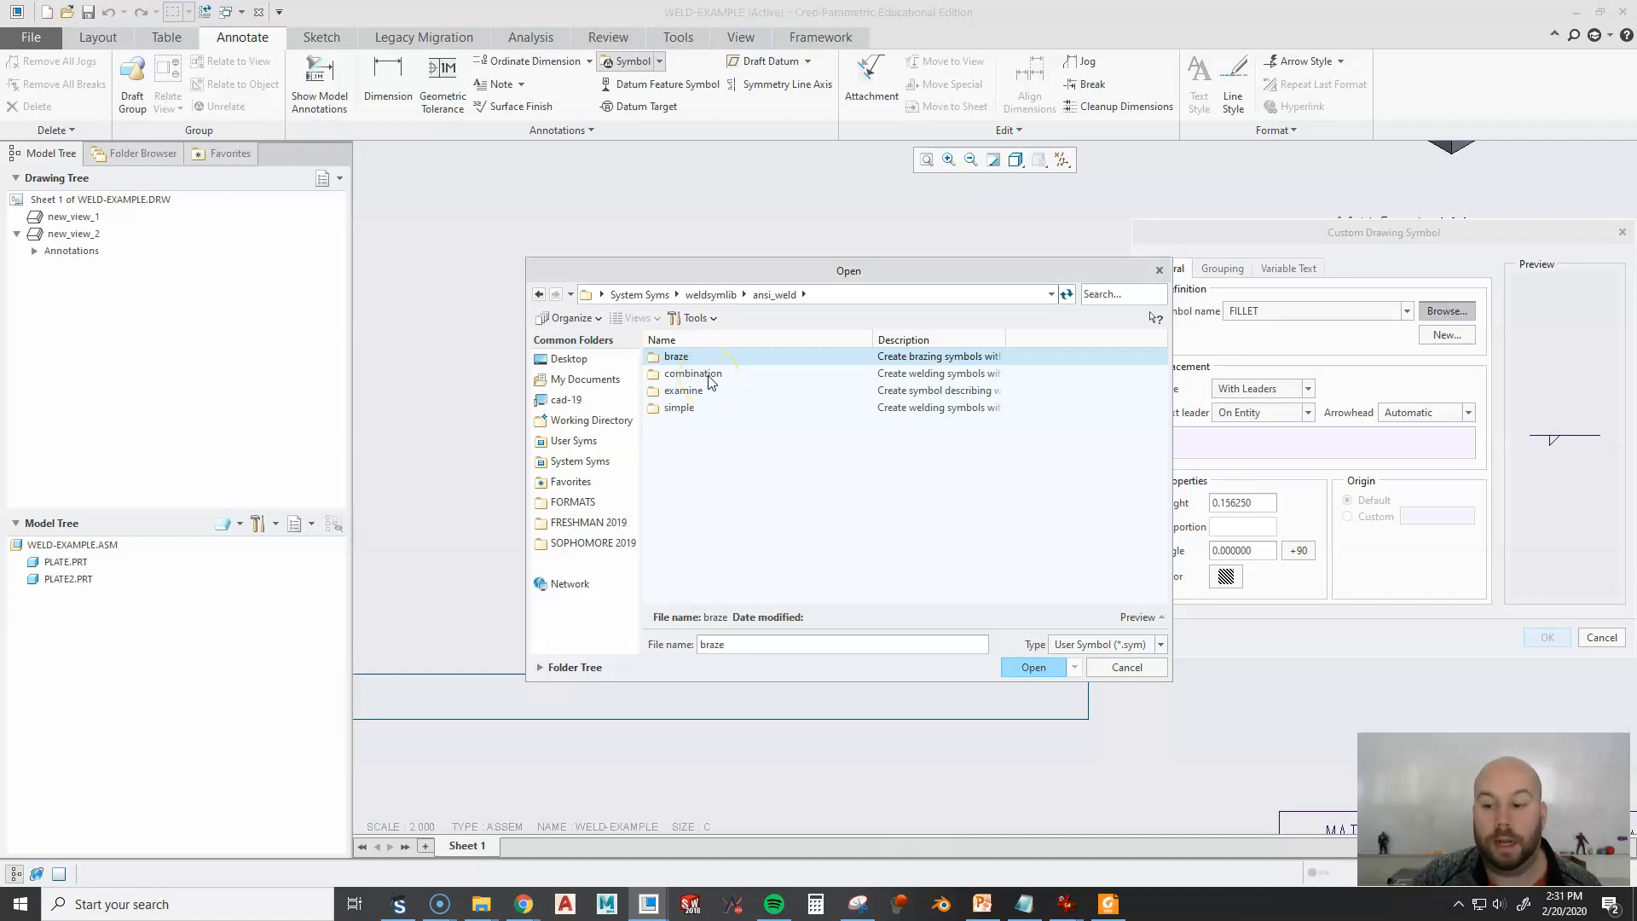
click(706, 373)
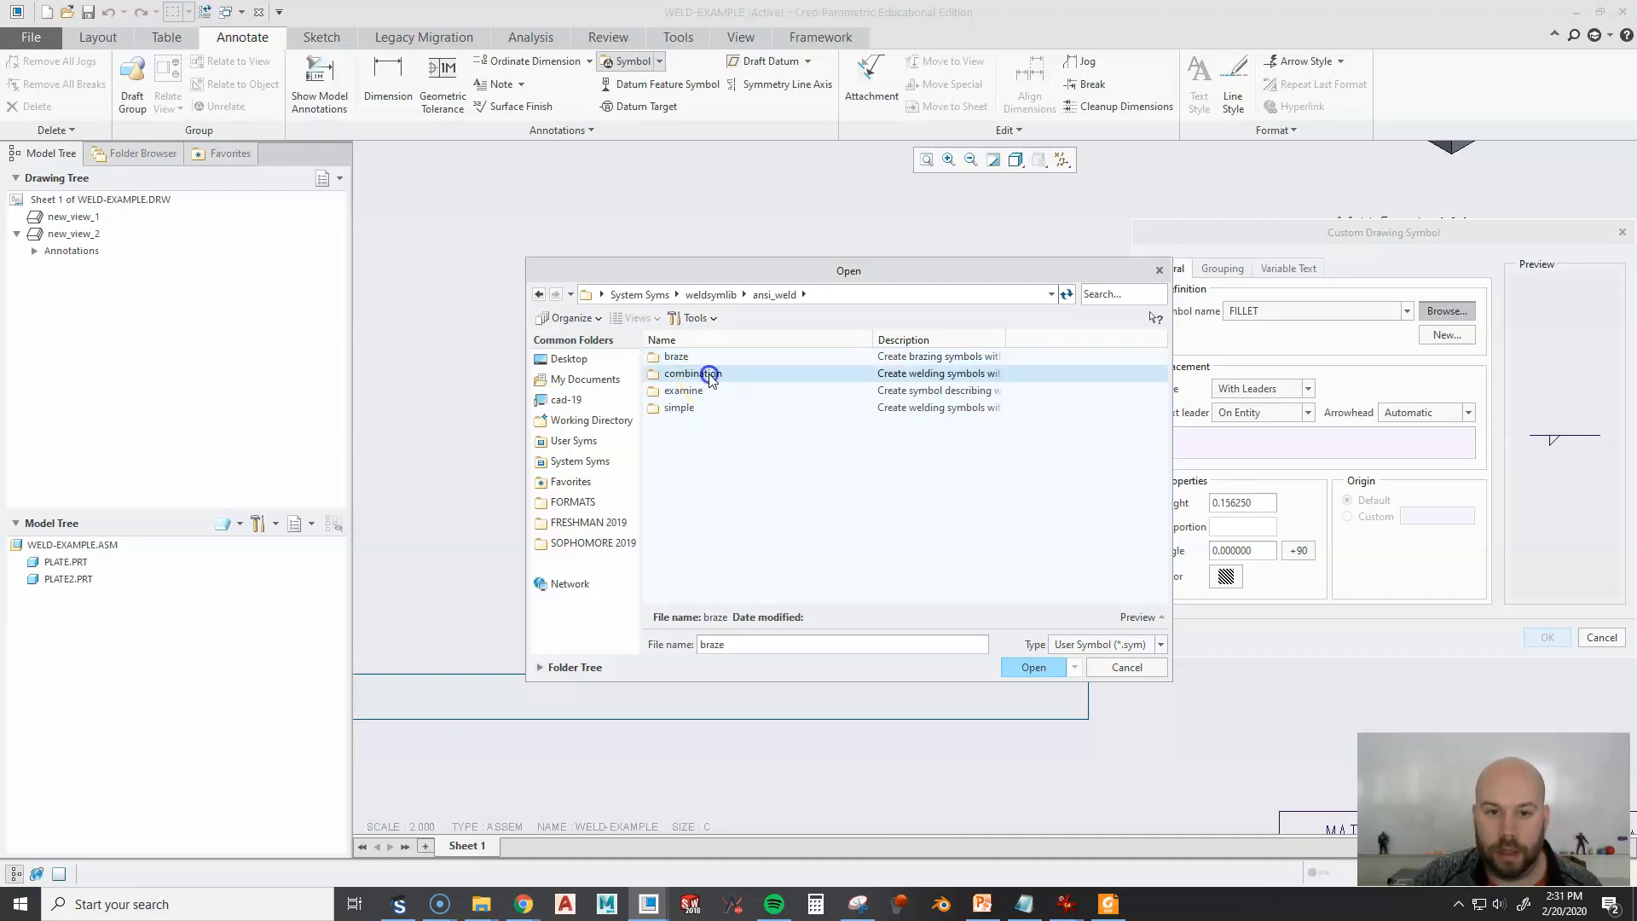
double_click(693, 374)
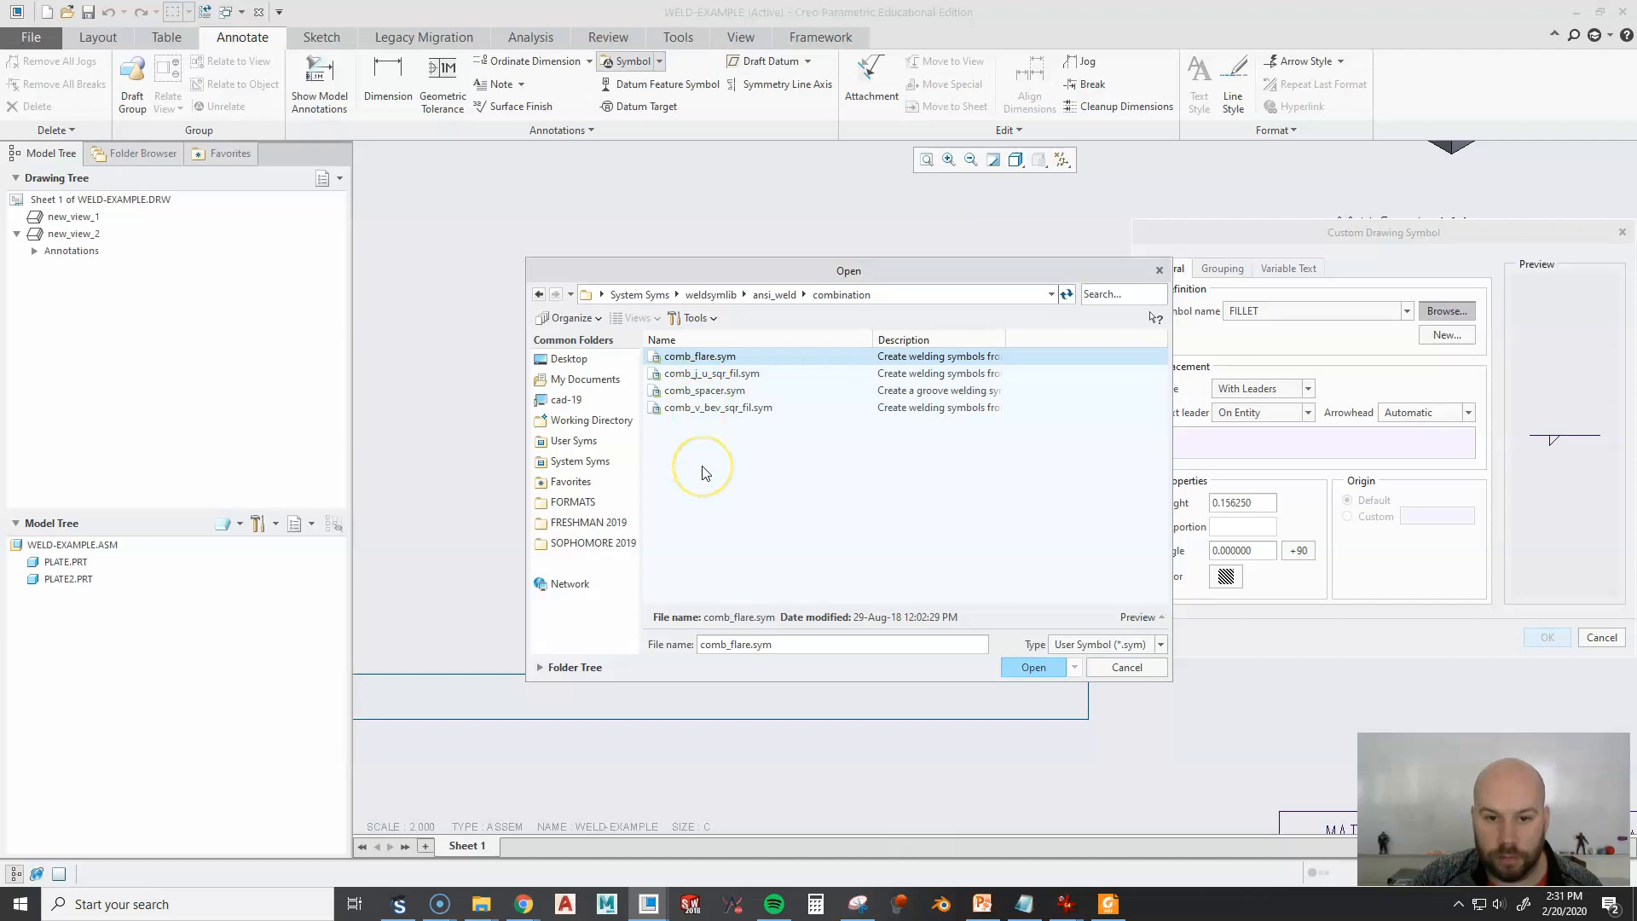
mouse_move(692, 444)
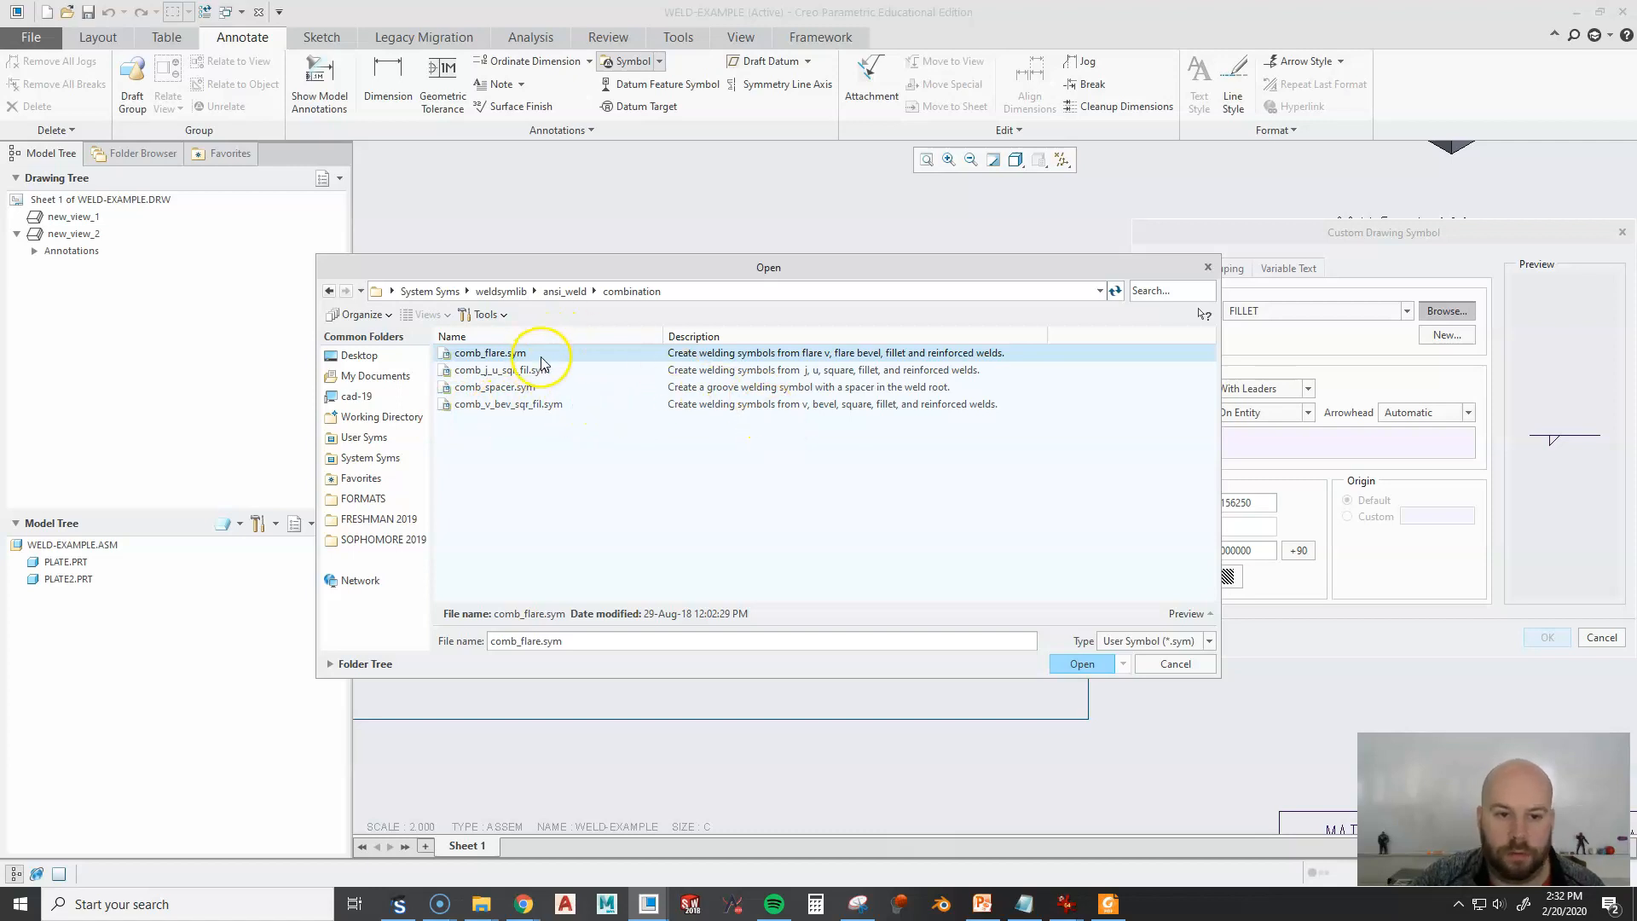
click(1081, 663)
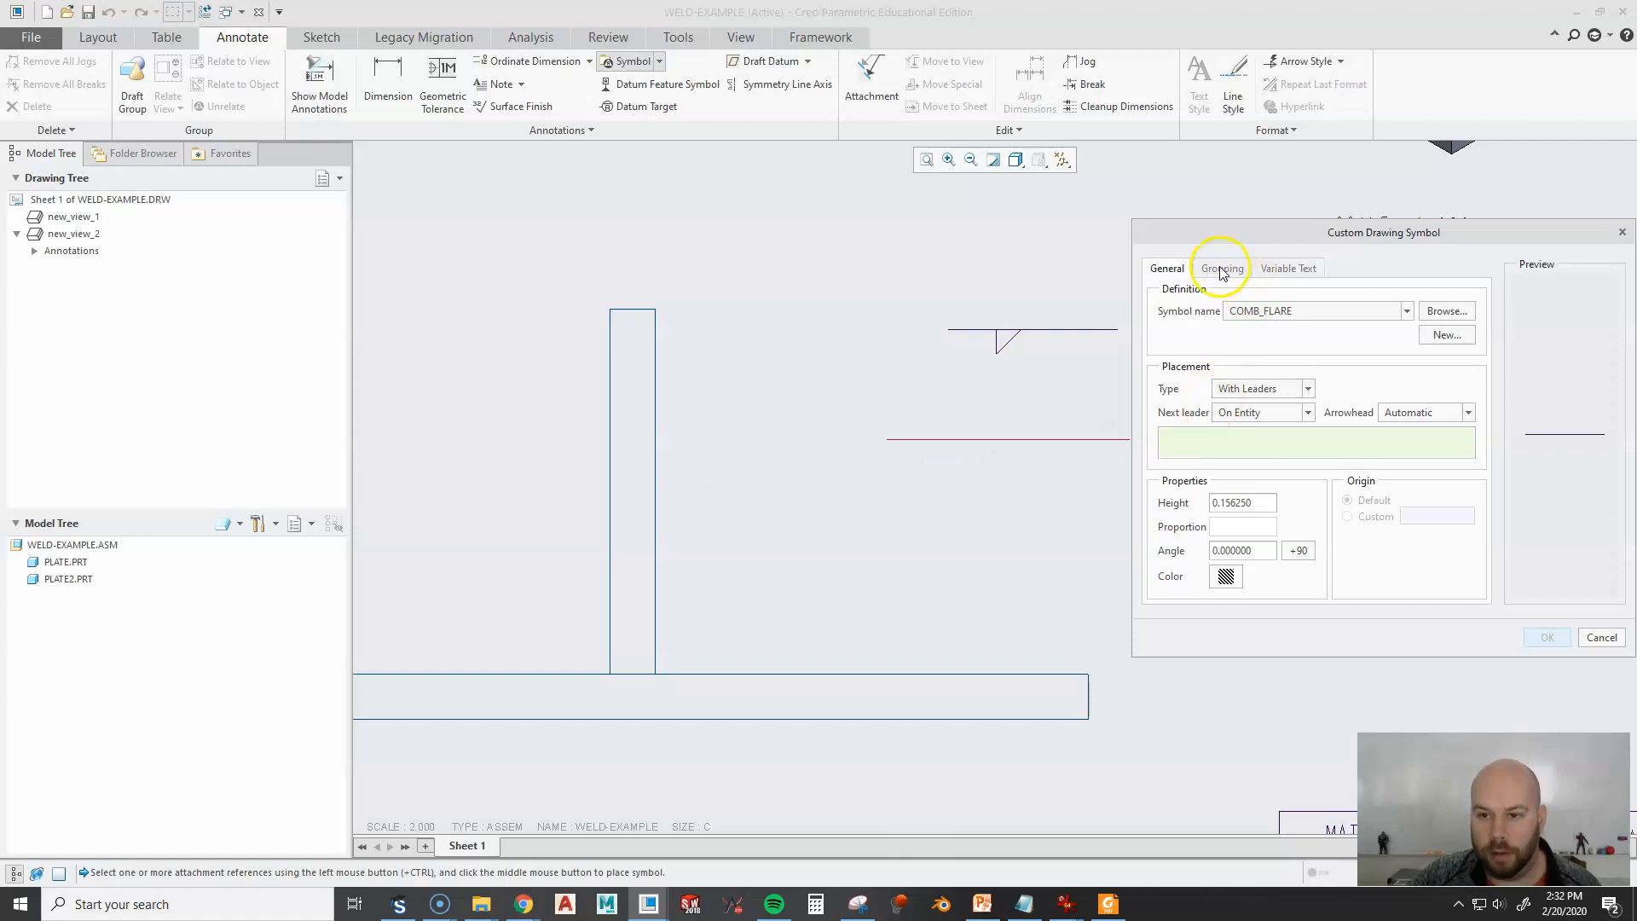
On Grouping, add OTHER_SIDE and make the arrow side a FILLET with FILLET_SIZE.
click(1221, 268)
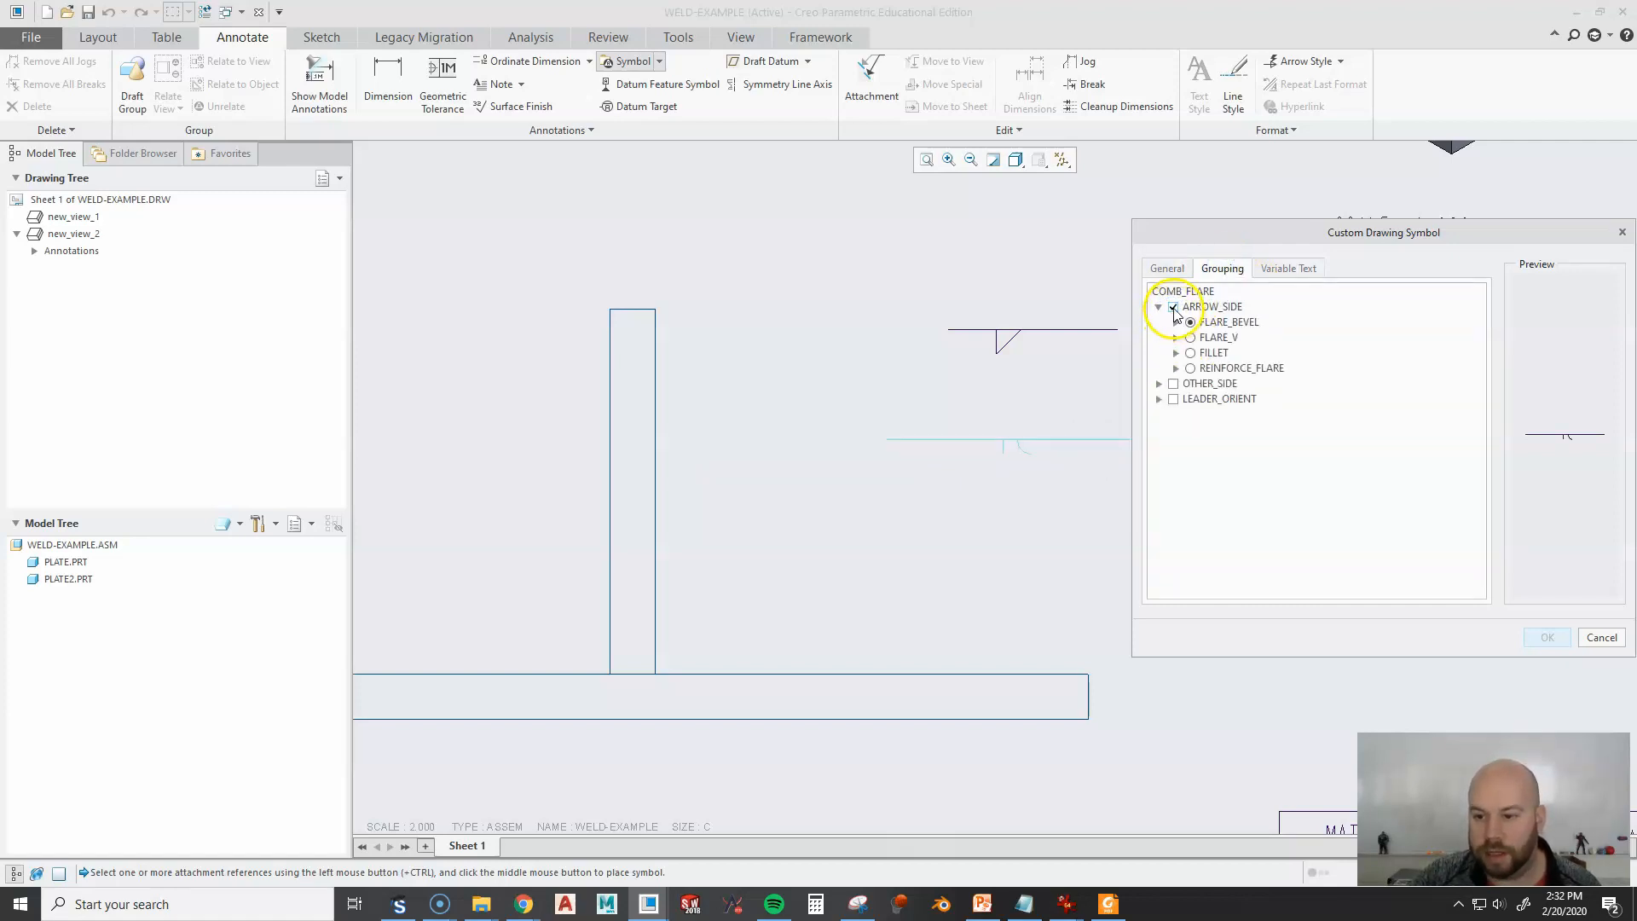
click(1174, 382)
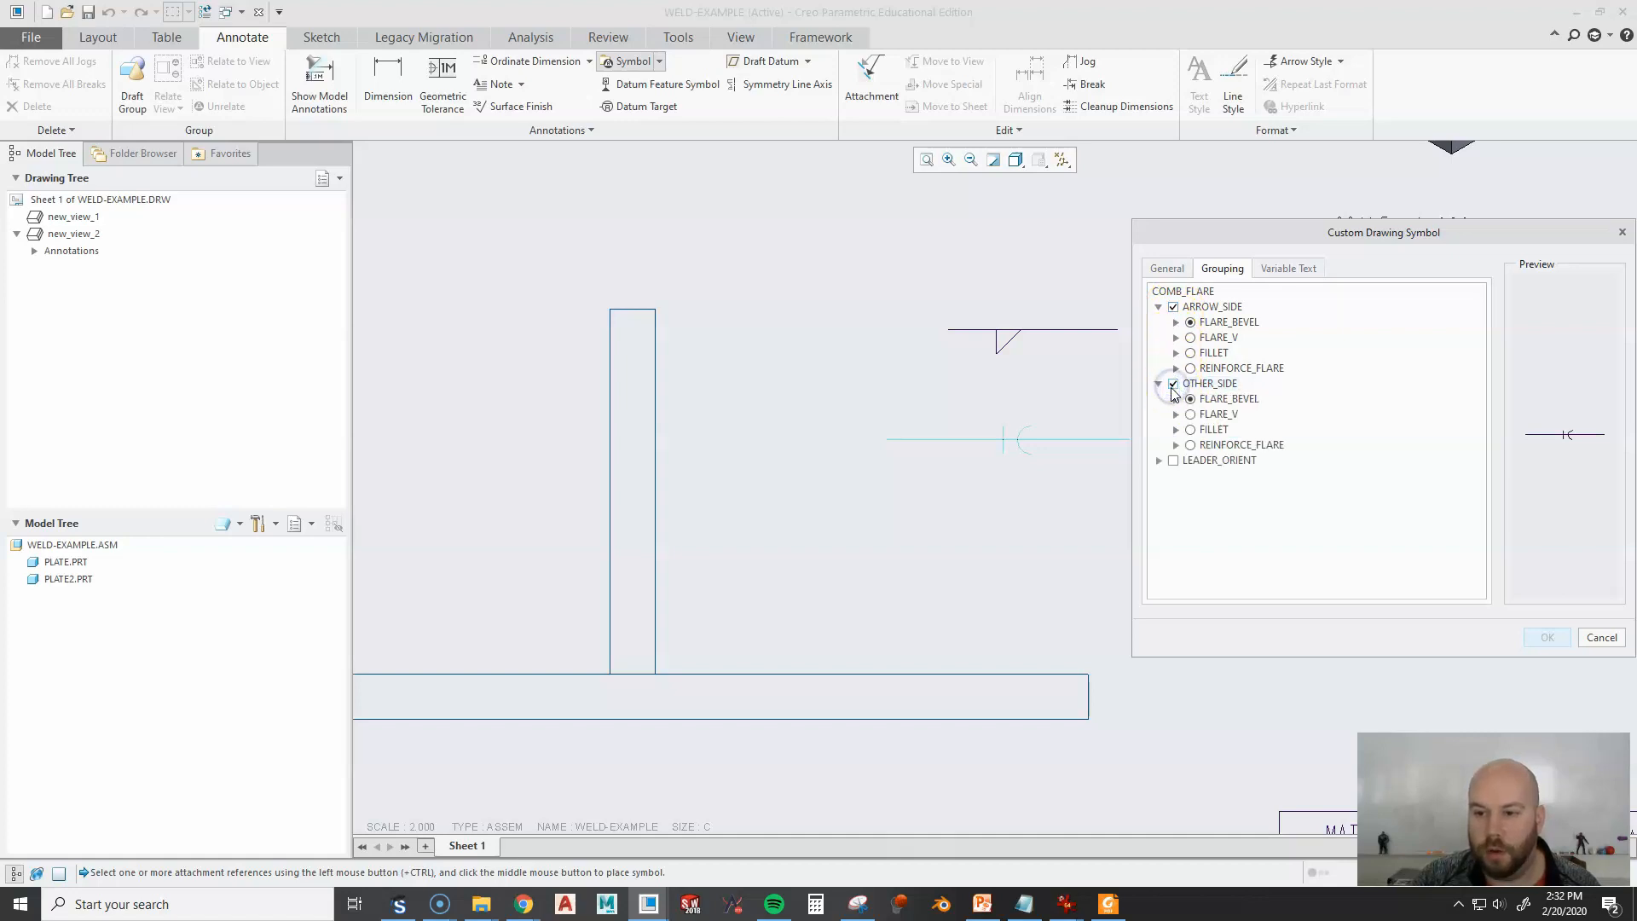
click(1190, 320)
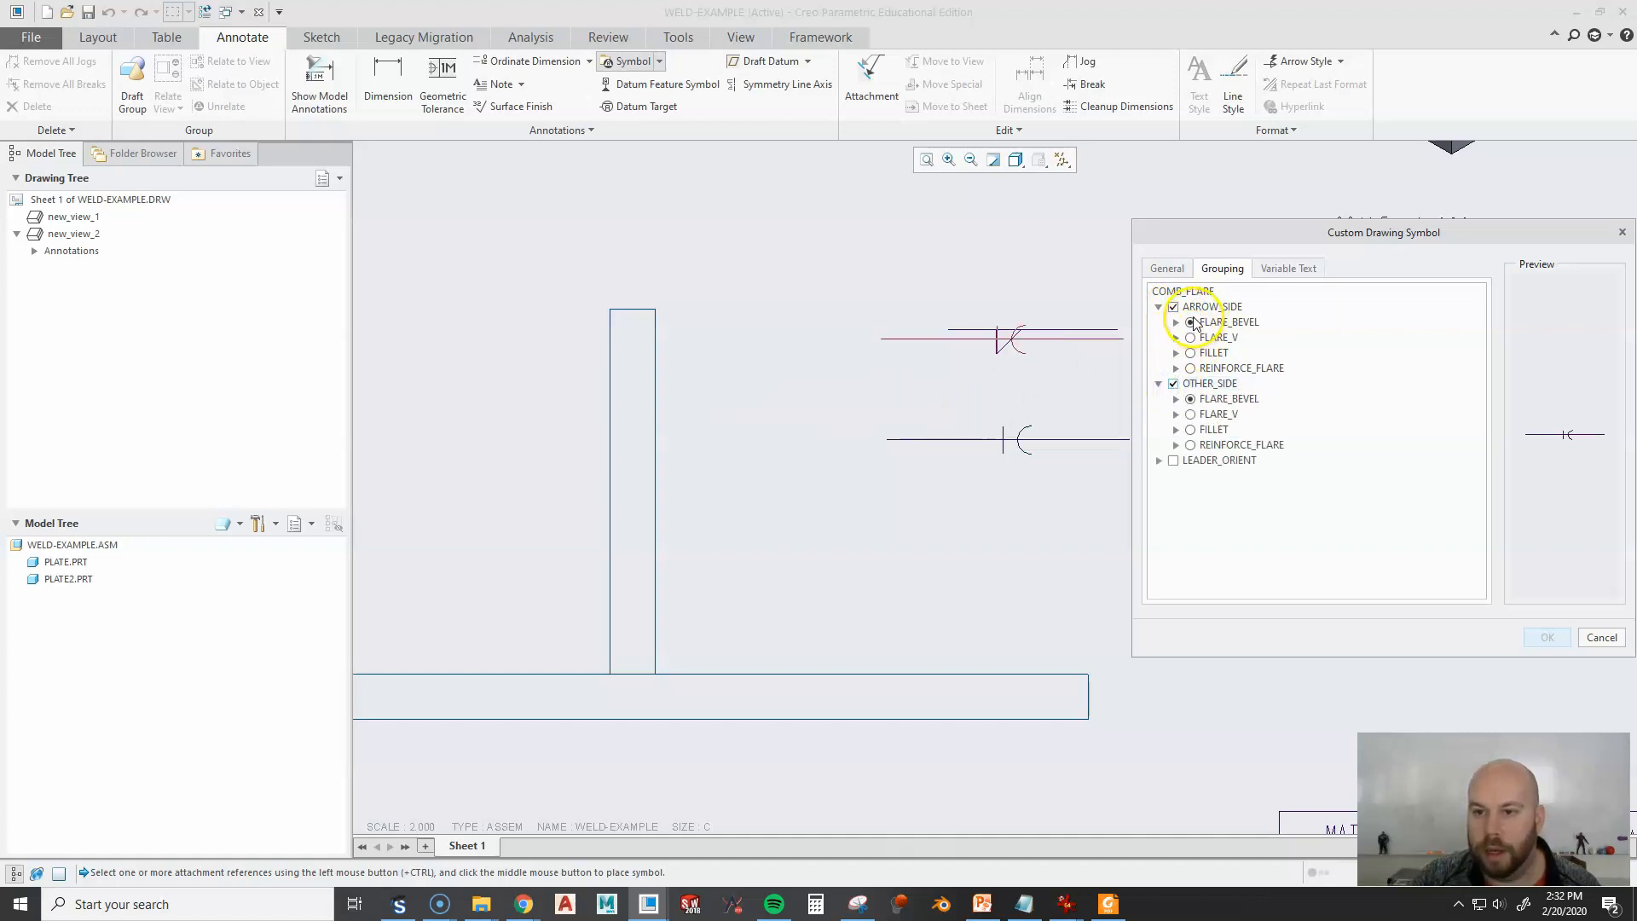
click(1190, 351)
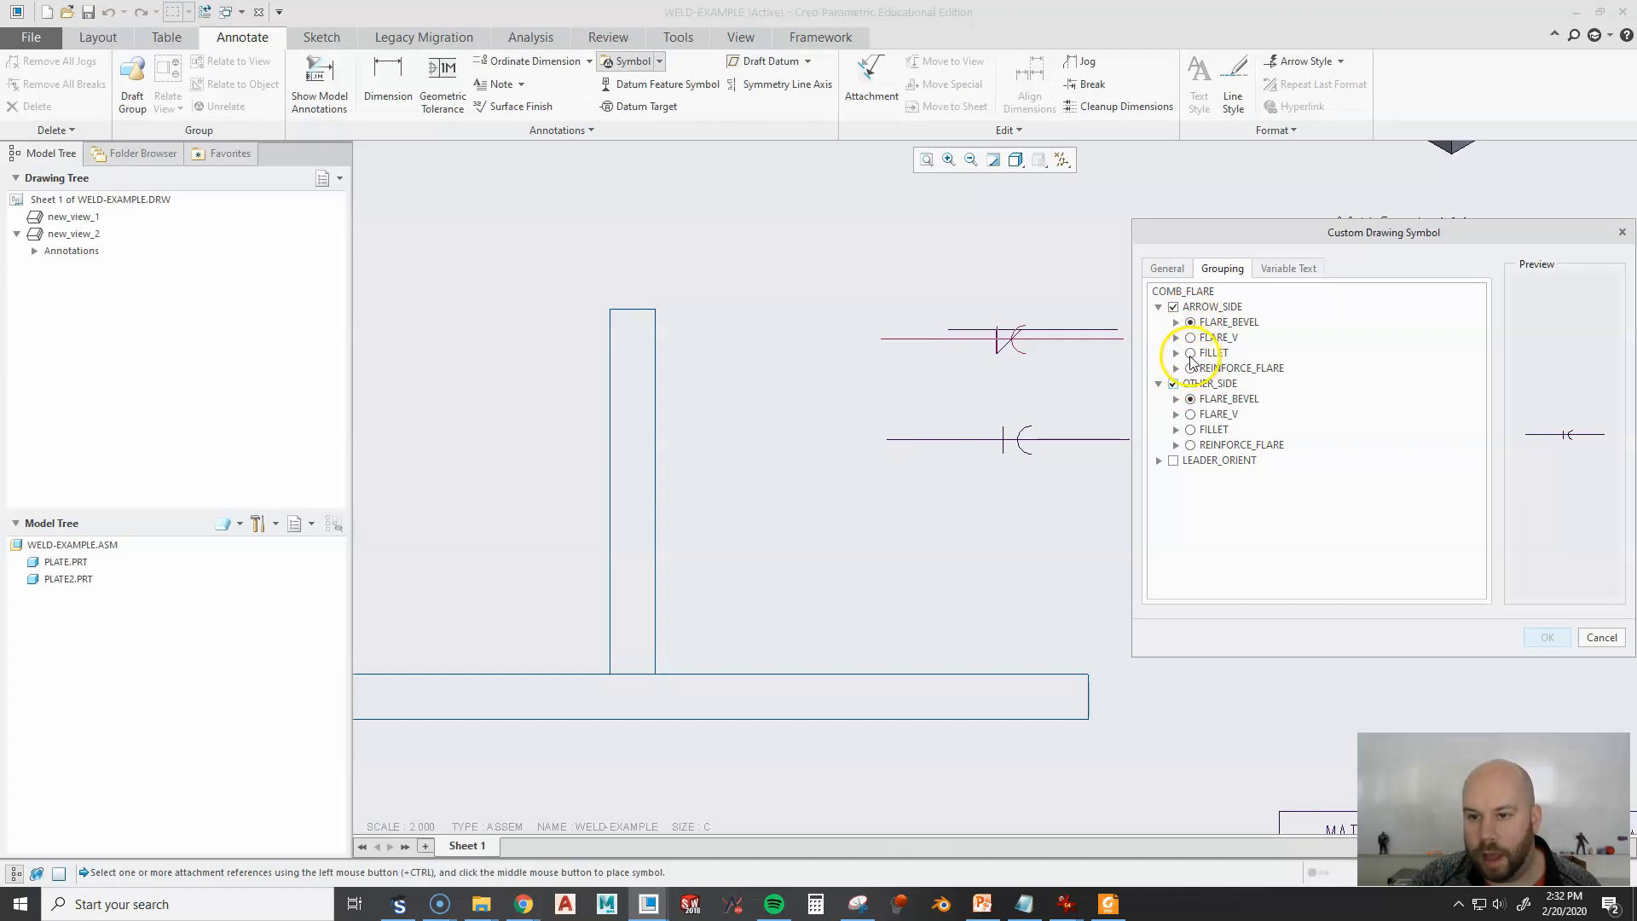
click(1191, 353)
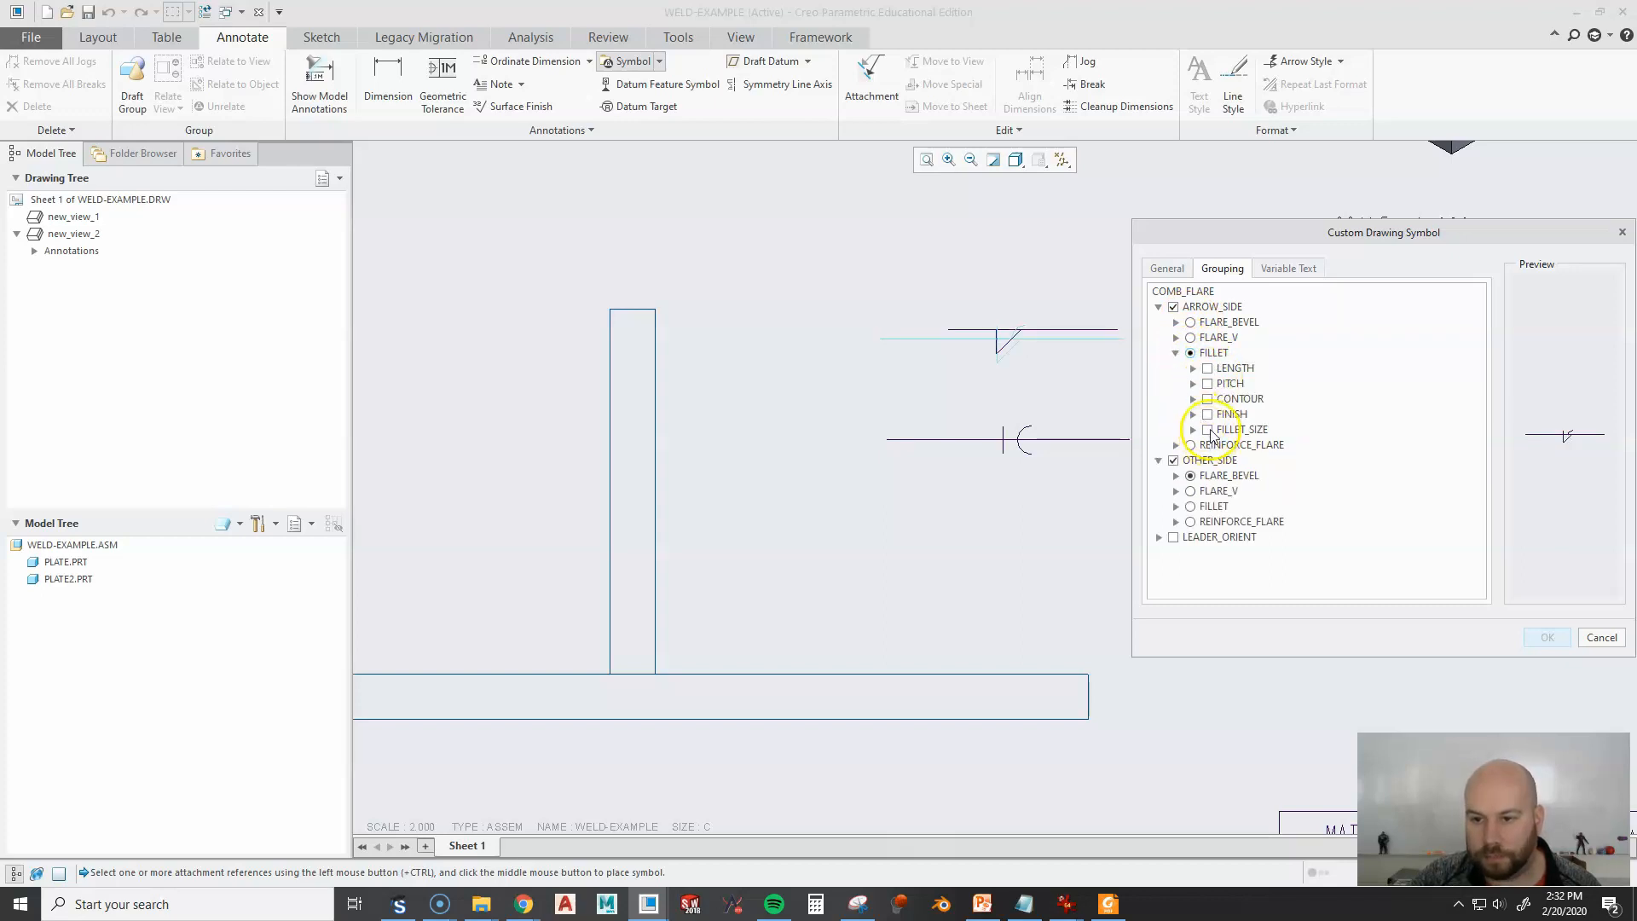
click(1207, 429)
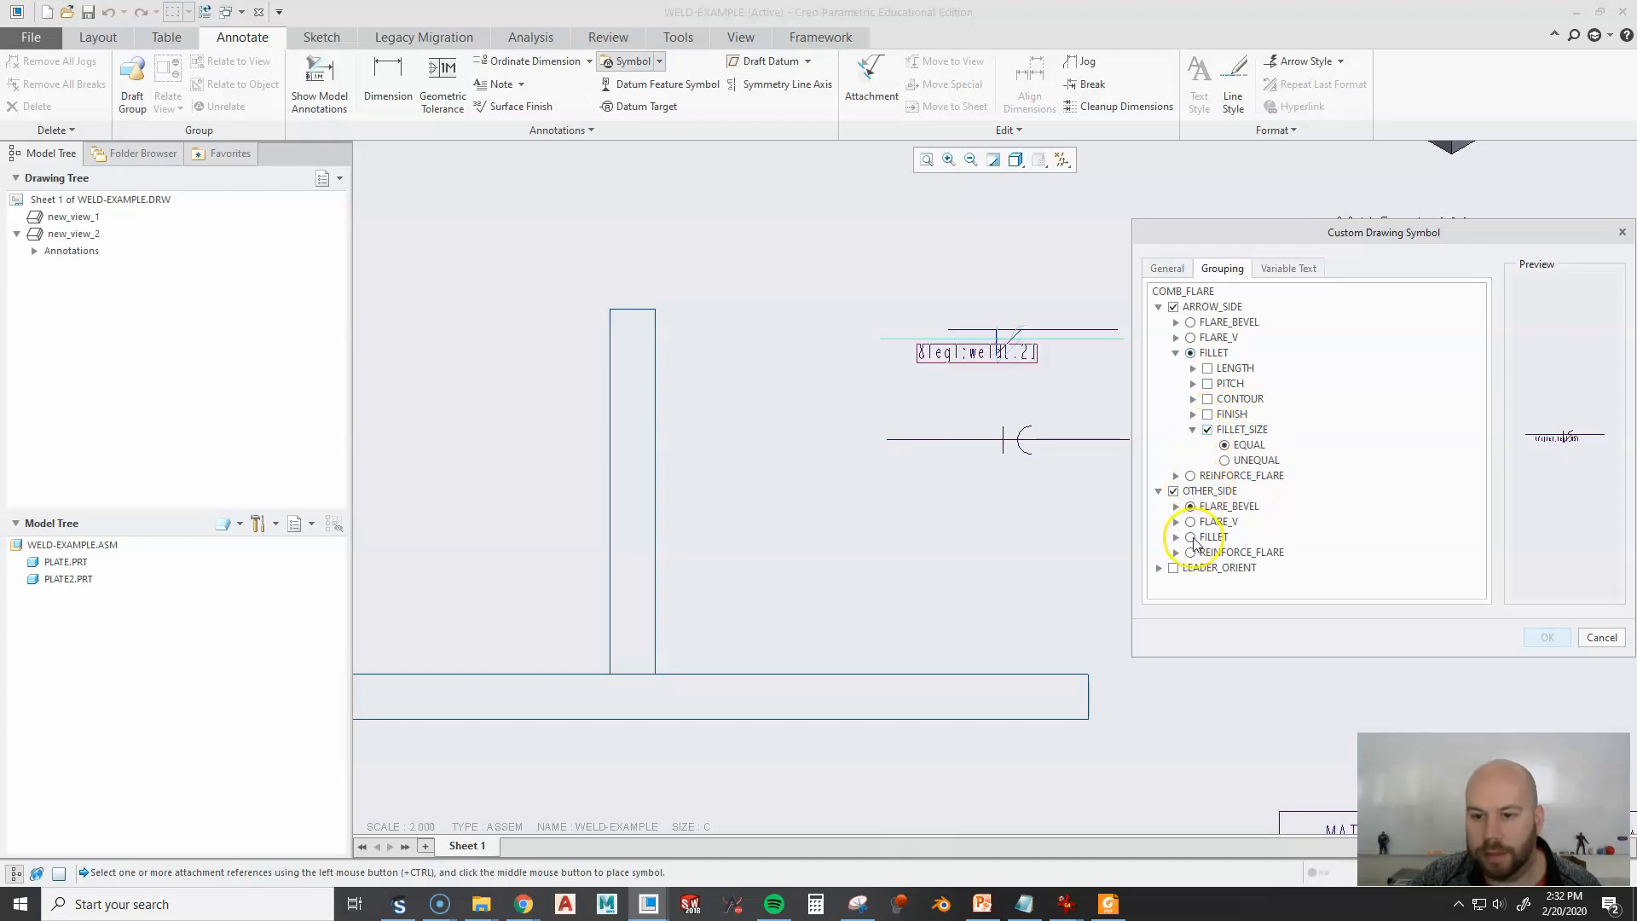
Make the other side a FILLET with LENGTH, convex CONTOUR and LEADER_ORIENT Left.
click(1190, 505)
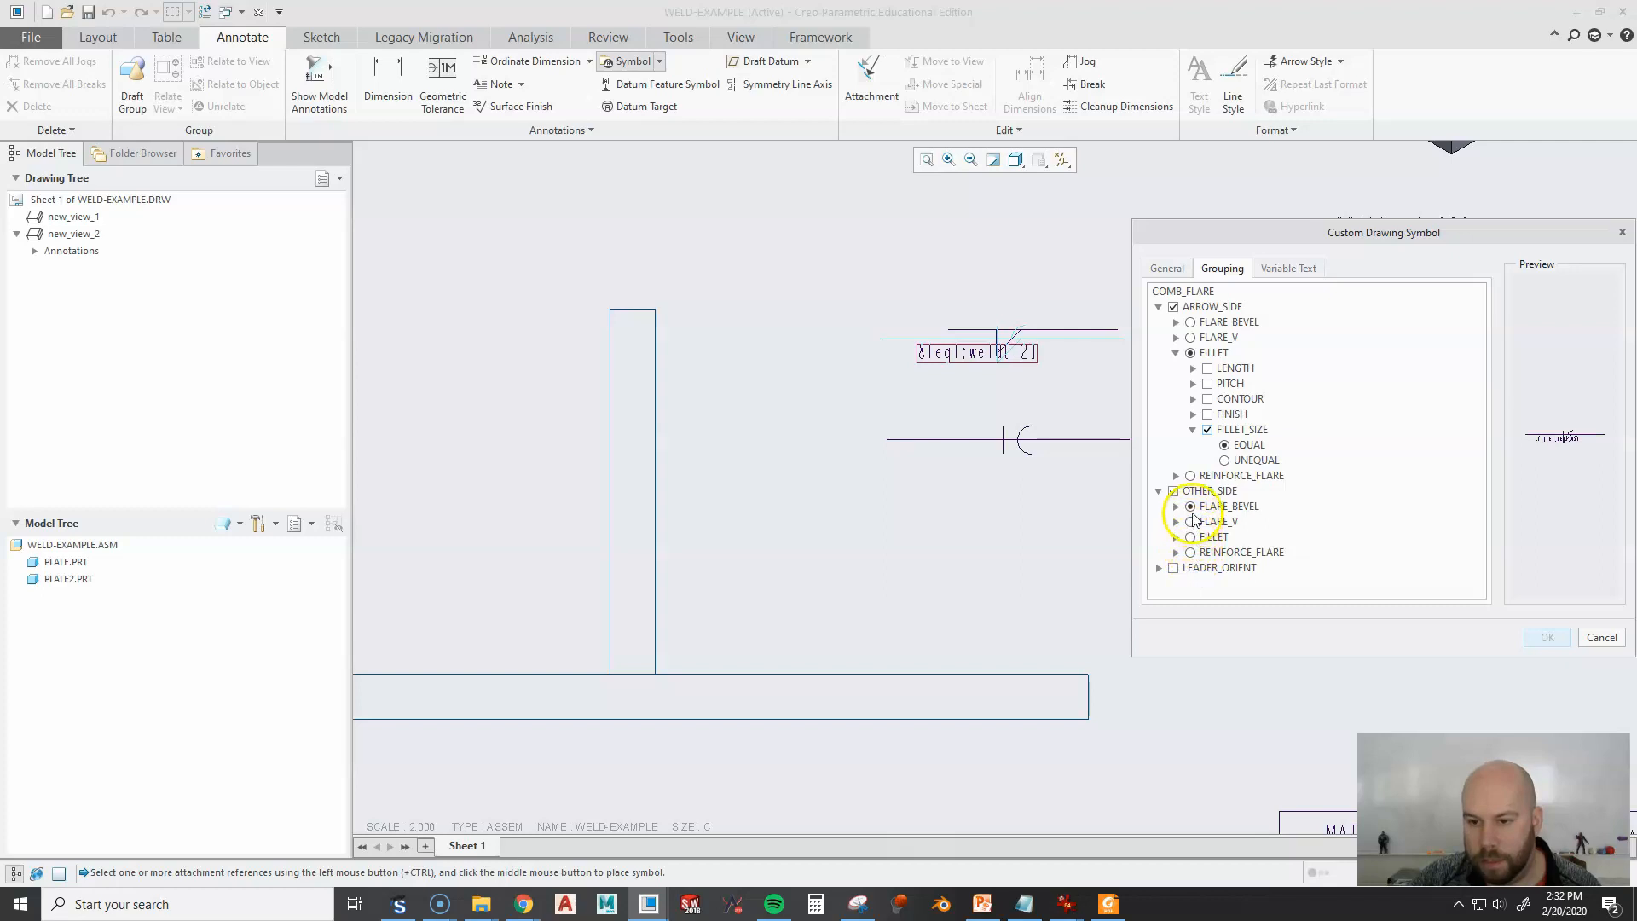
click(1177, 522)
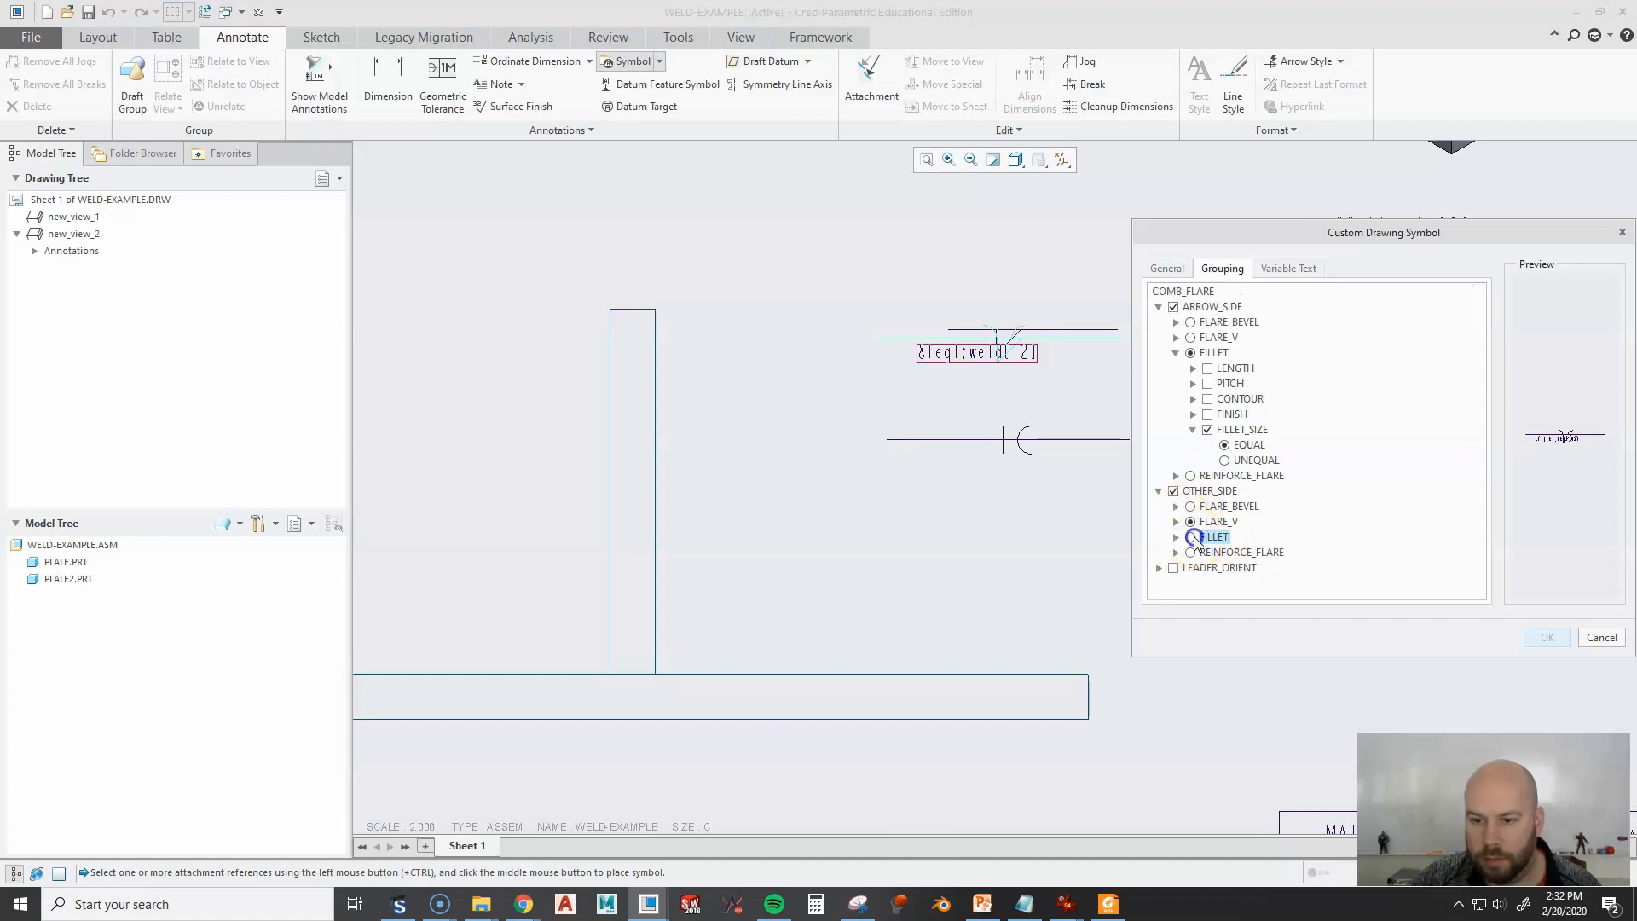
click(1191, 536)
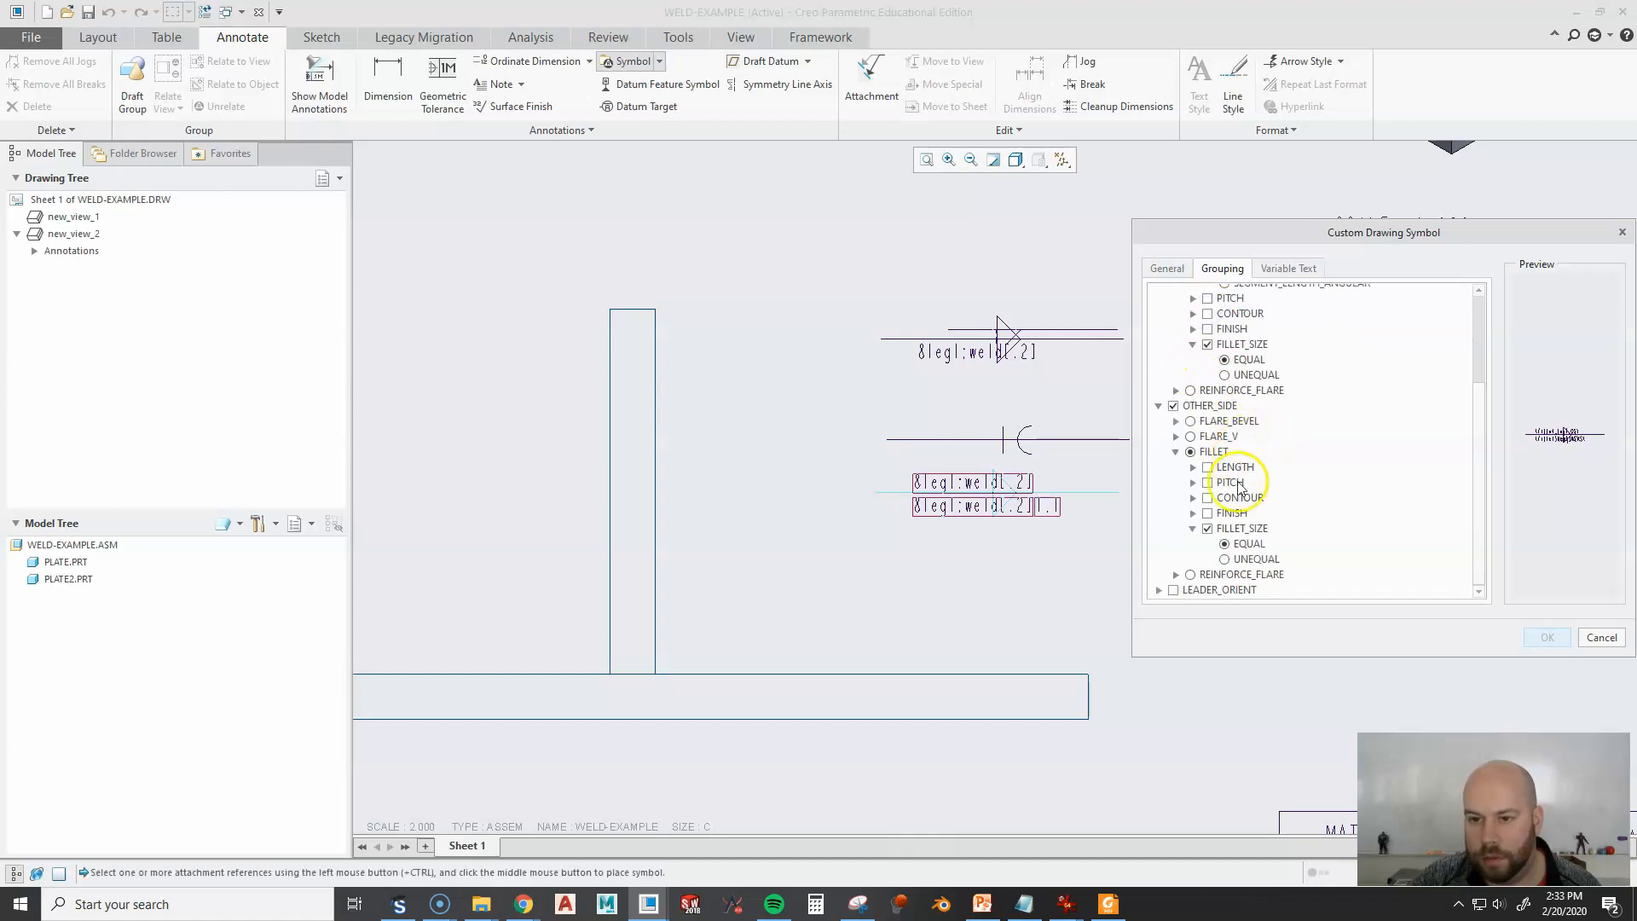
click(1207, 466)
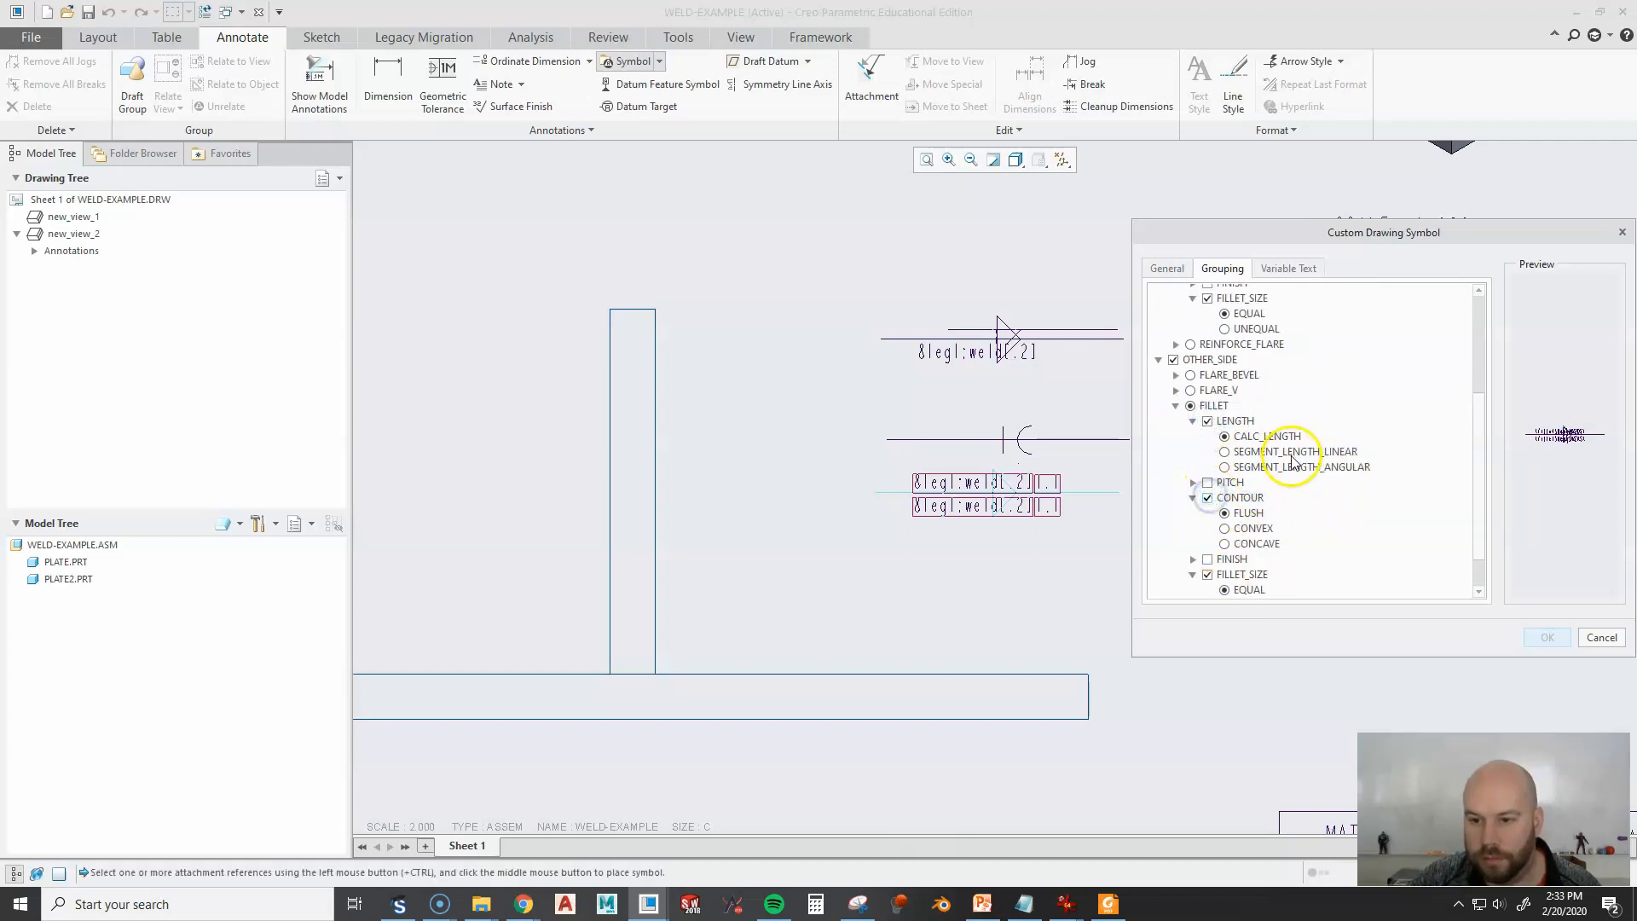
scroll(down, 3)
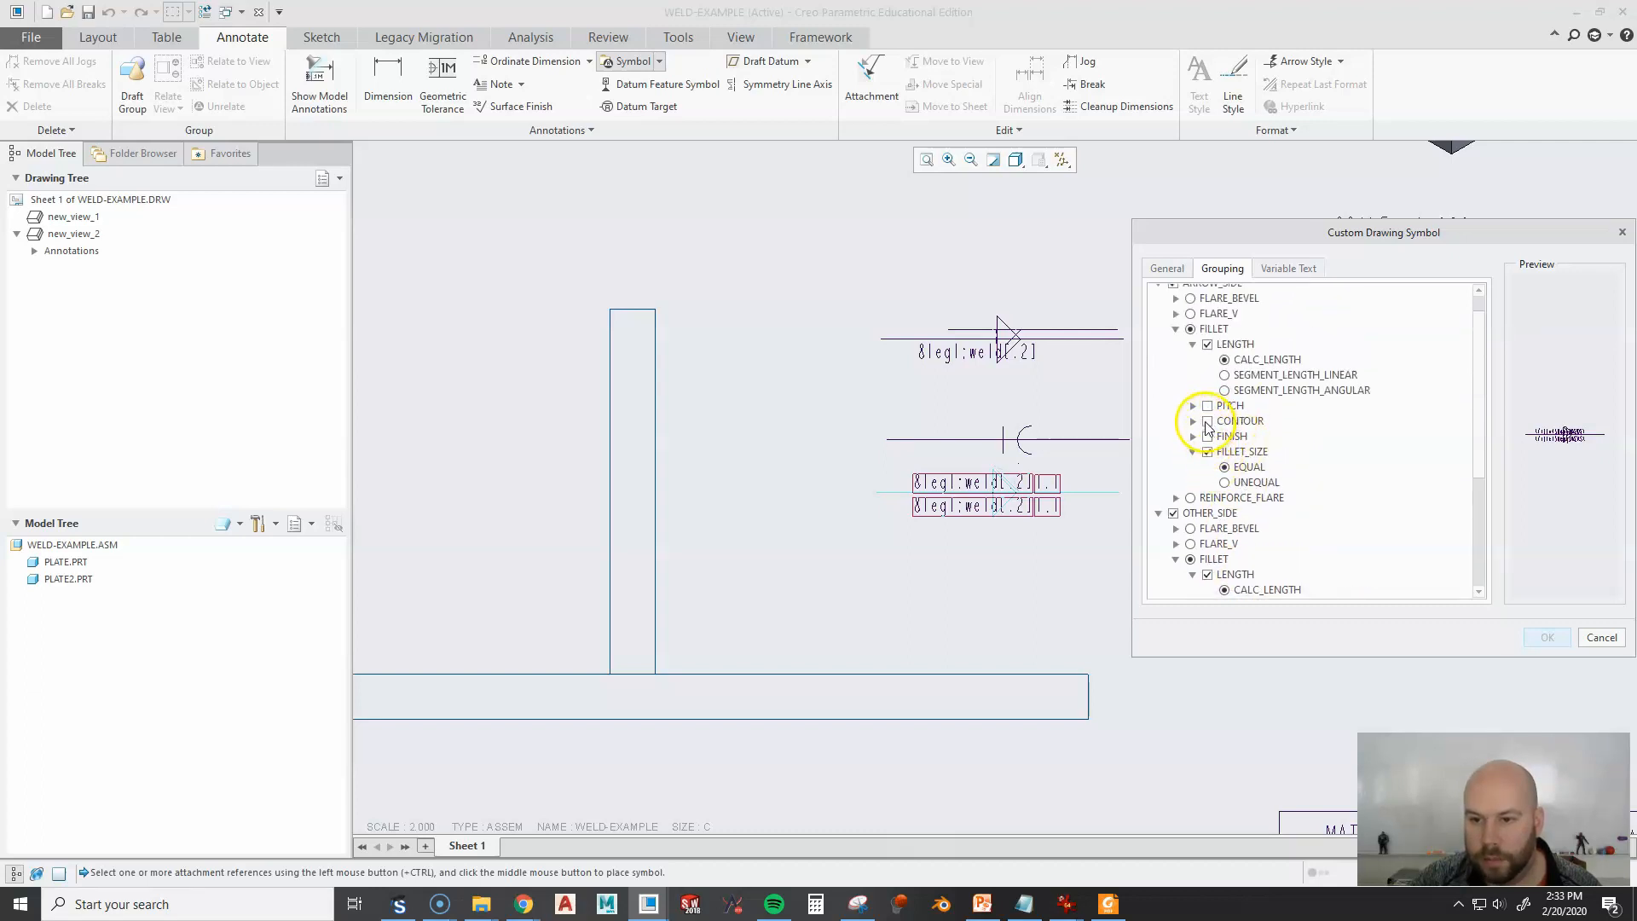
click(1208, 420)
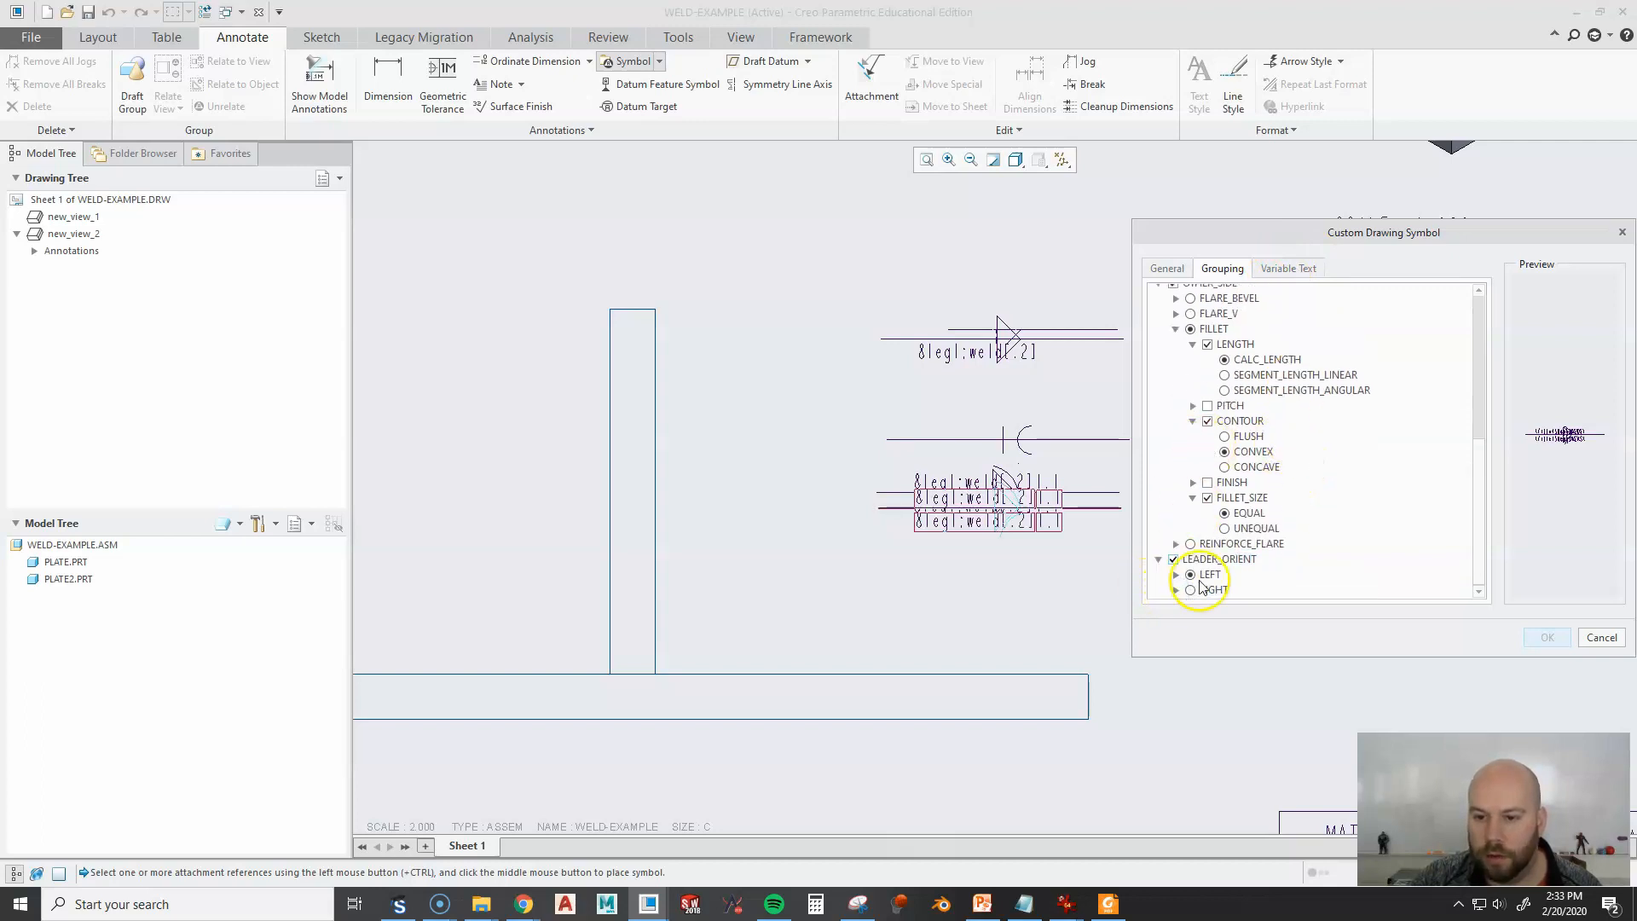
click(1176, 573)
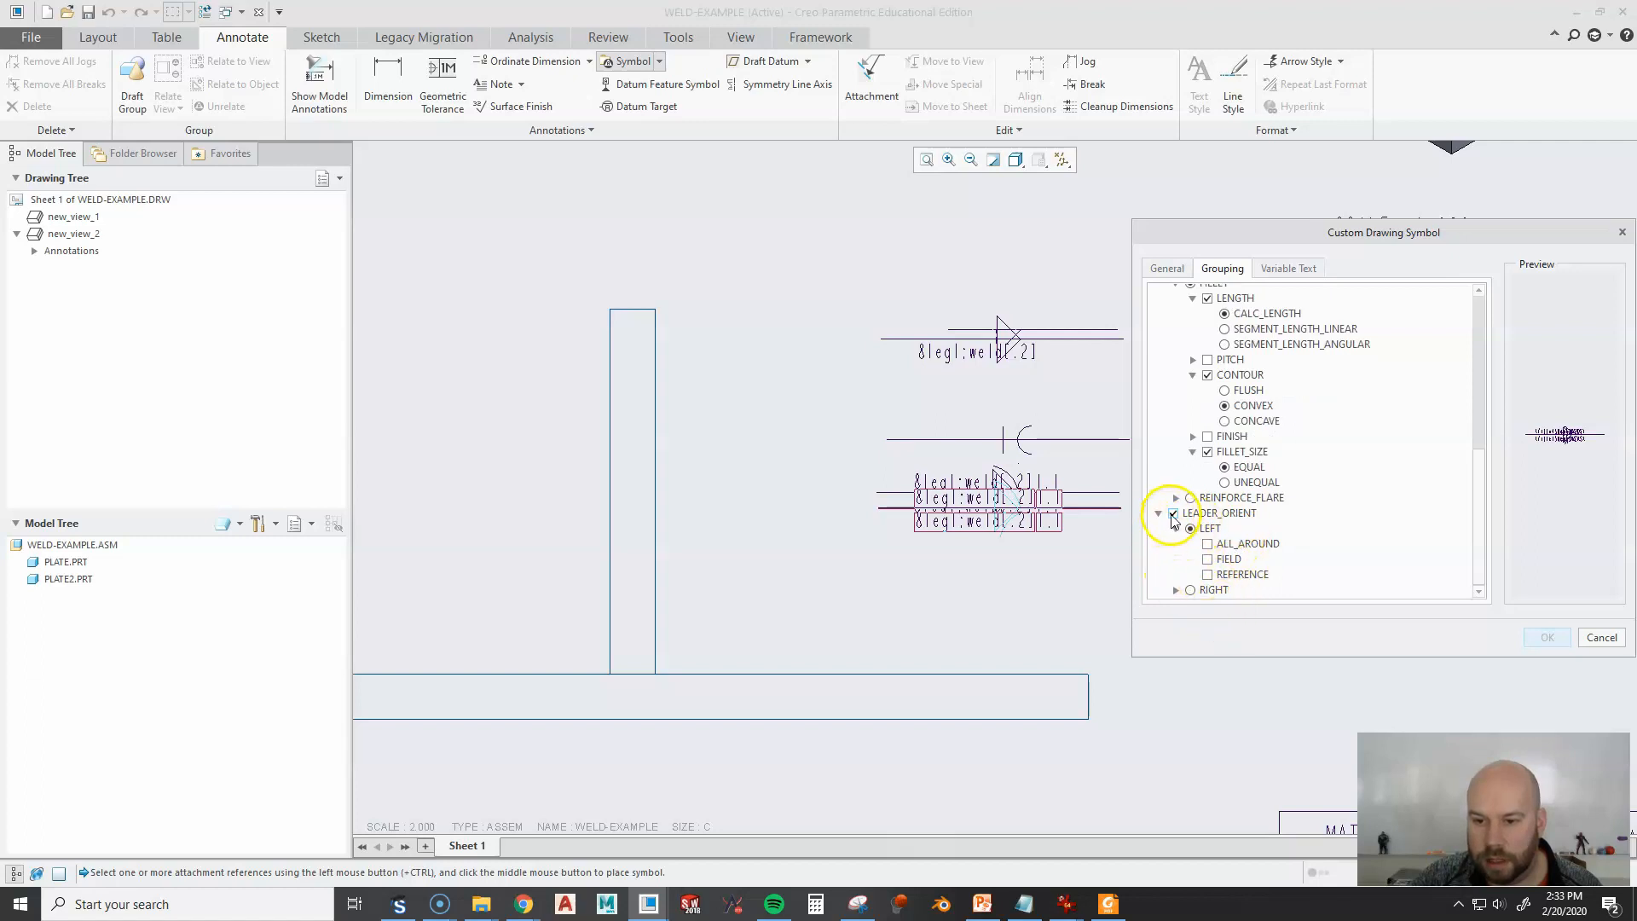
click(1288, 268)
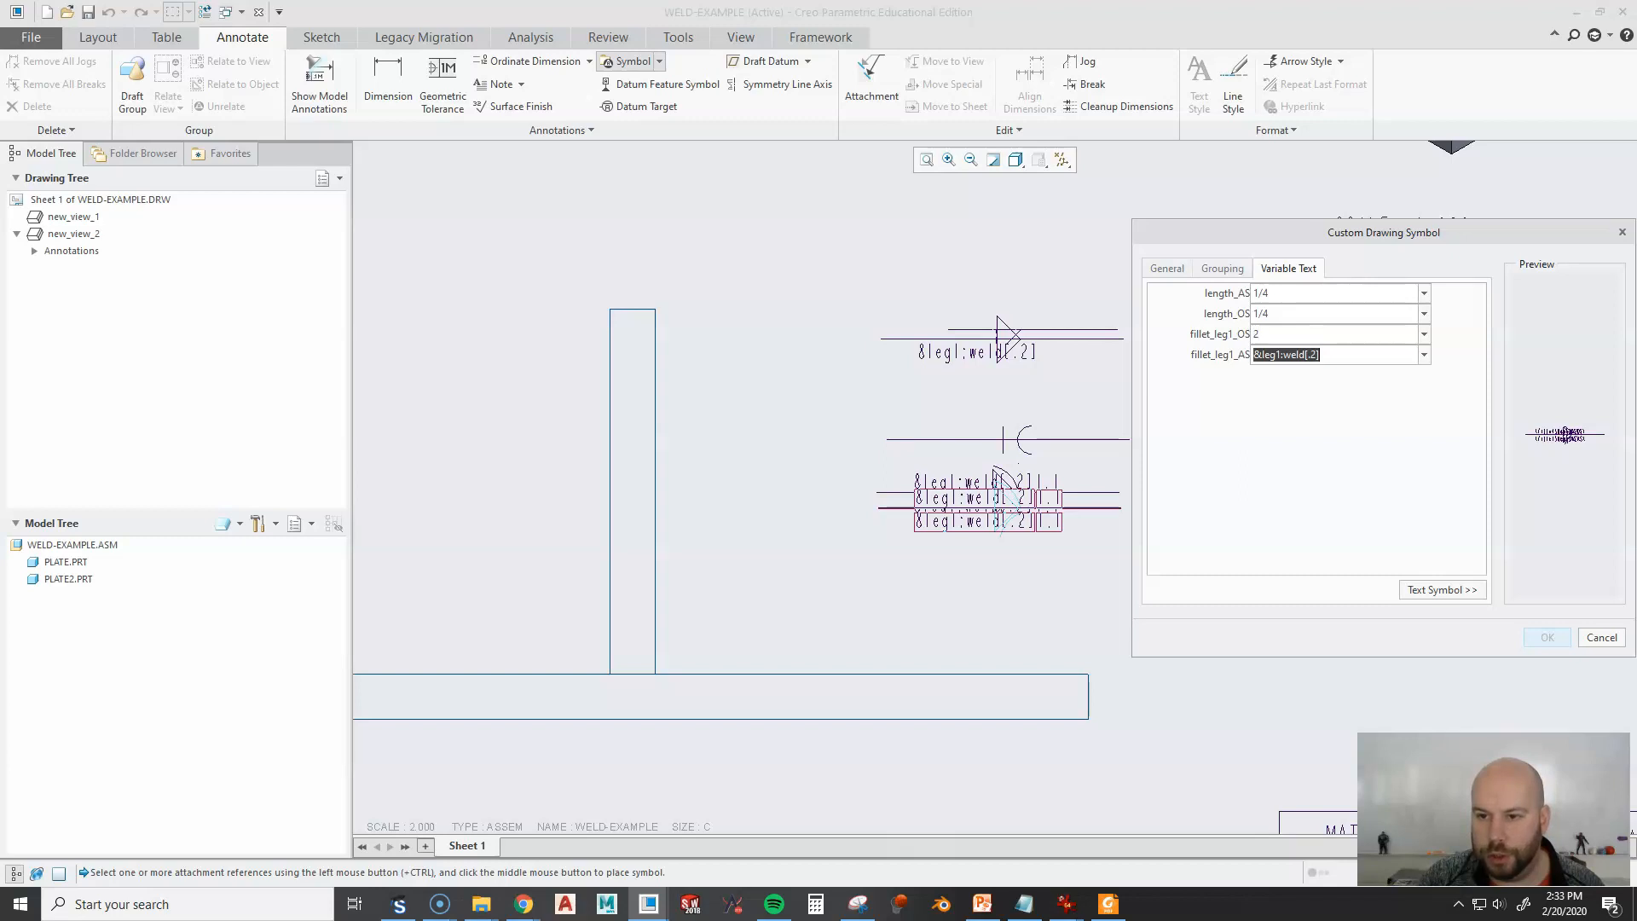
Enter the 1/4 length value and place the COMB_FLARE symbol beside the T-joint.
text(4)
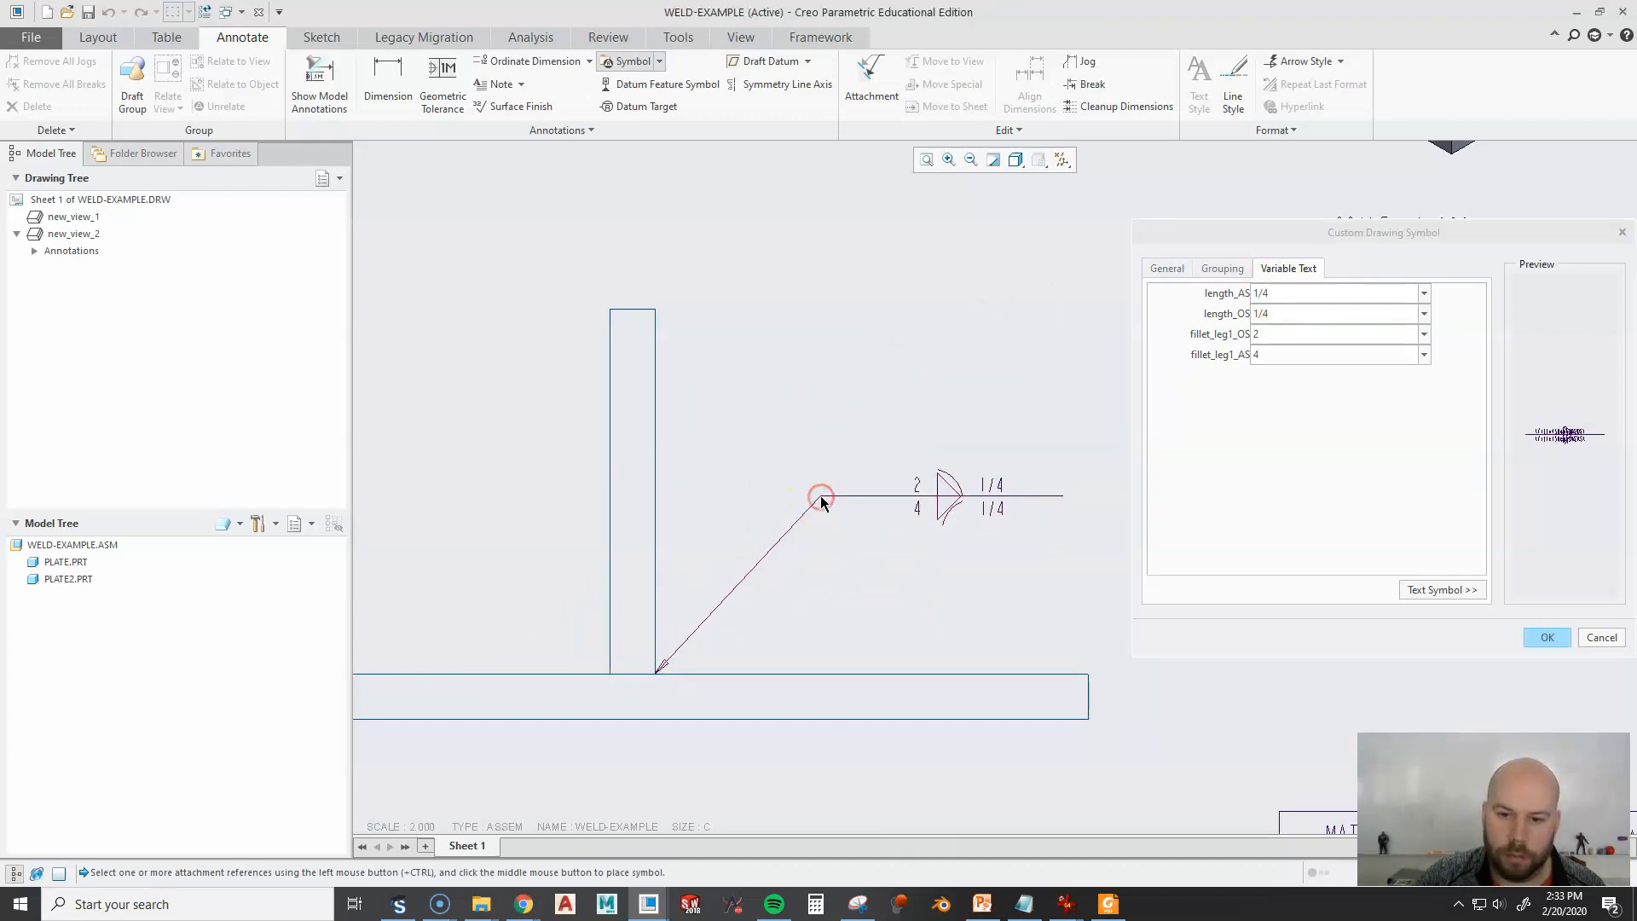
click(1547, 638)
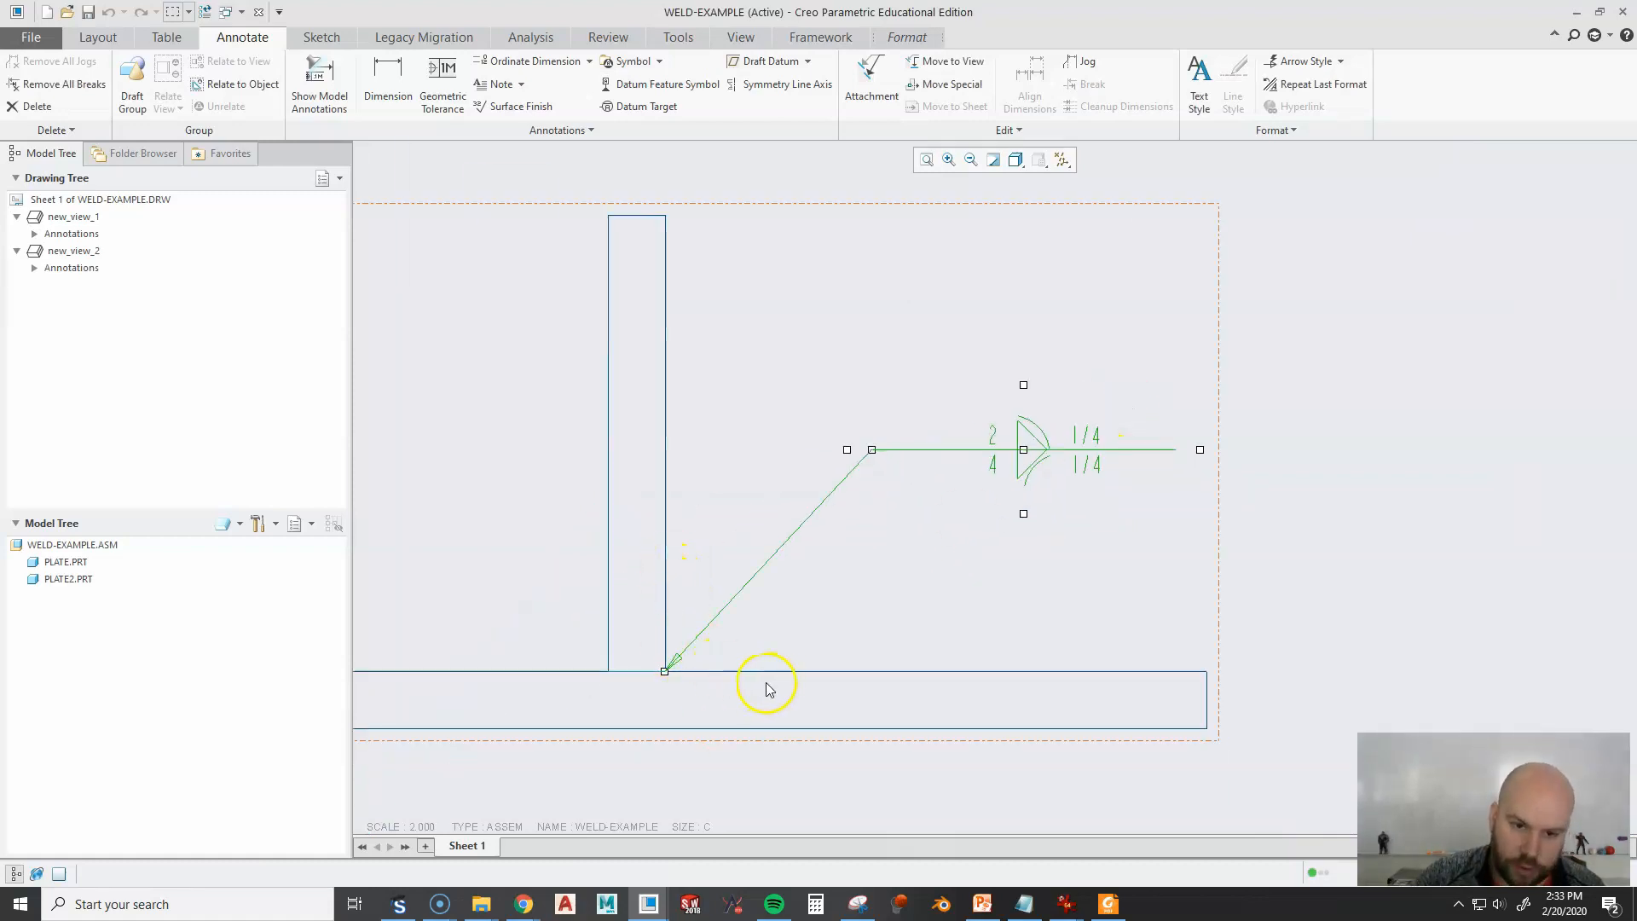
mouse_move(602, 599)
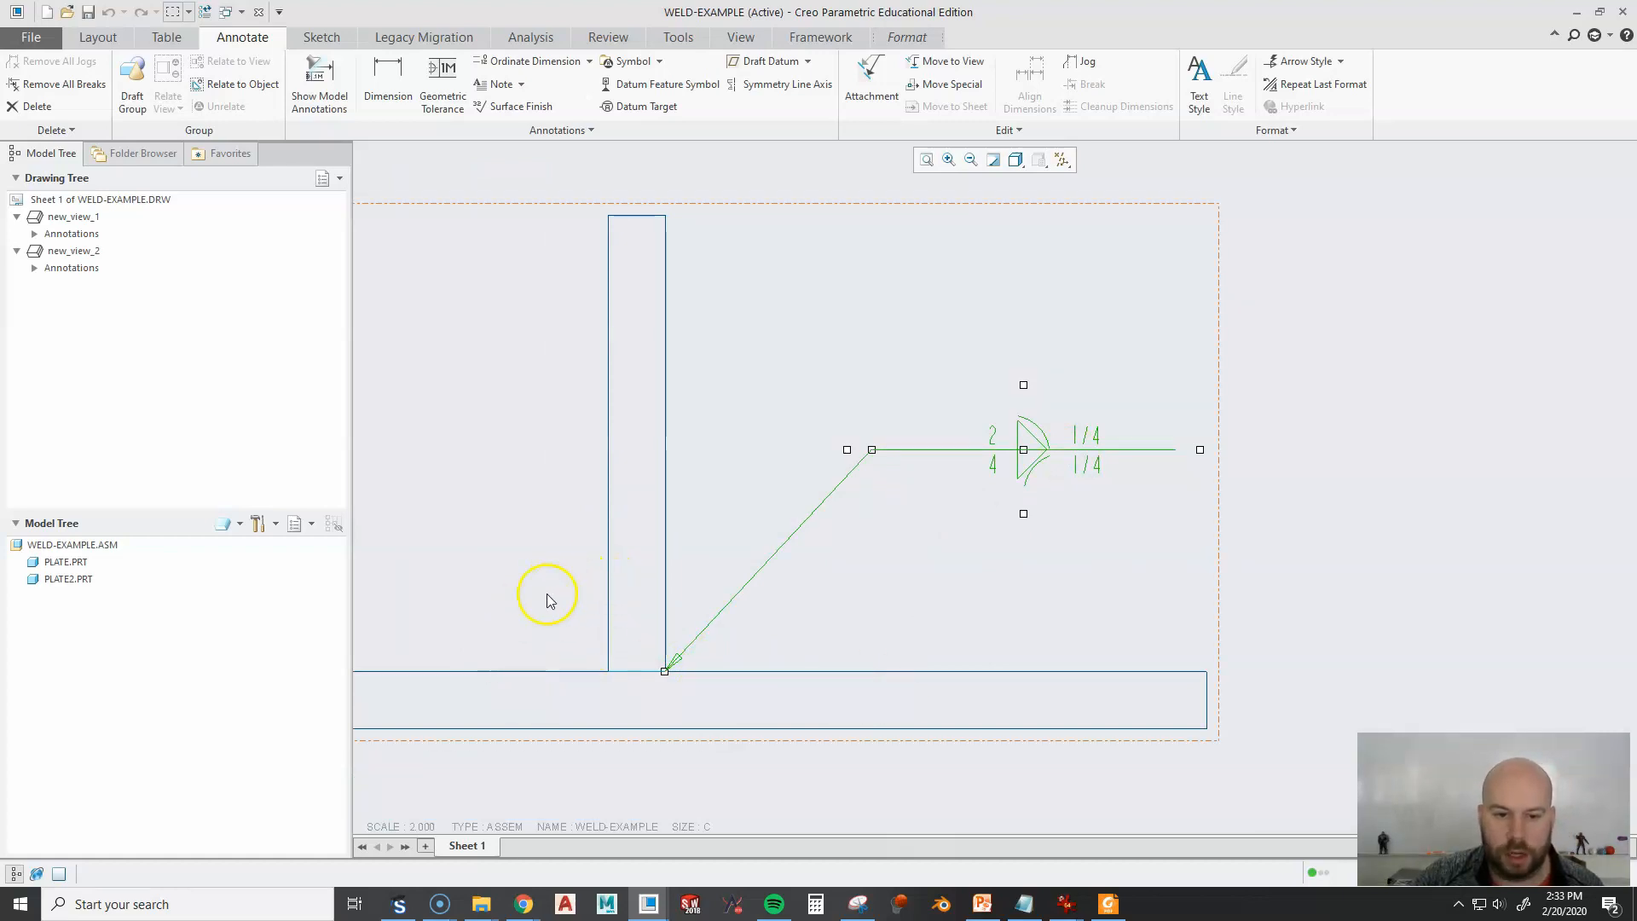
mouse_move(1115, 290)
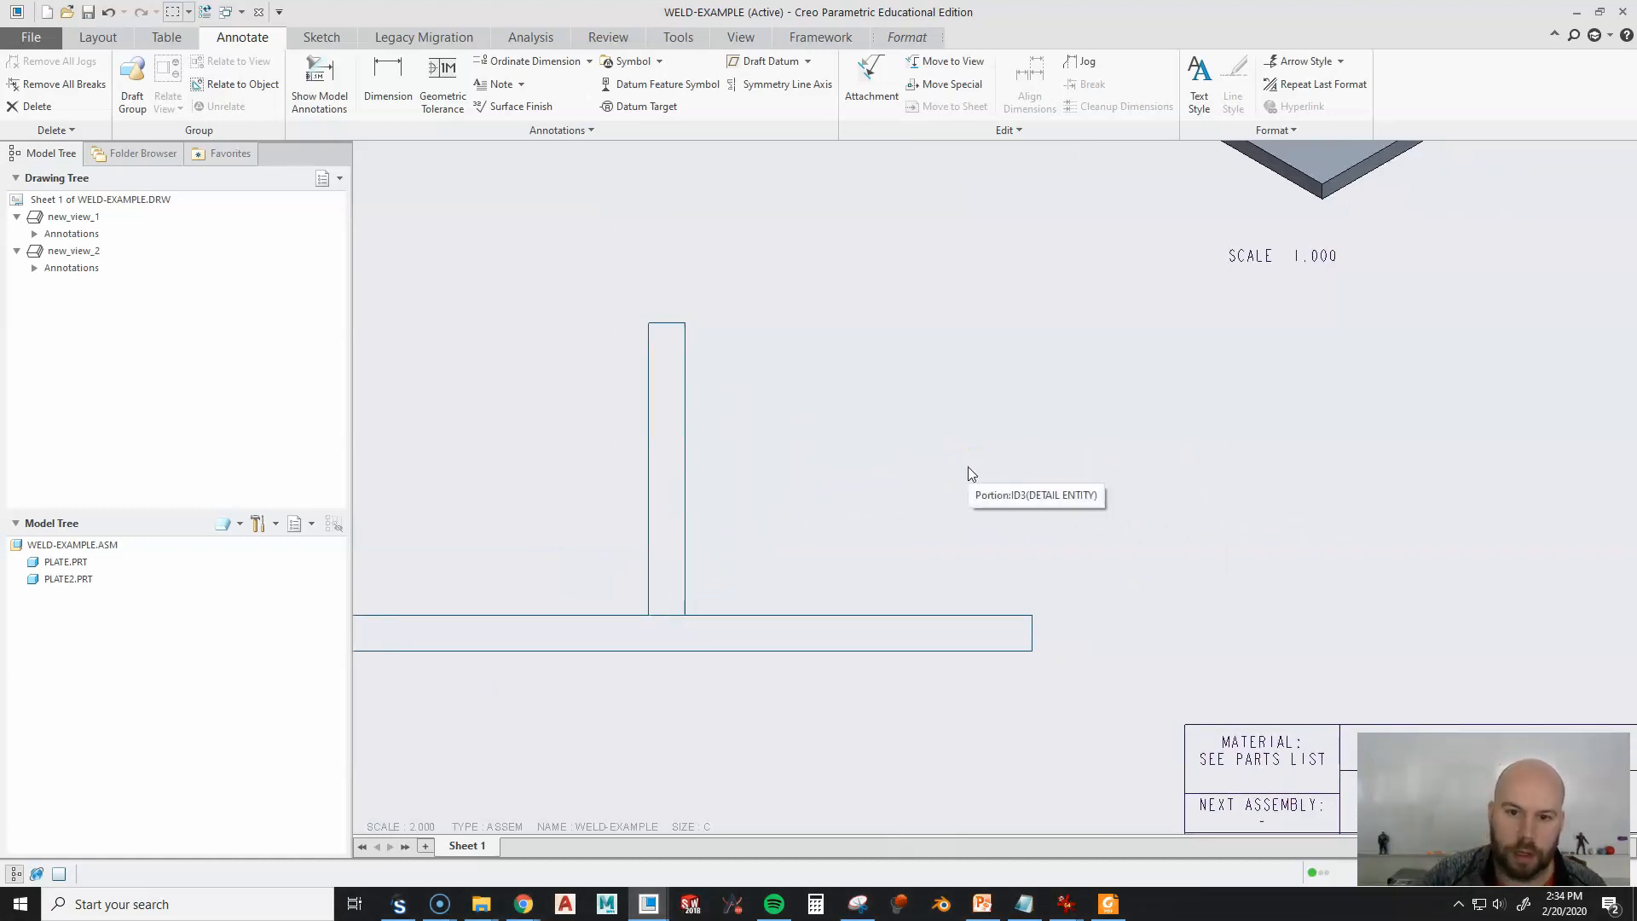
Load v_groove.sym from ansi_weld > simple and open its grouping choices.
click(658, 62)
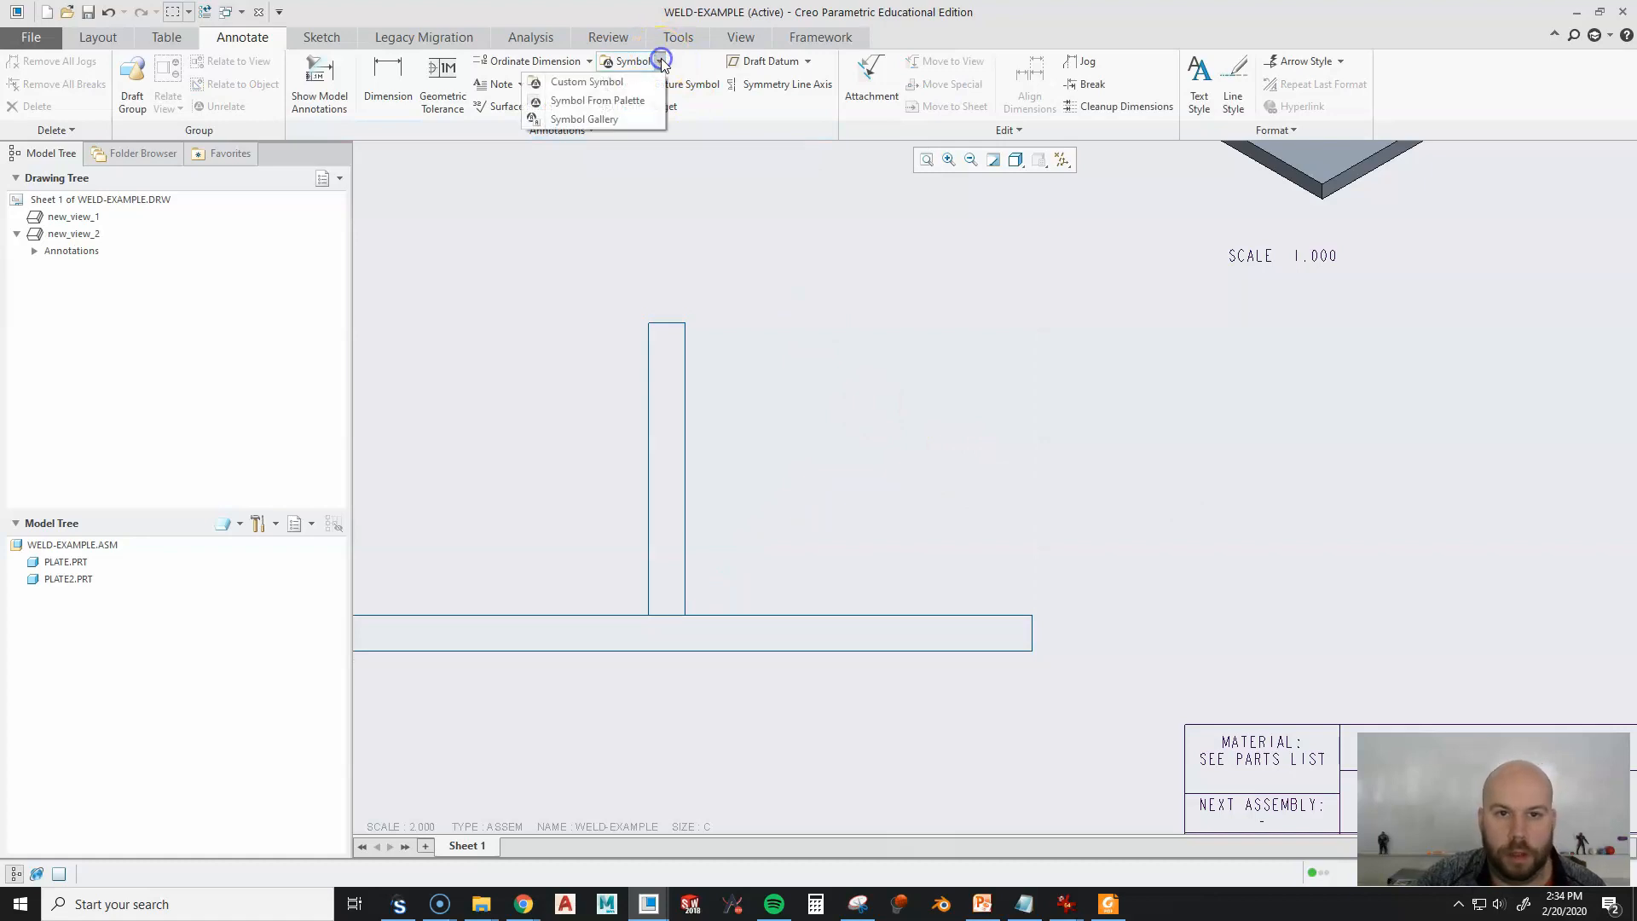
click(587, 80)
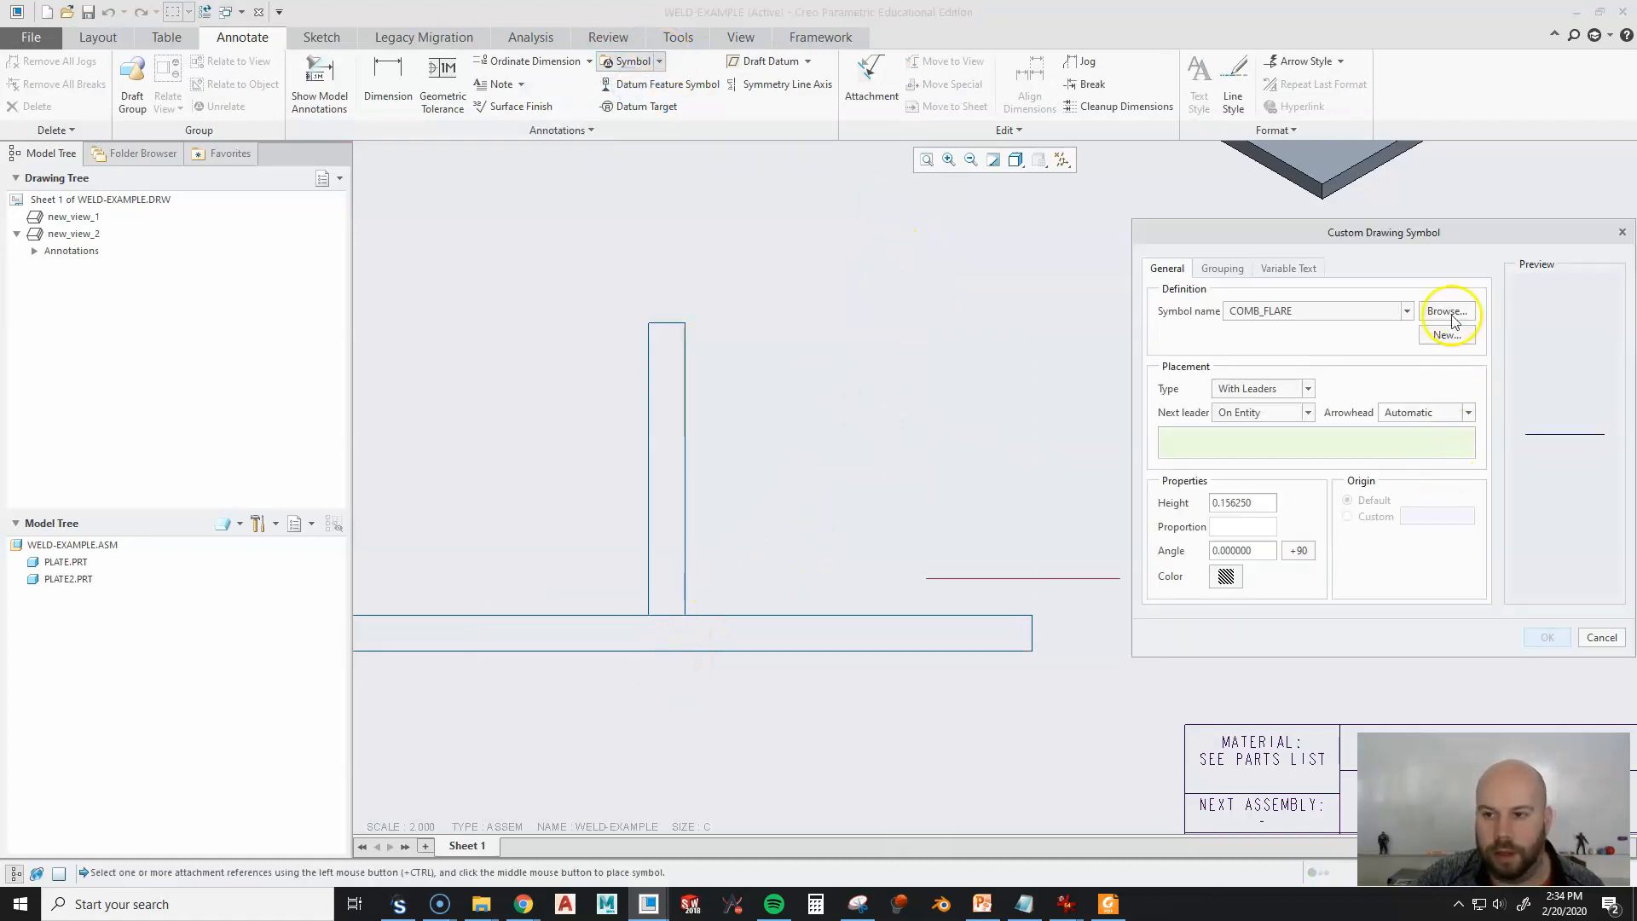
click(1446, 310)
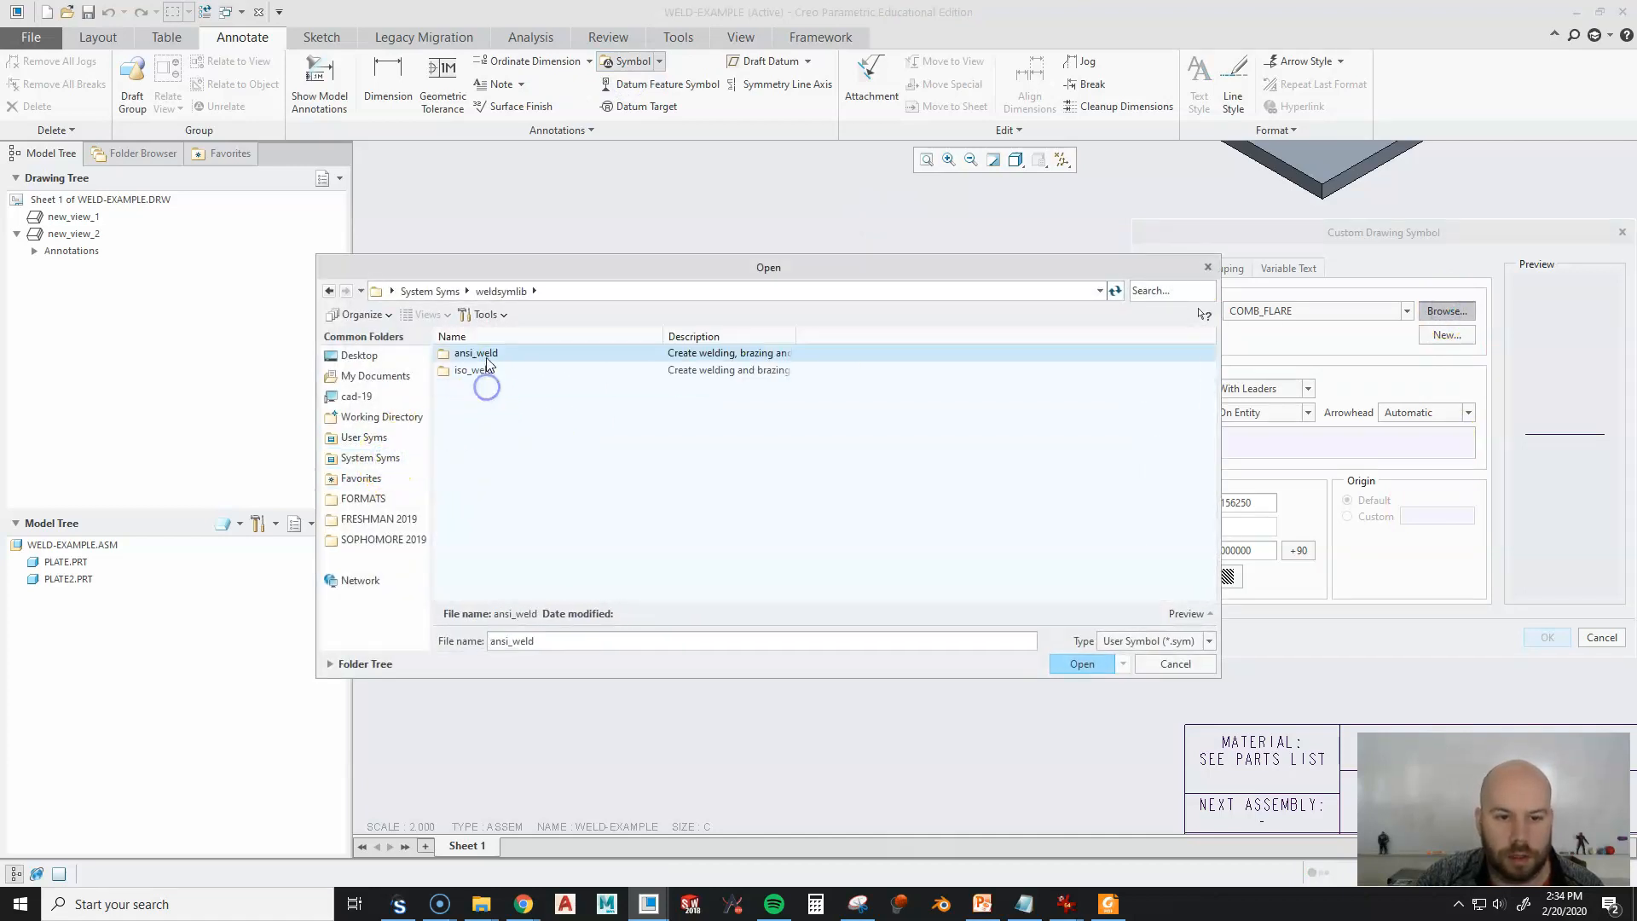
double_click(474, 353)
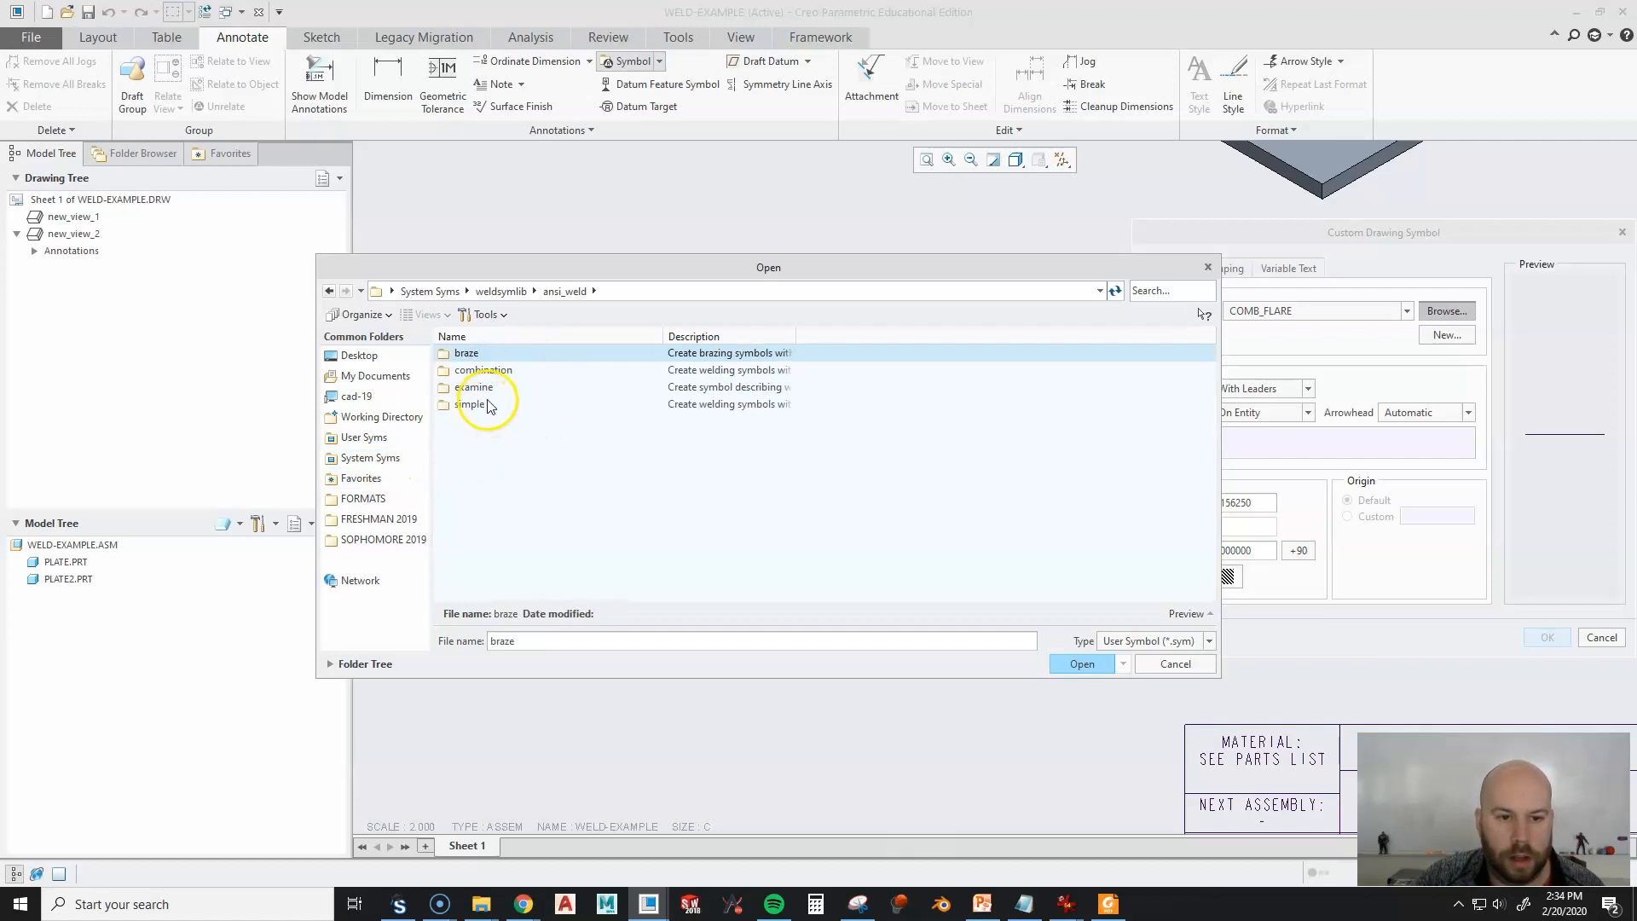
double_click(470, 404)
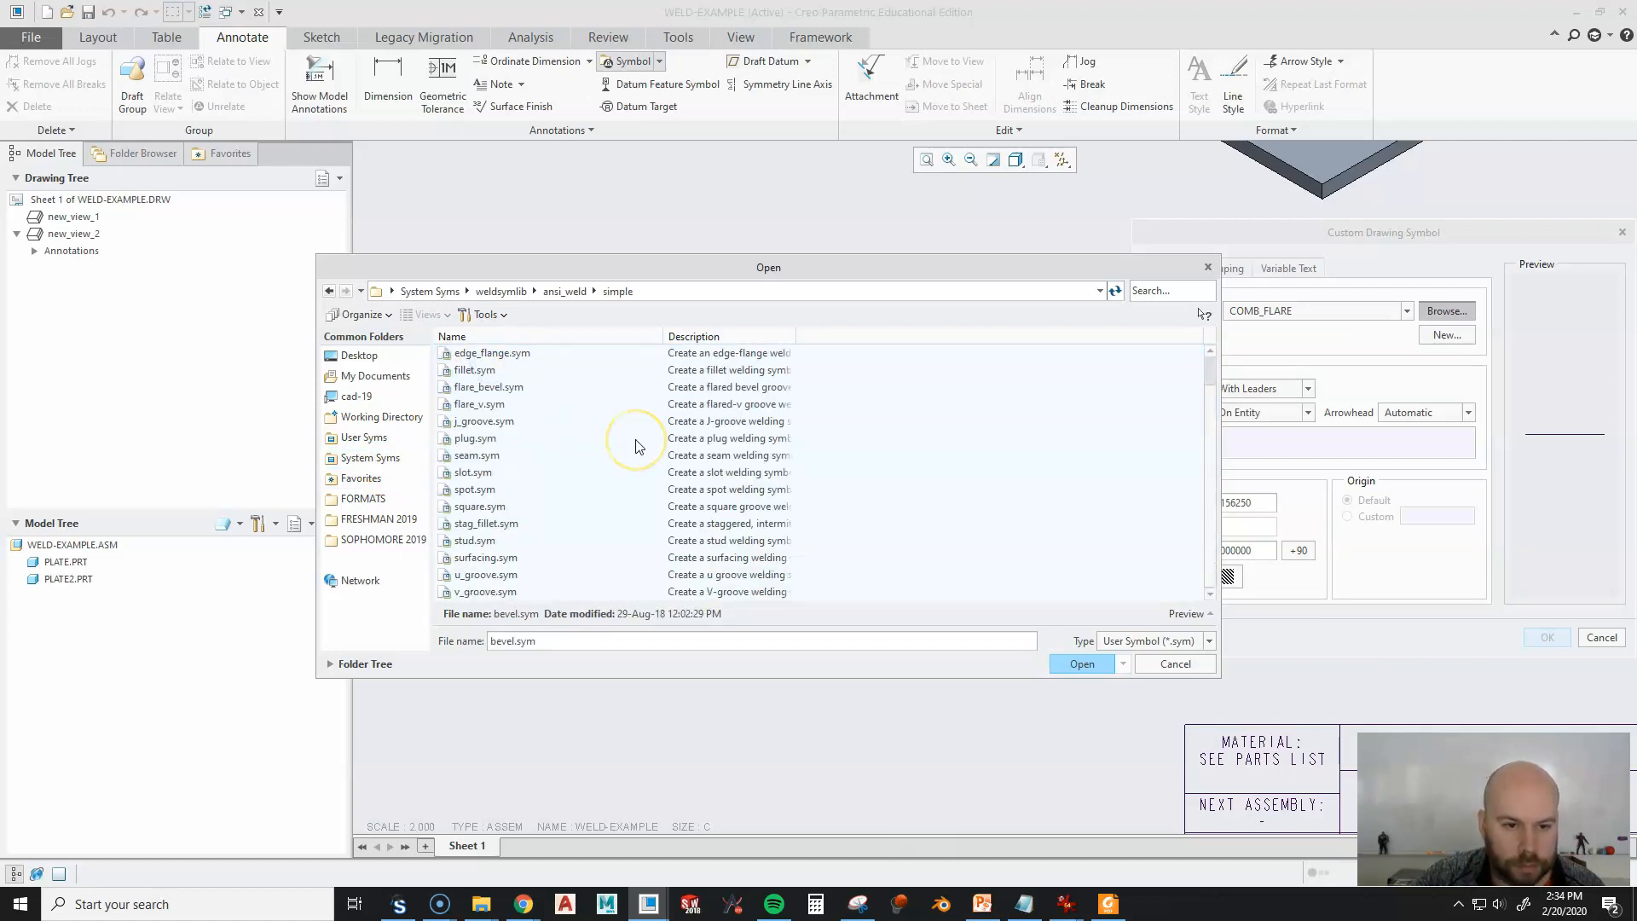
click(485, 592)
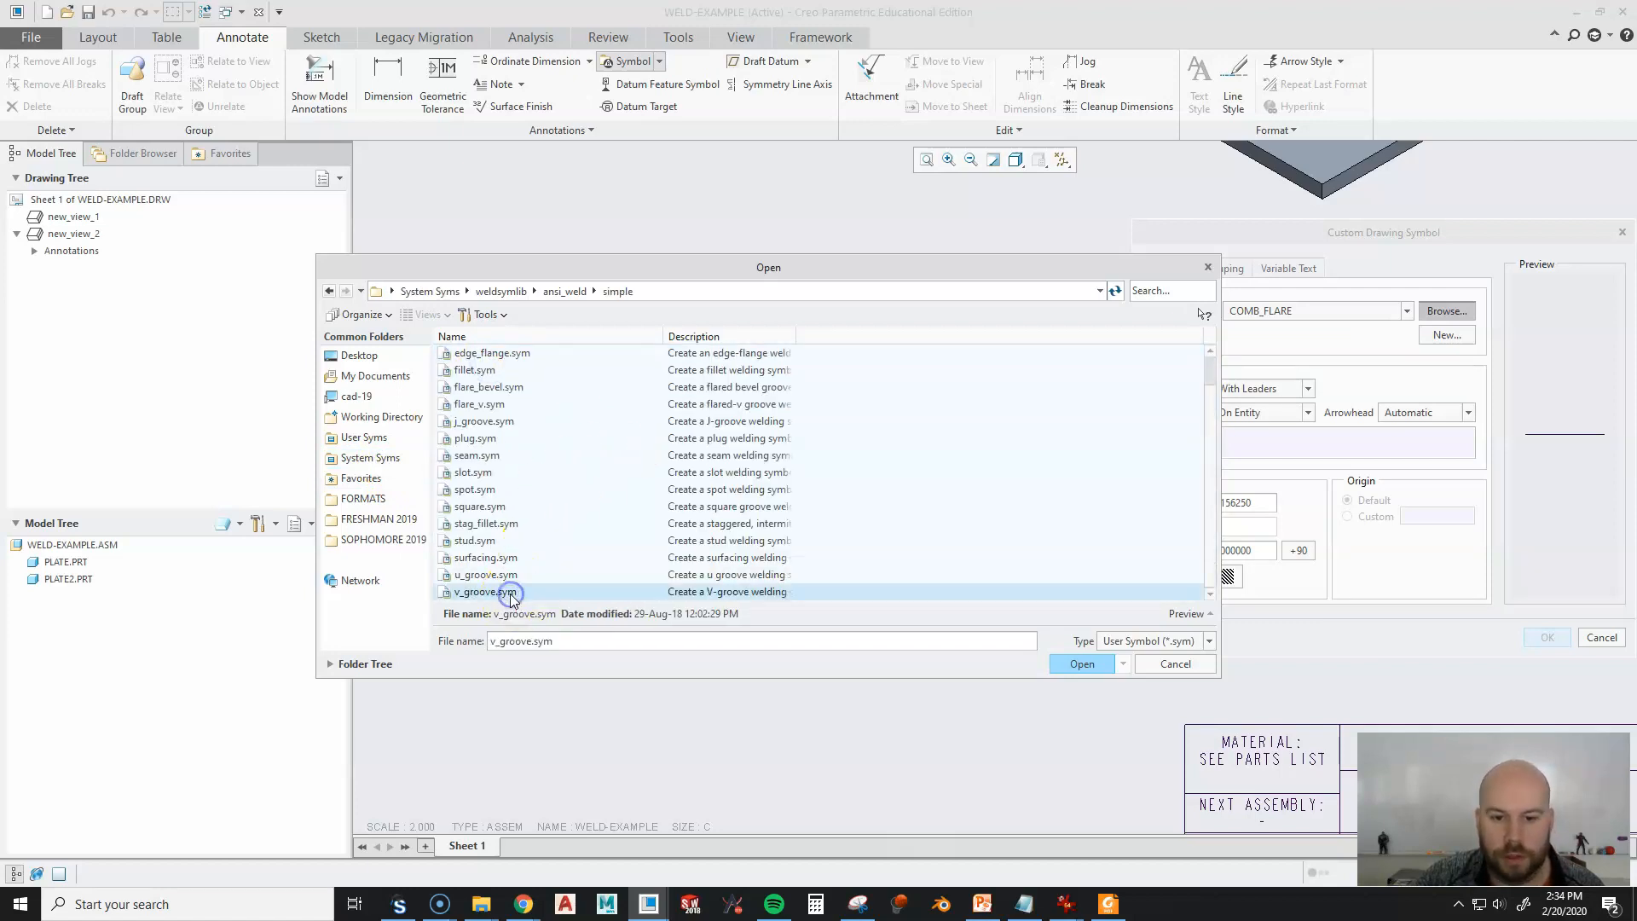
click(1081, 663)
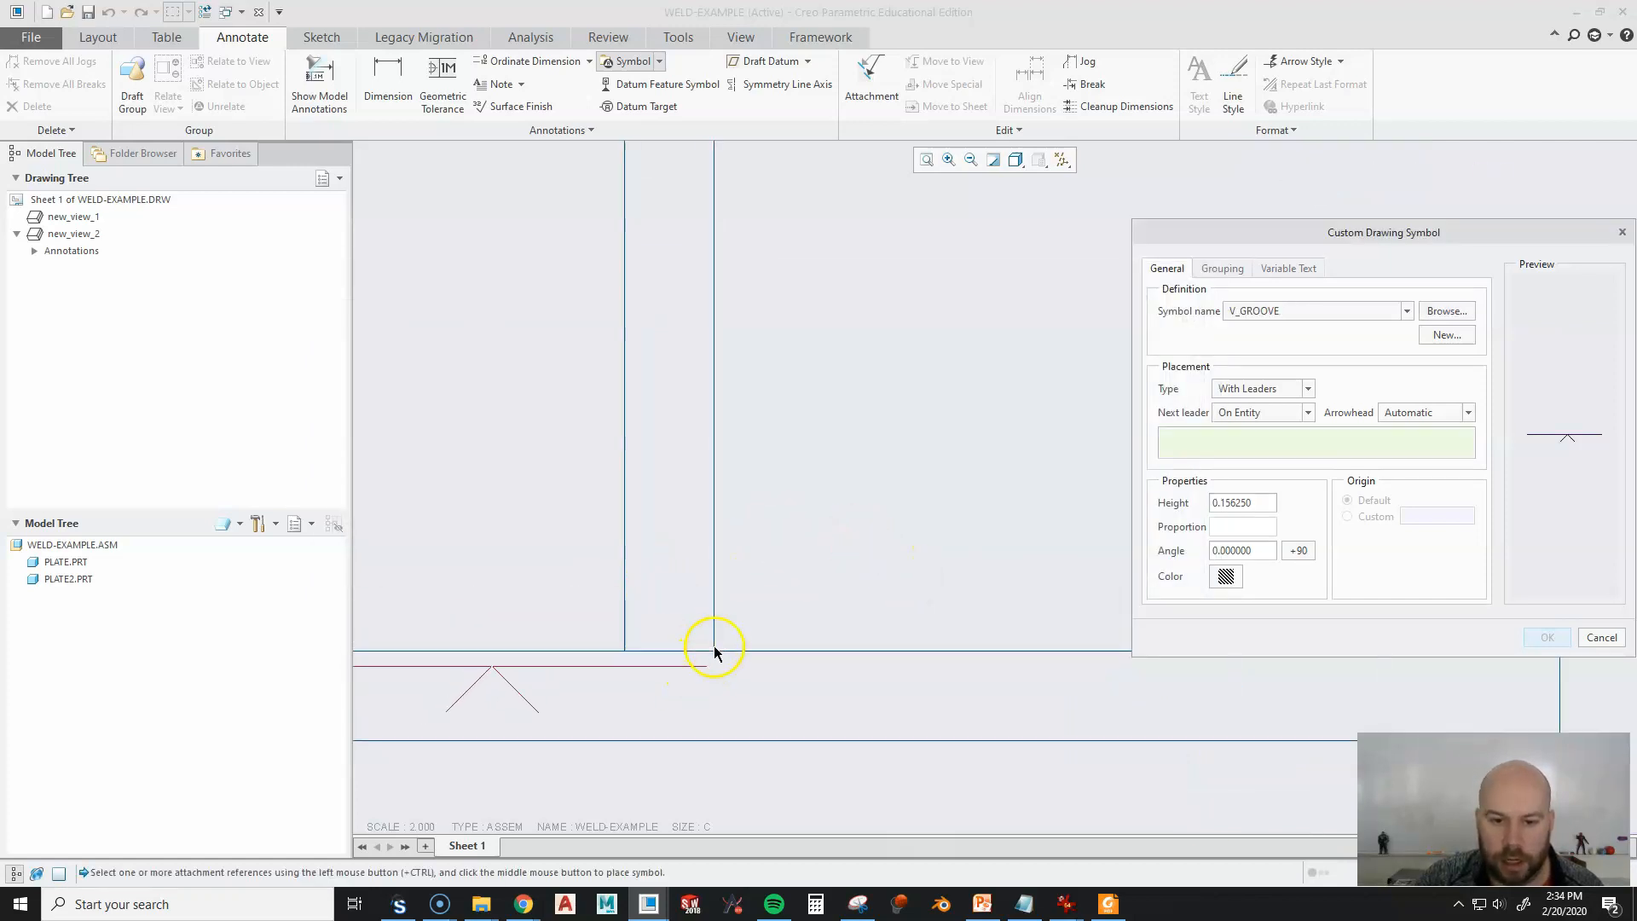
click(1221, 268)
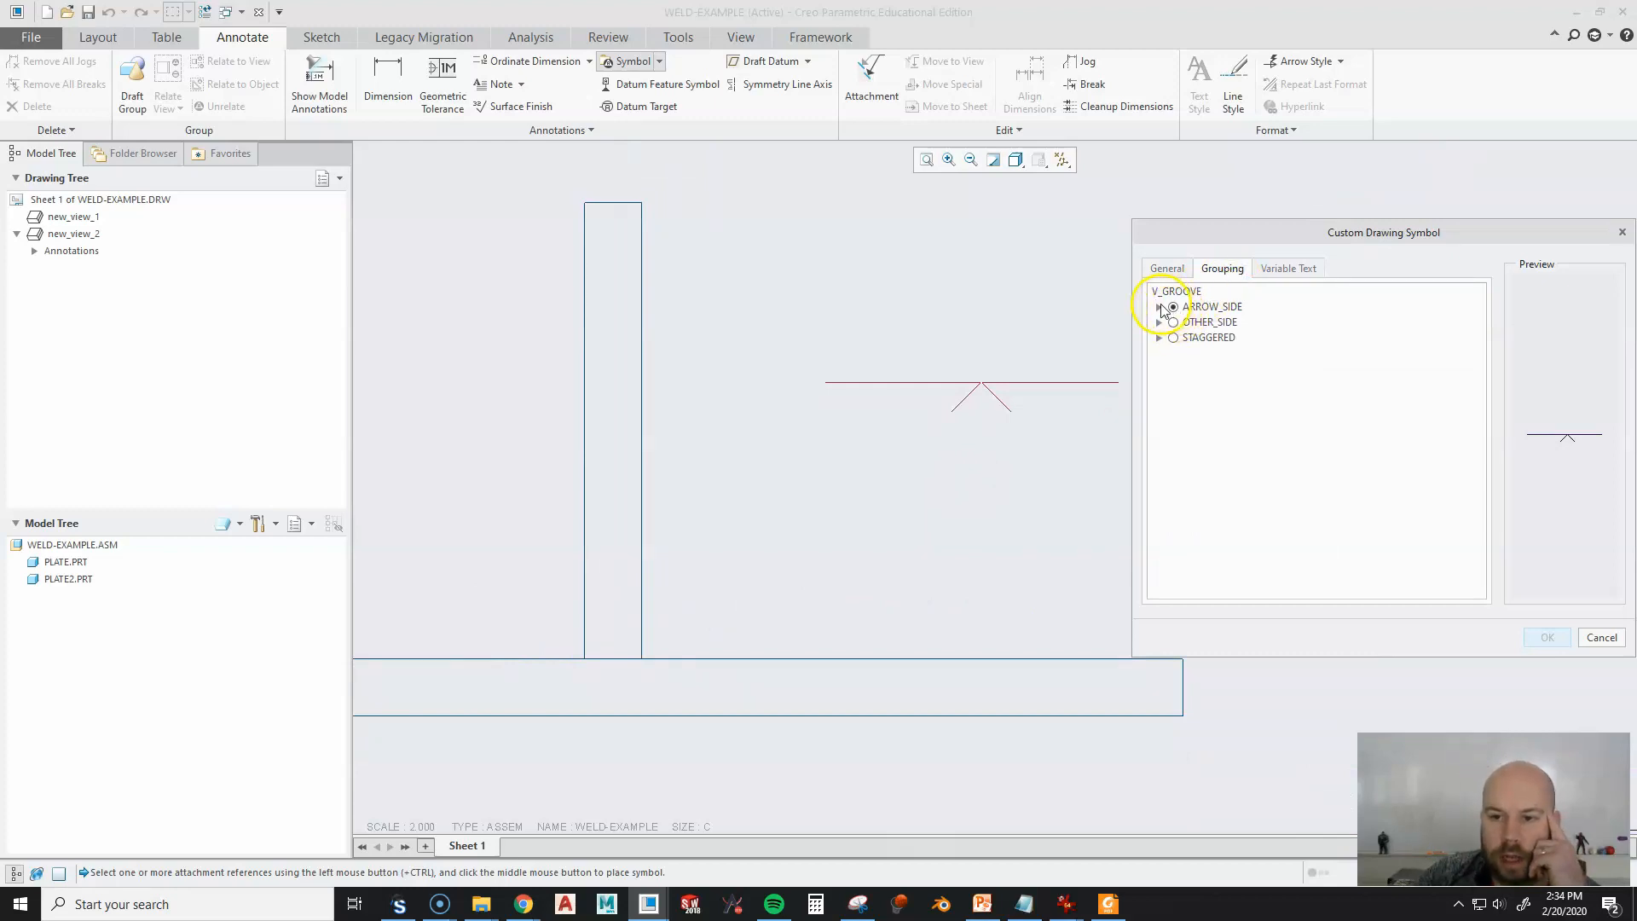
Expand ARROW_SIDE > REGULAR for the V-groove symbol and enable WELD_SIZE.
click(1160, 307)
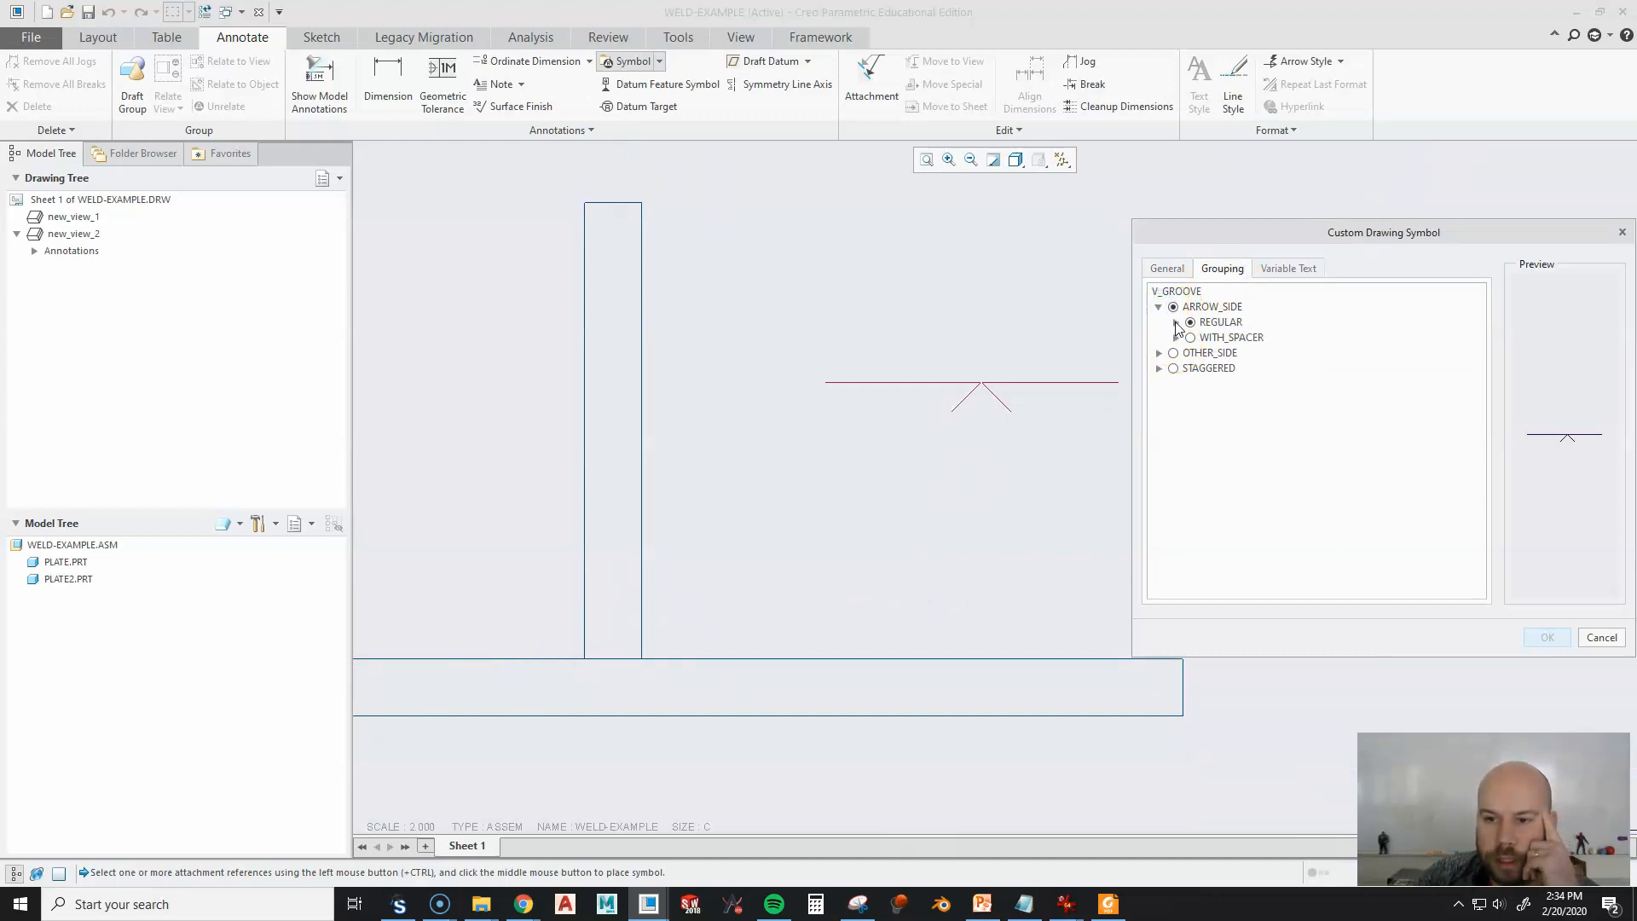
click(1175, 321)
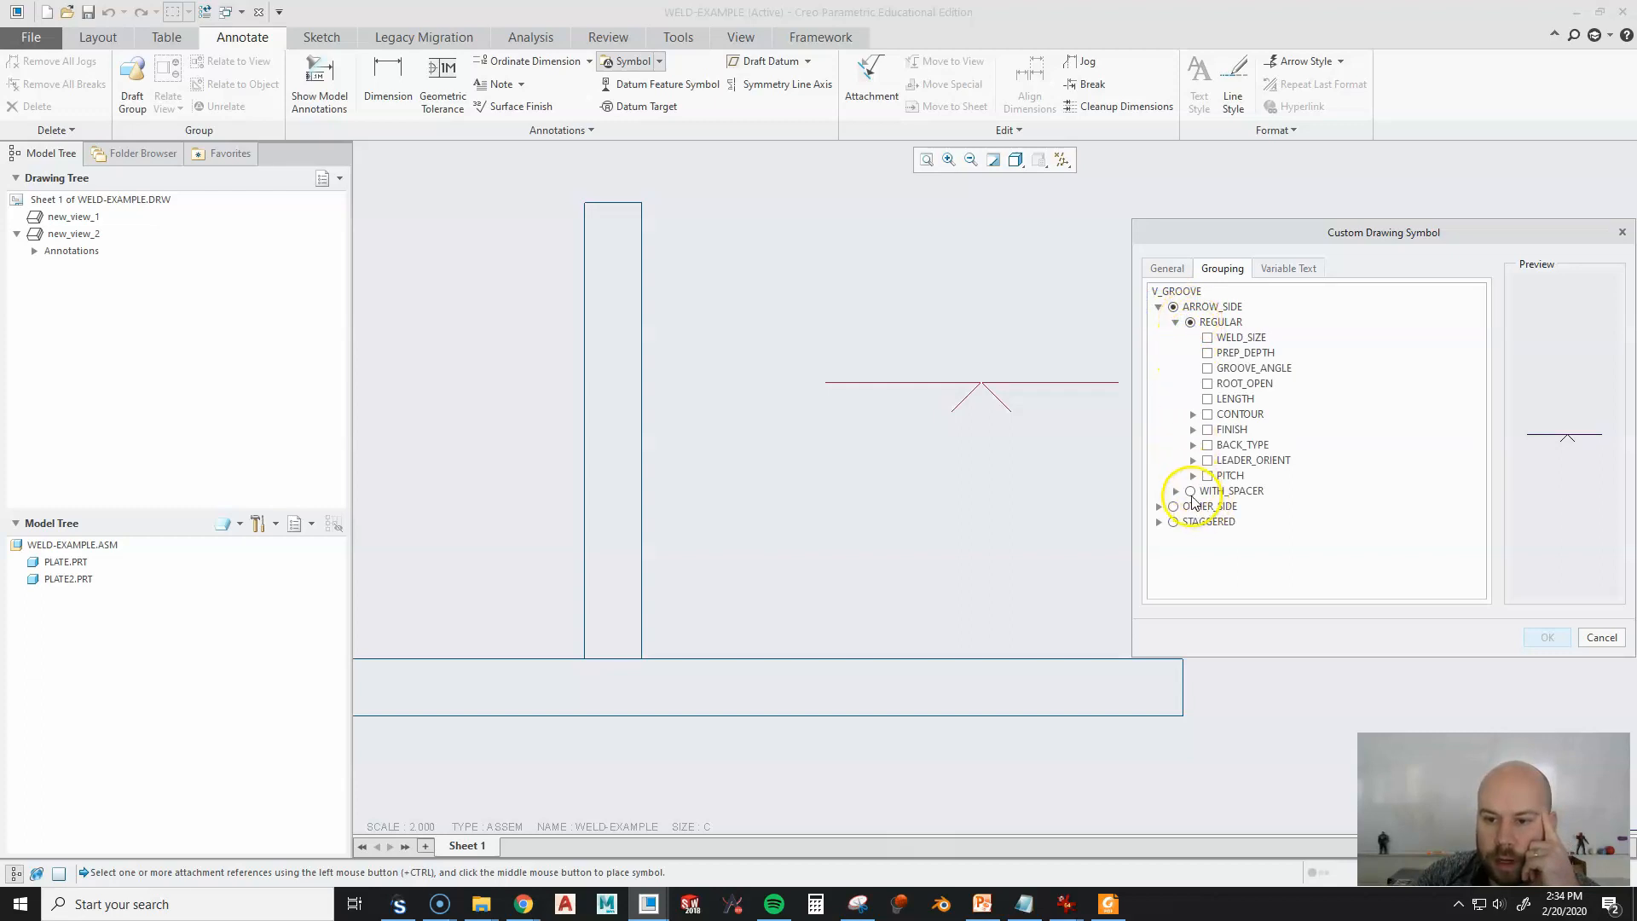
click(1191, 491)
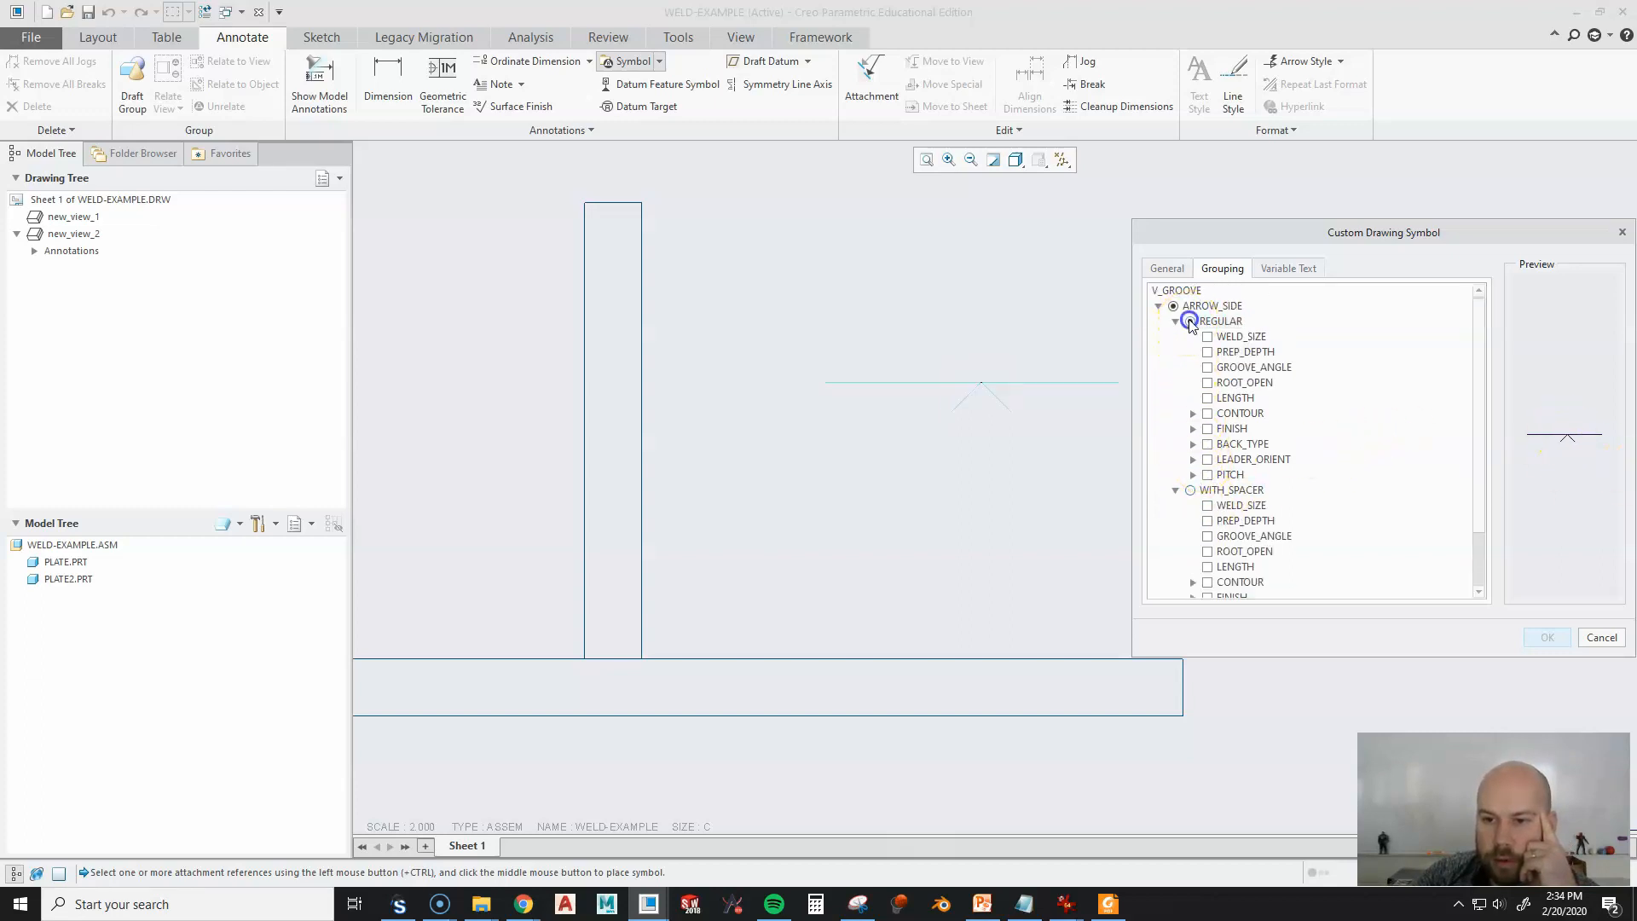
click(1190, 320)
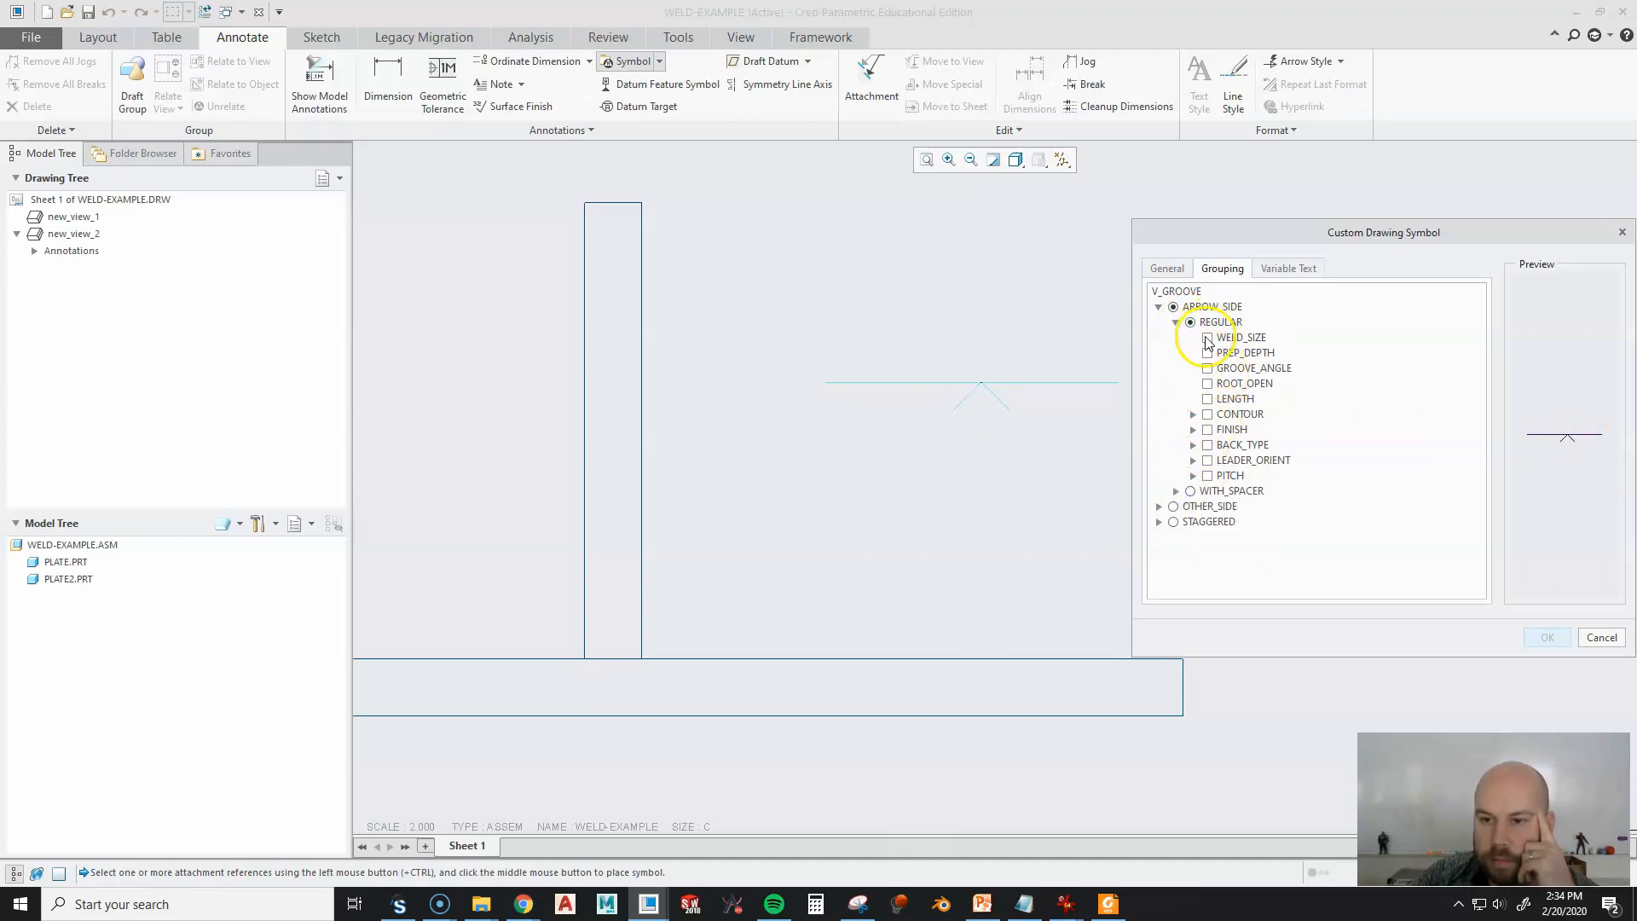
click(1207, 336)
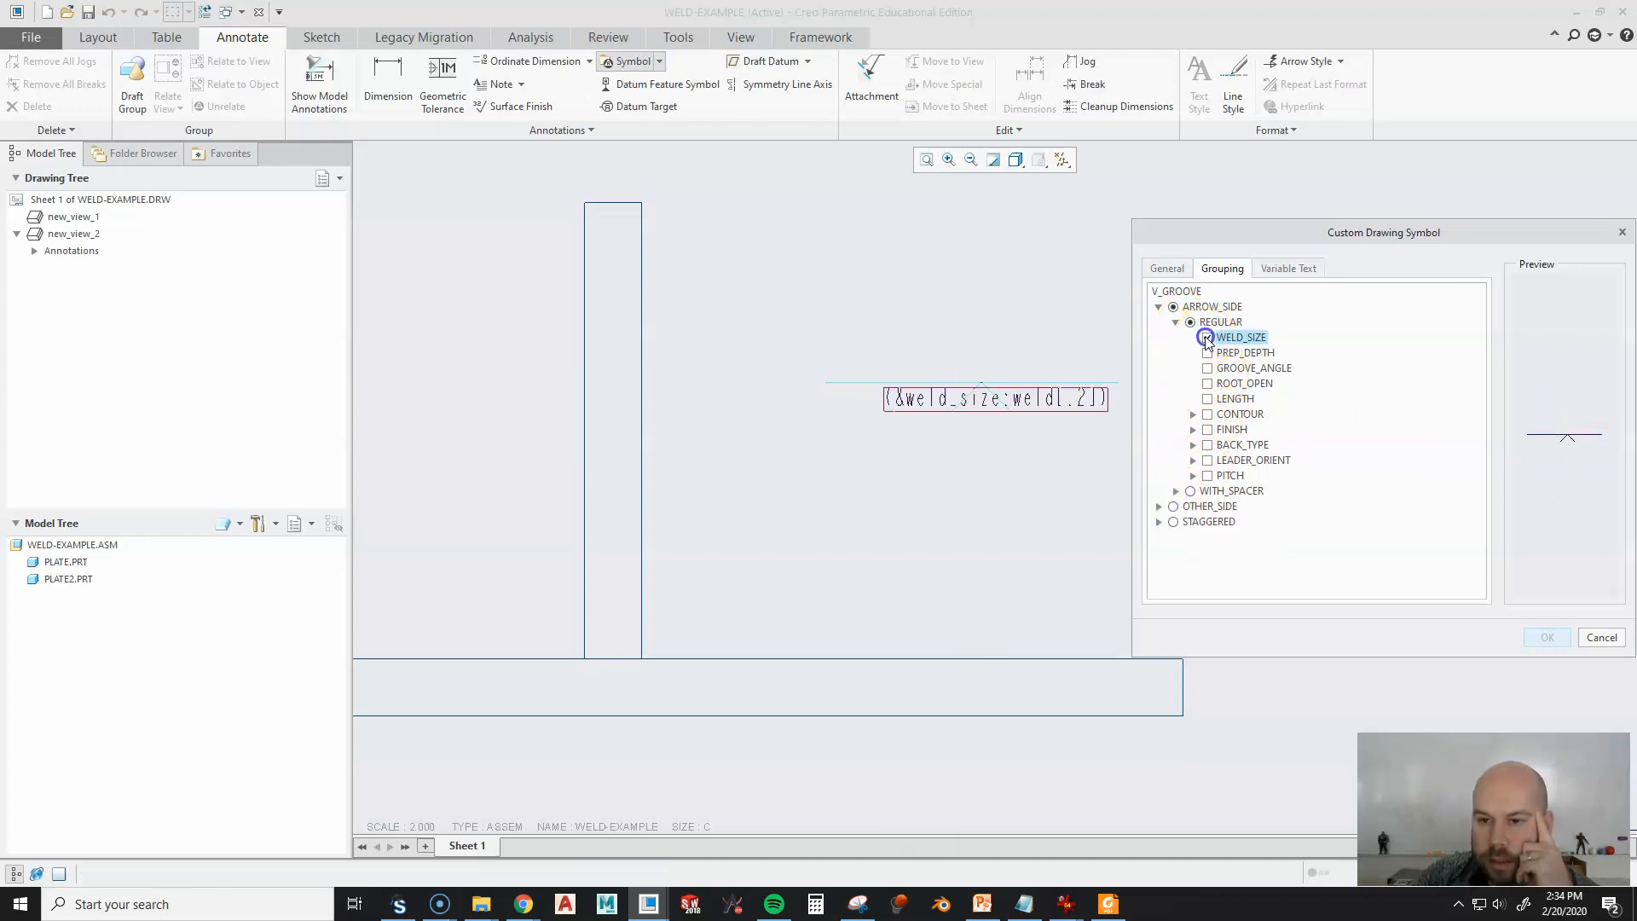
click(1208, 351)
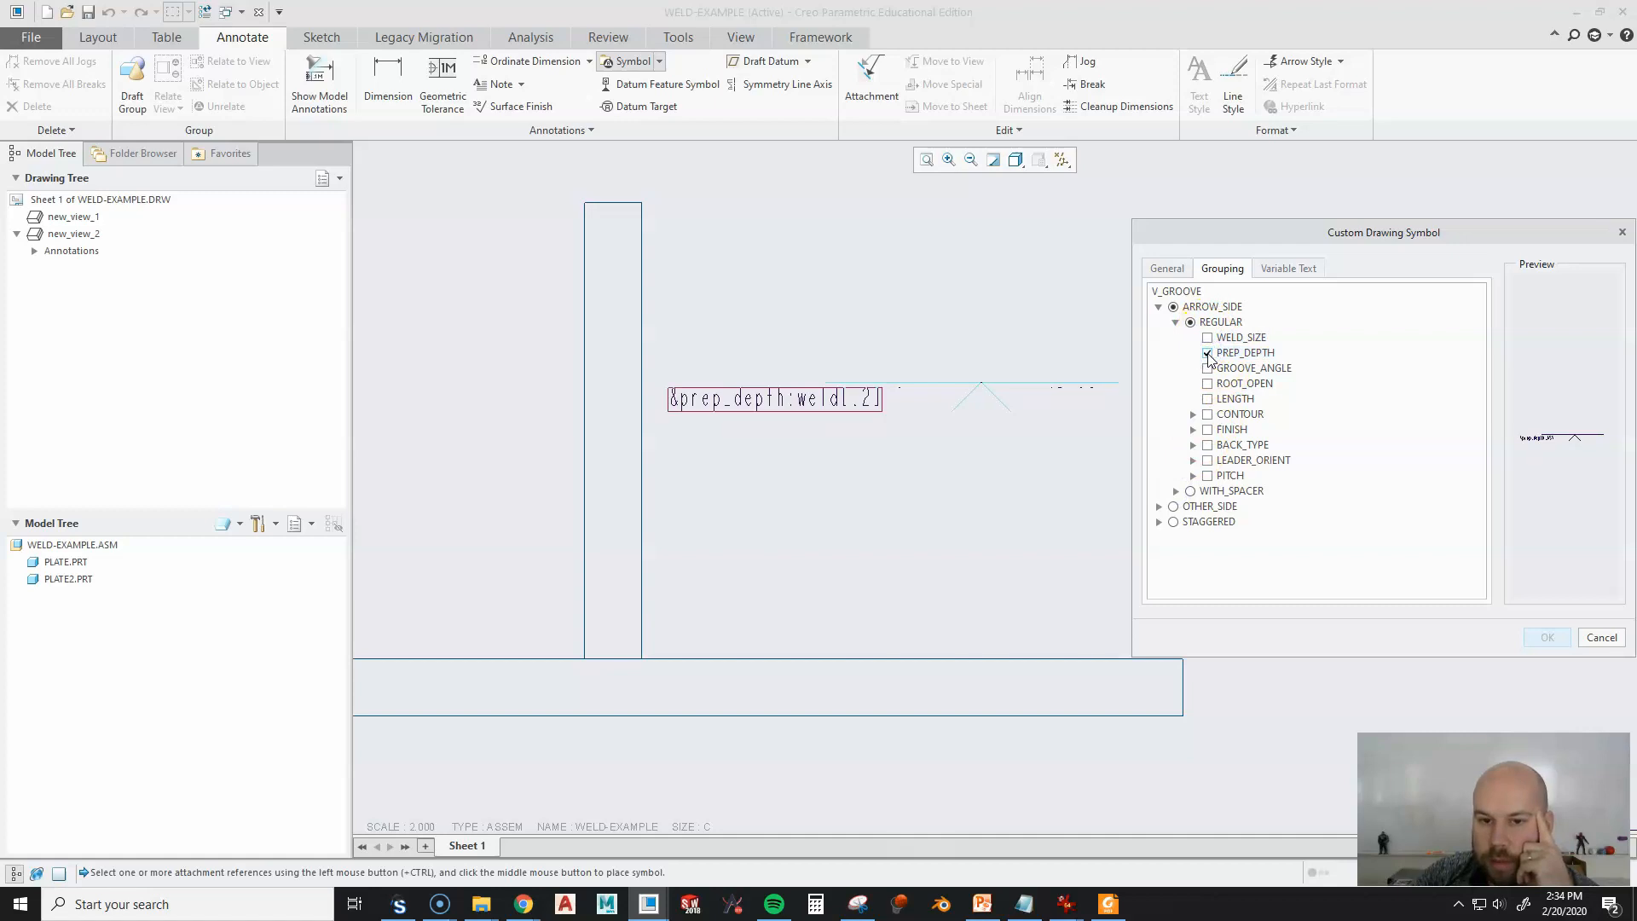
Enable GROOVE_ANGLE, ROOT_OPEN and a FLUSH CONTOUR on the arrow side.
click(1208, 368)
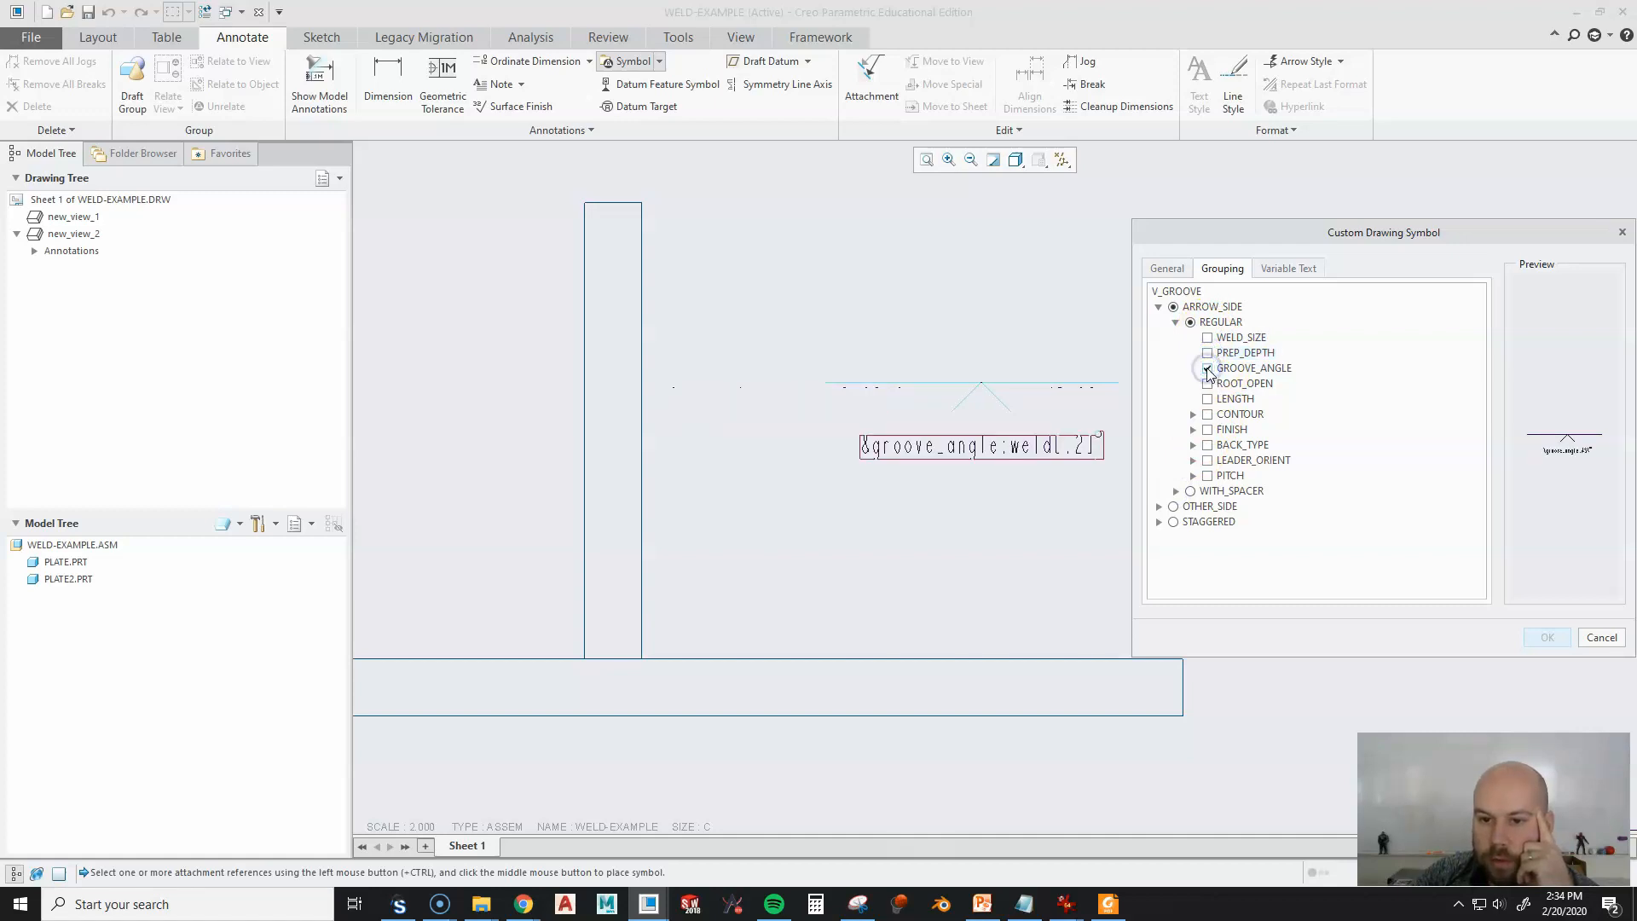
click(1208, 382)
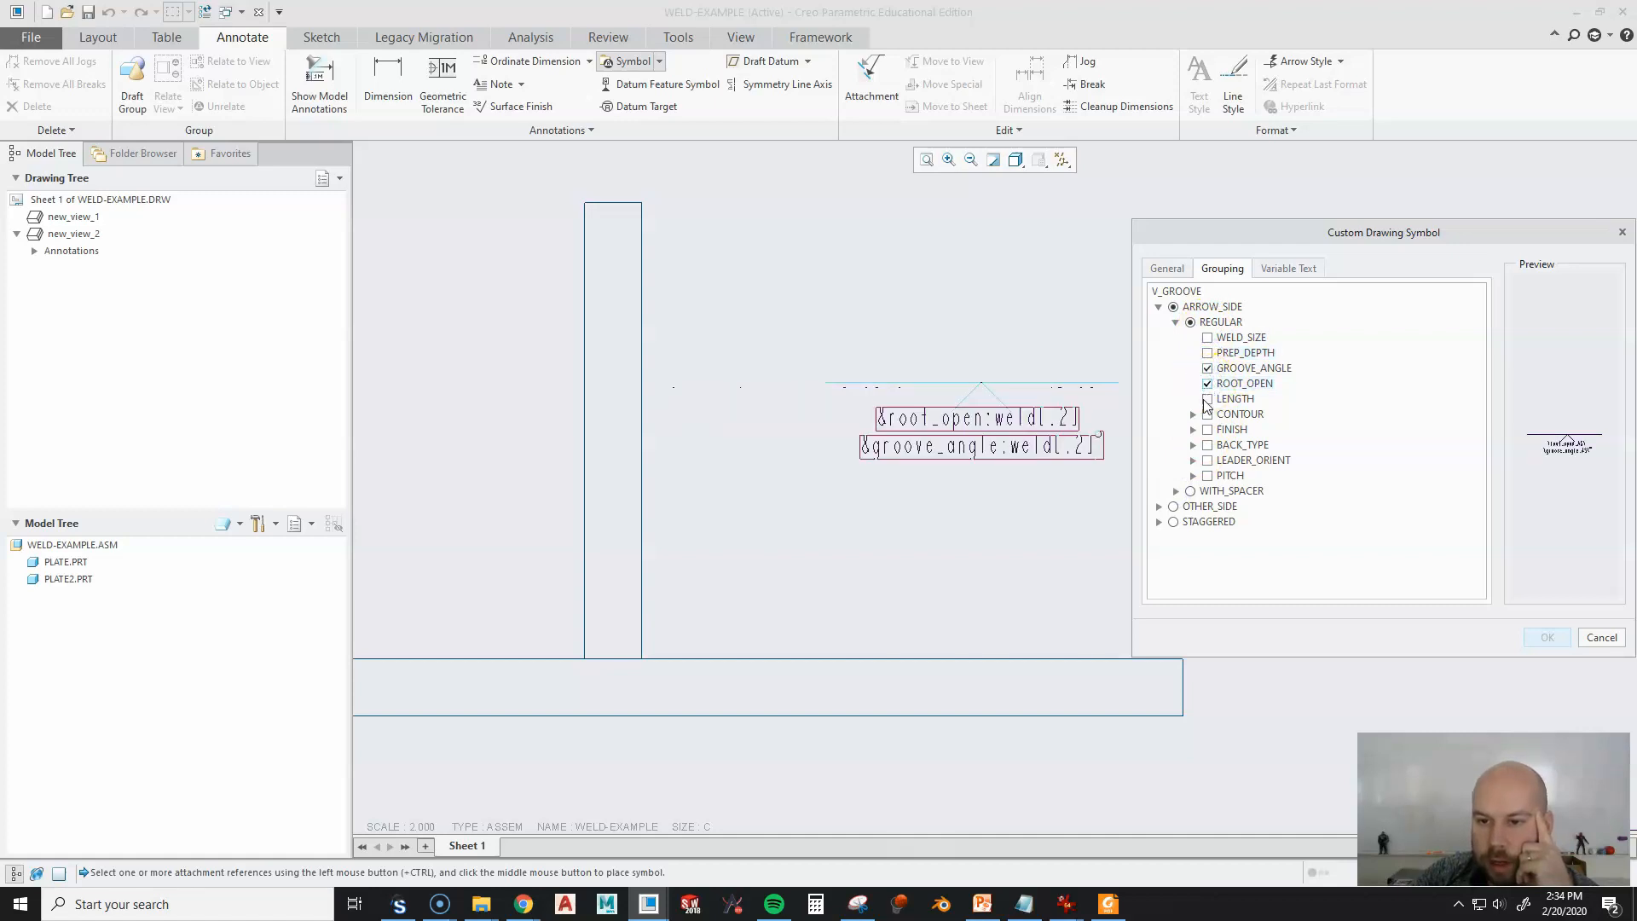
click(1208, 336)
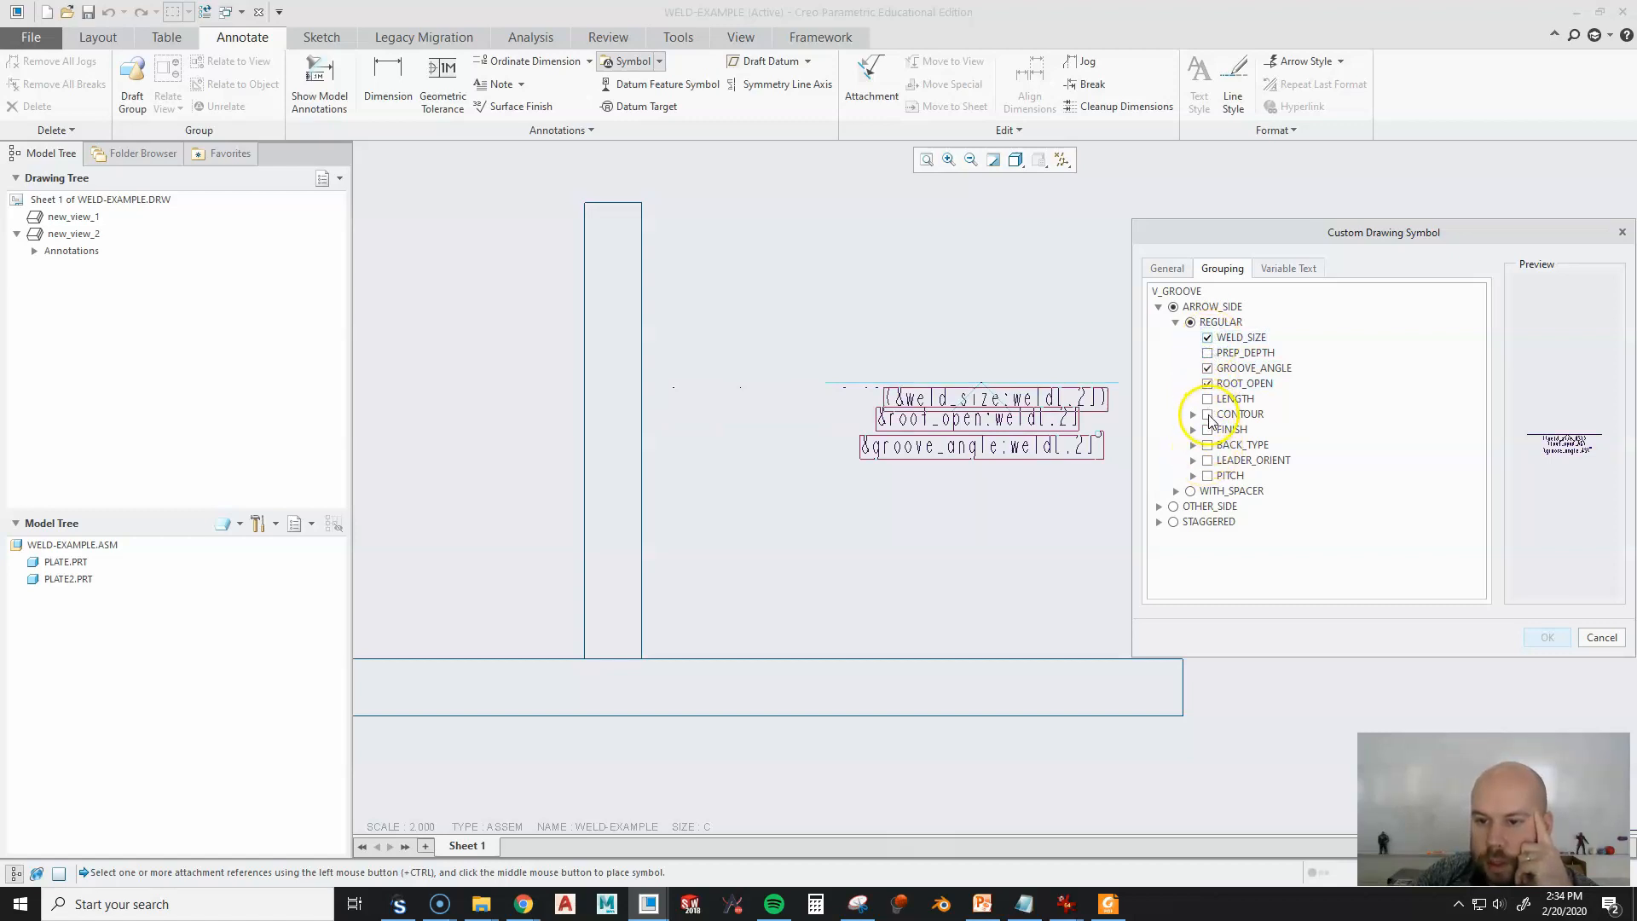
click(1208, 413)
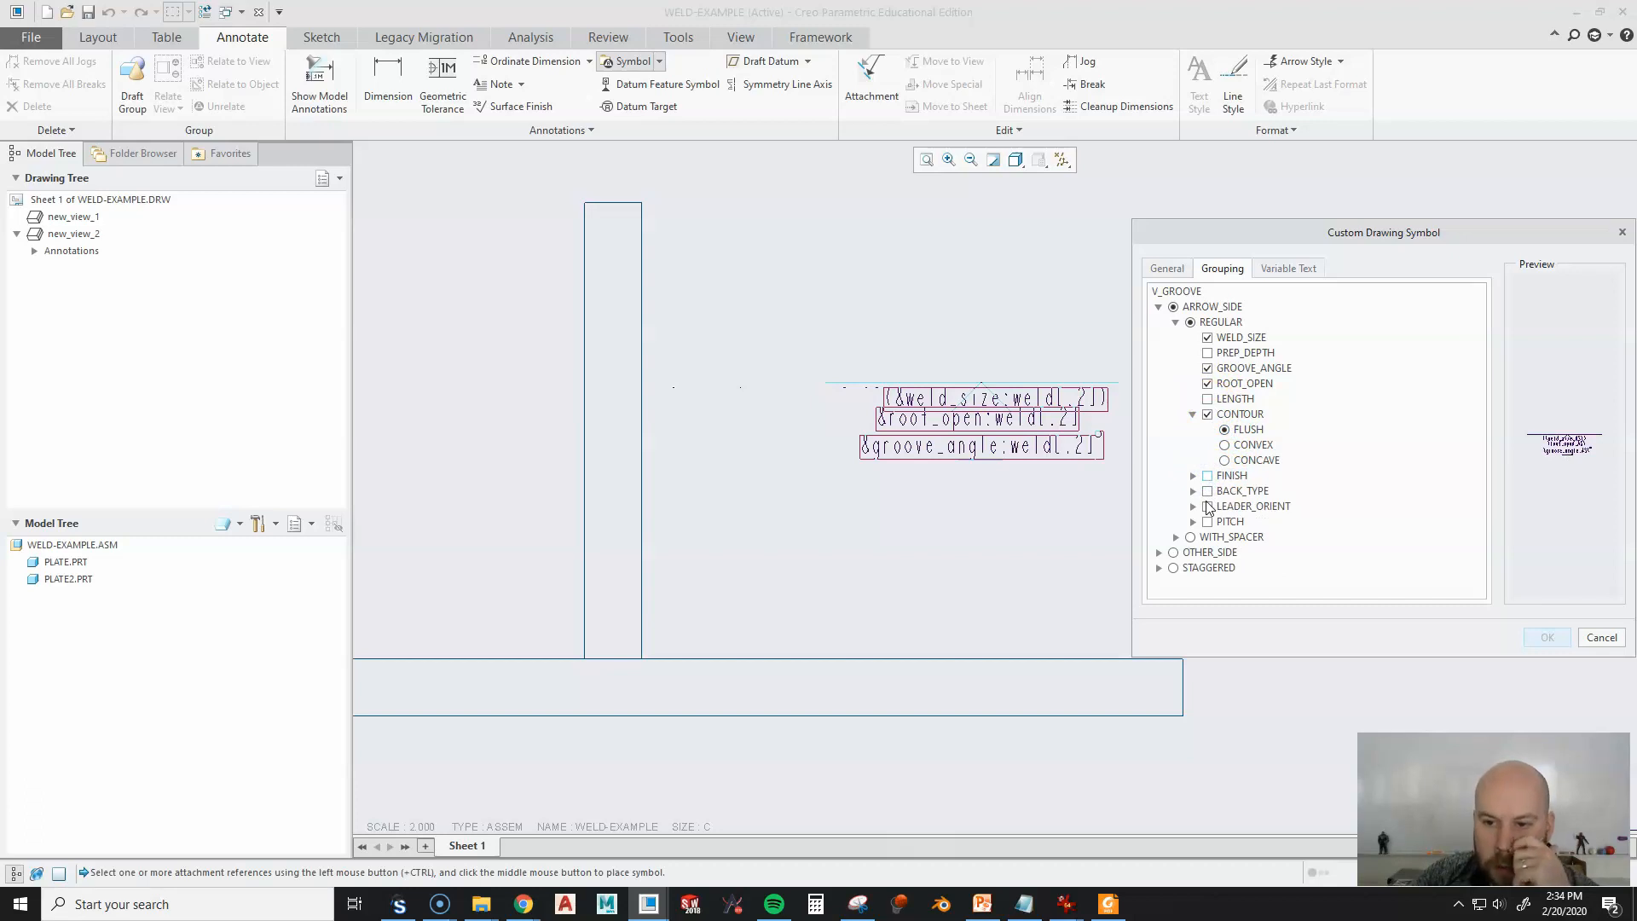
click(1290, 267)
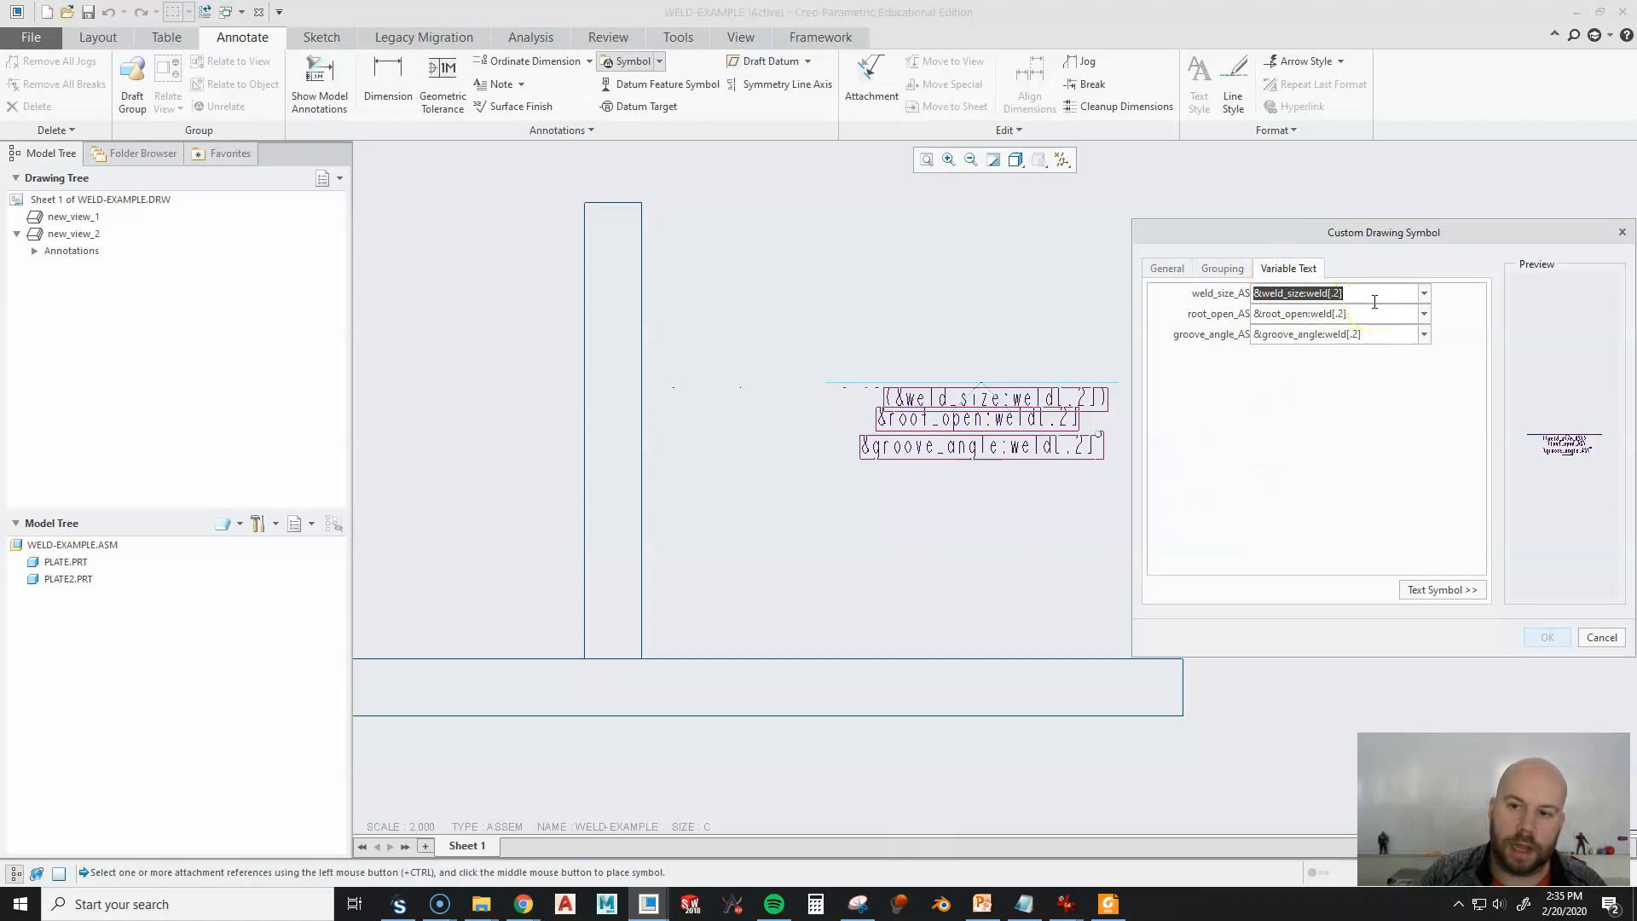
Enter weld size 1/8, root opening 1/32 and groove angle 90, then place the V-groove symbol below the plate.
text(1/8)
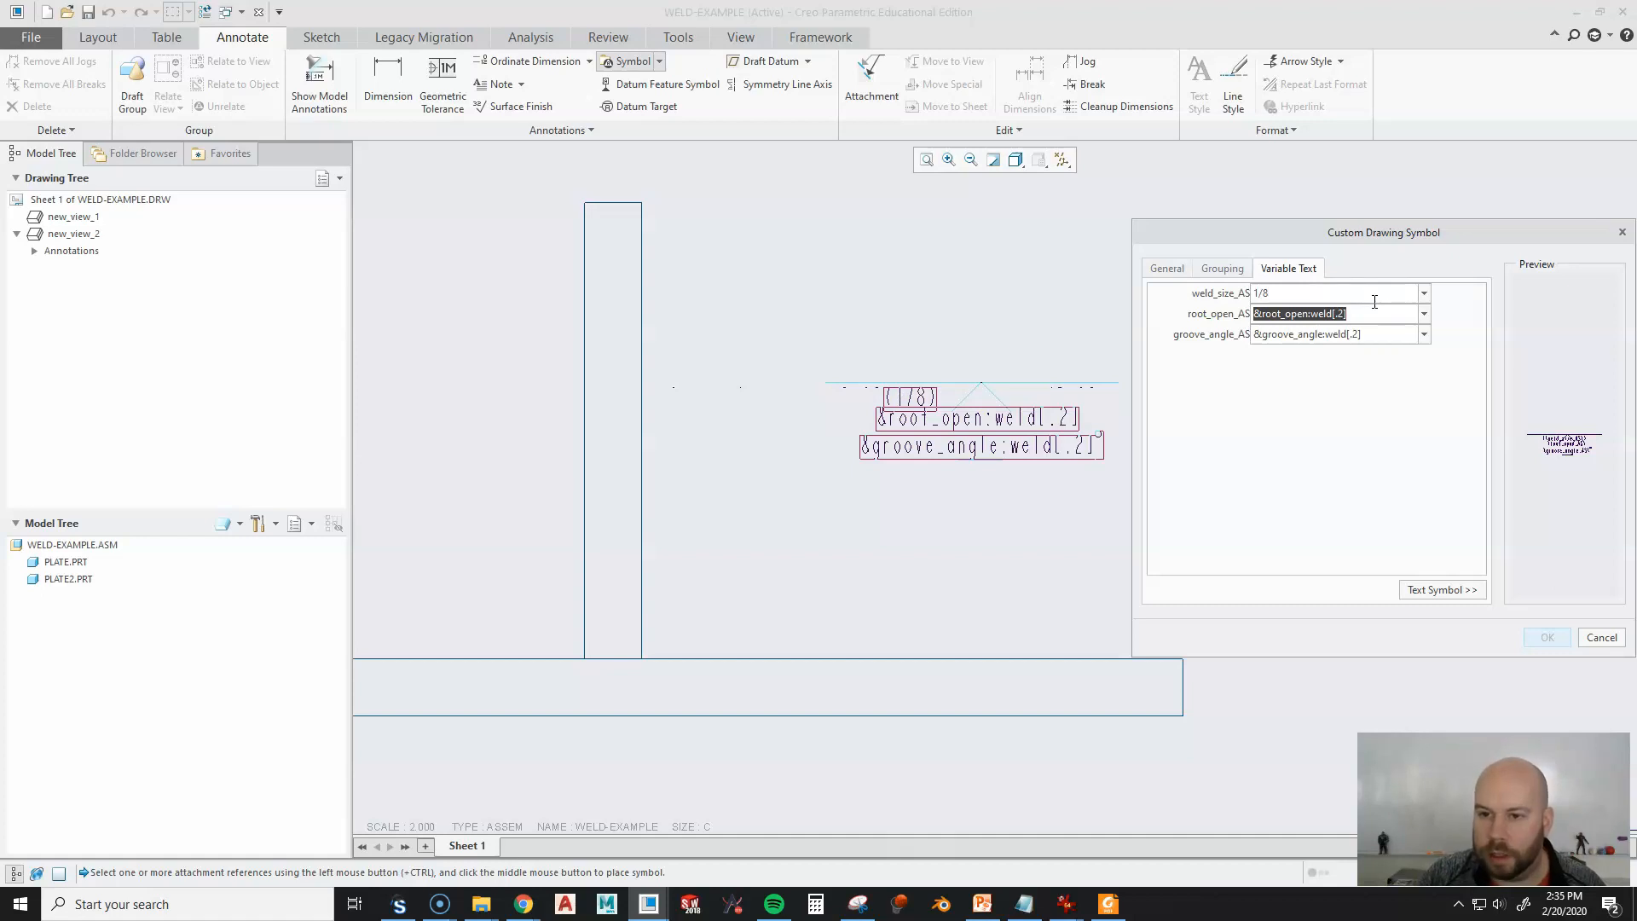
text(1/32)
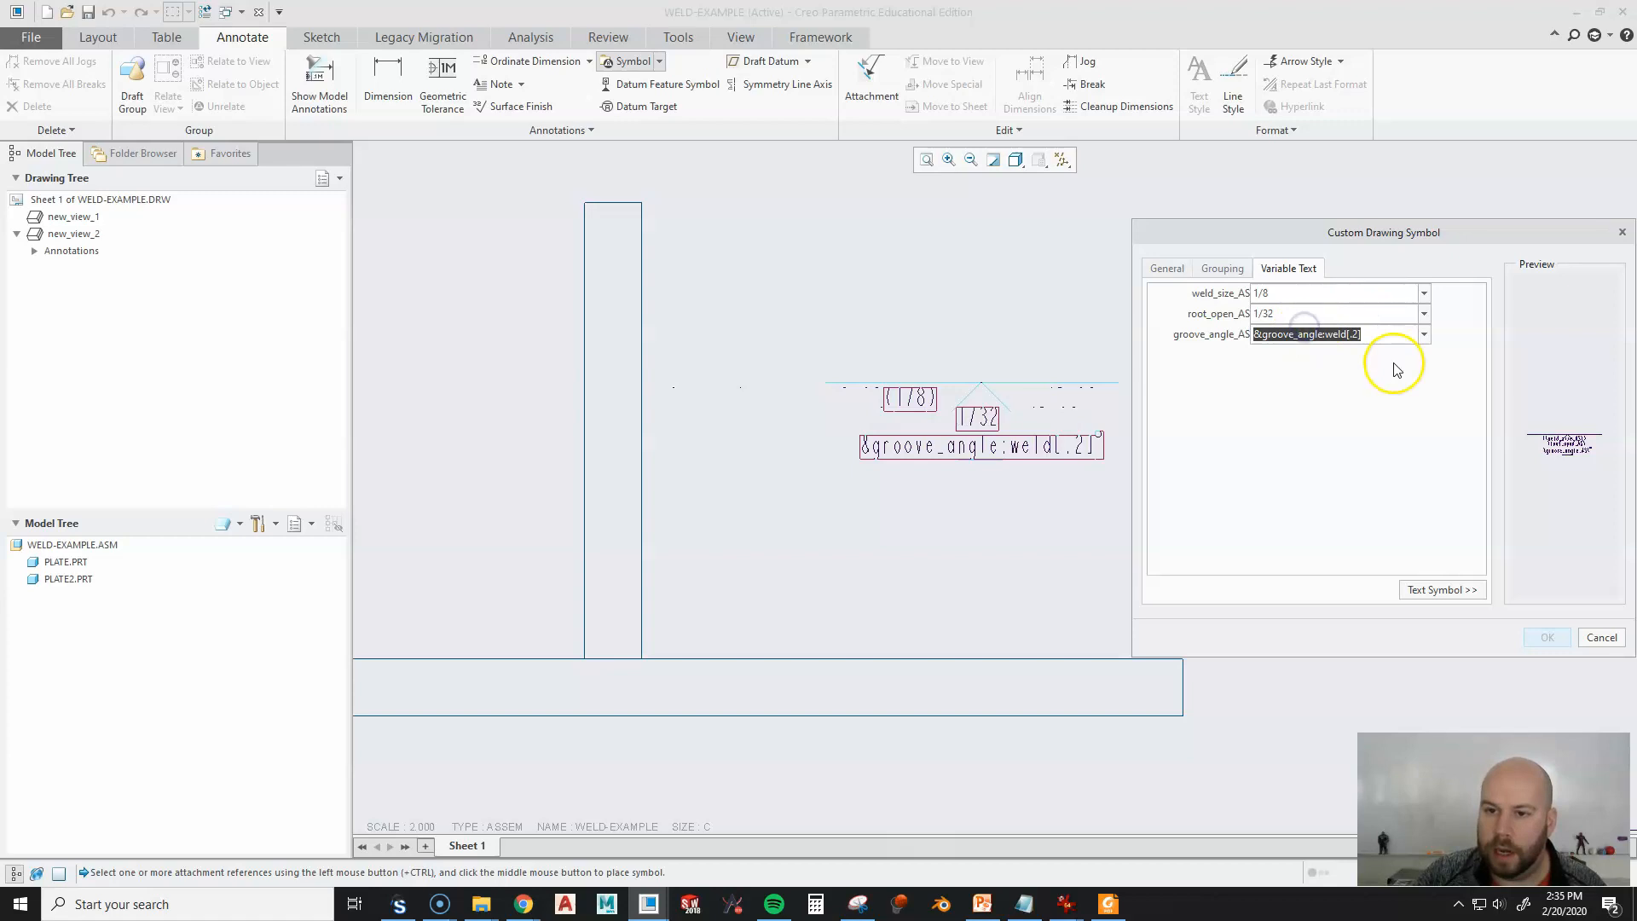
text(90)
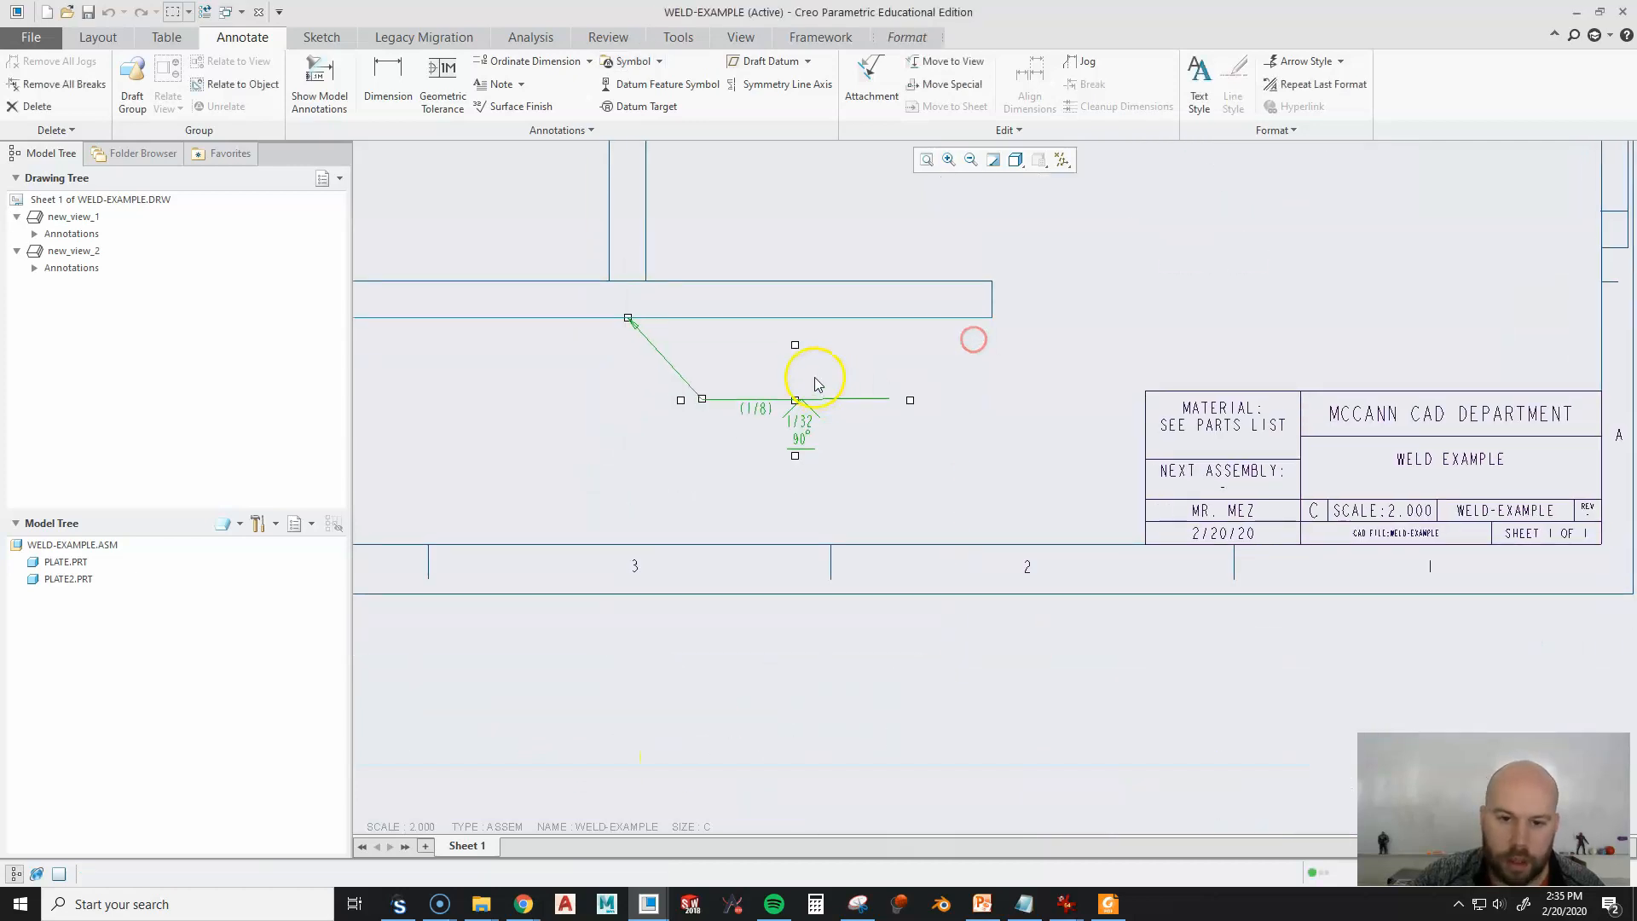
scroll(down, 3)
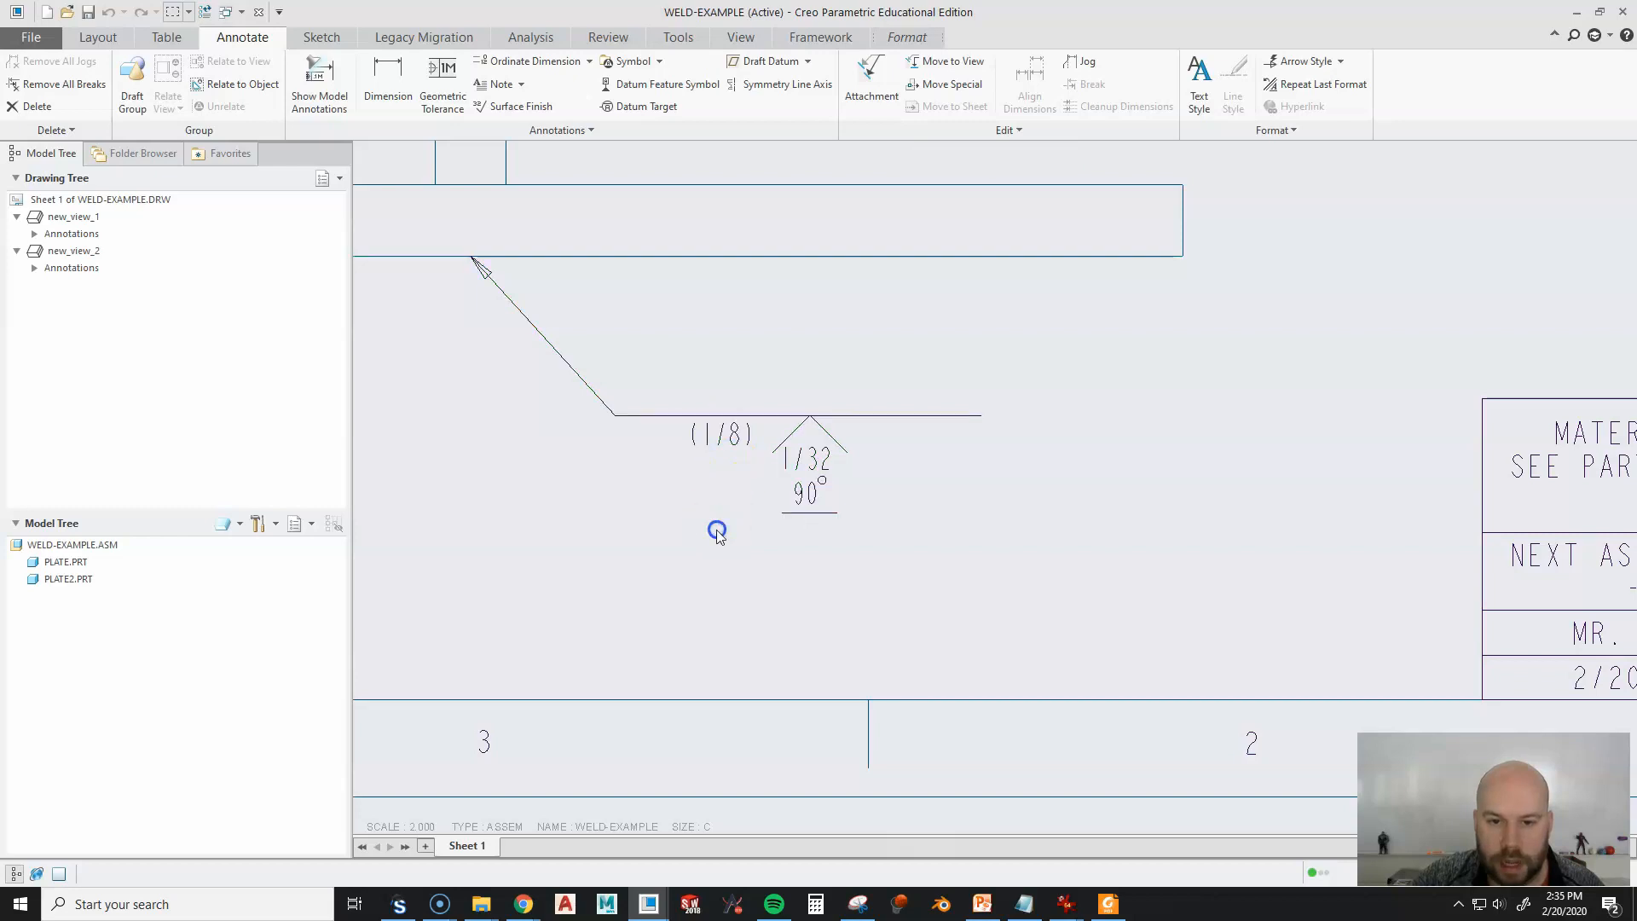
click(809, 497)
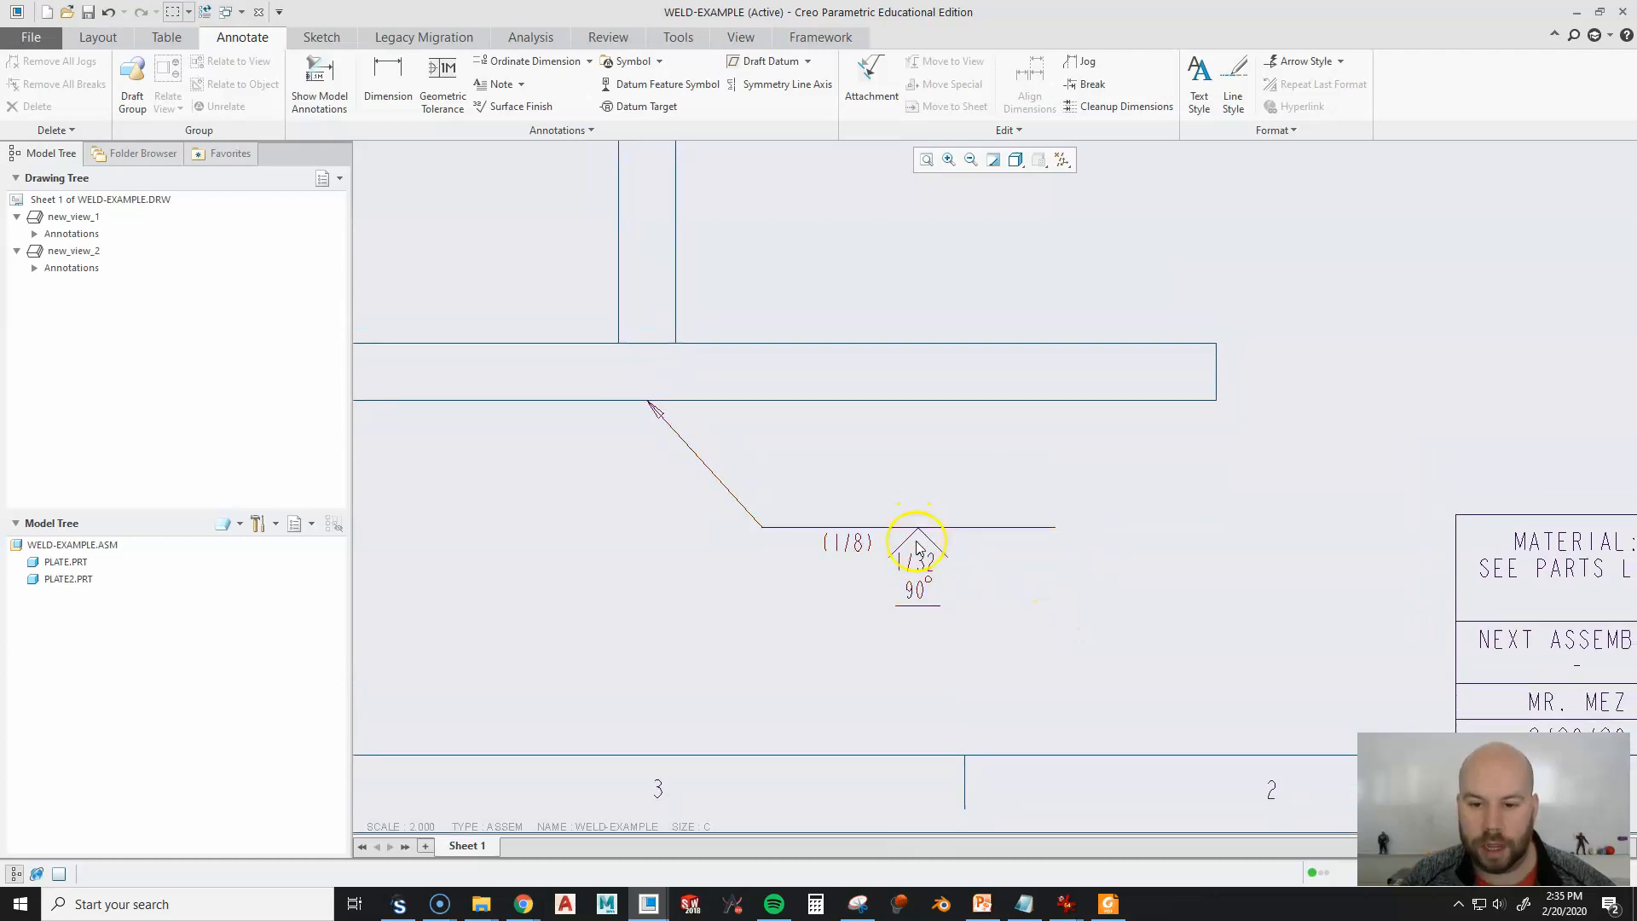
click(926, 160)
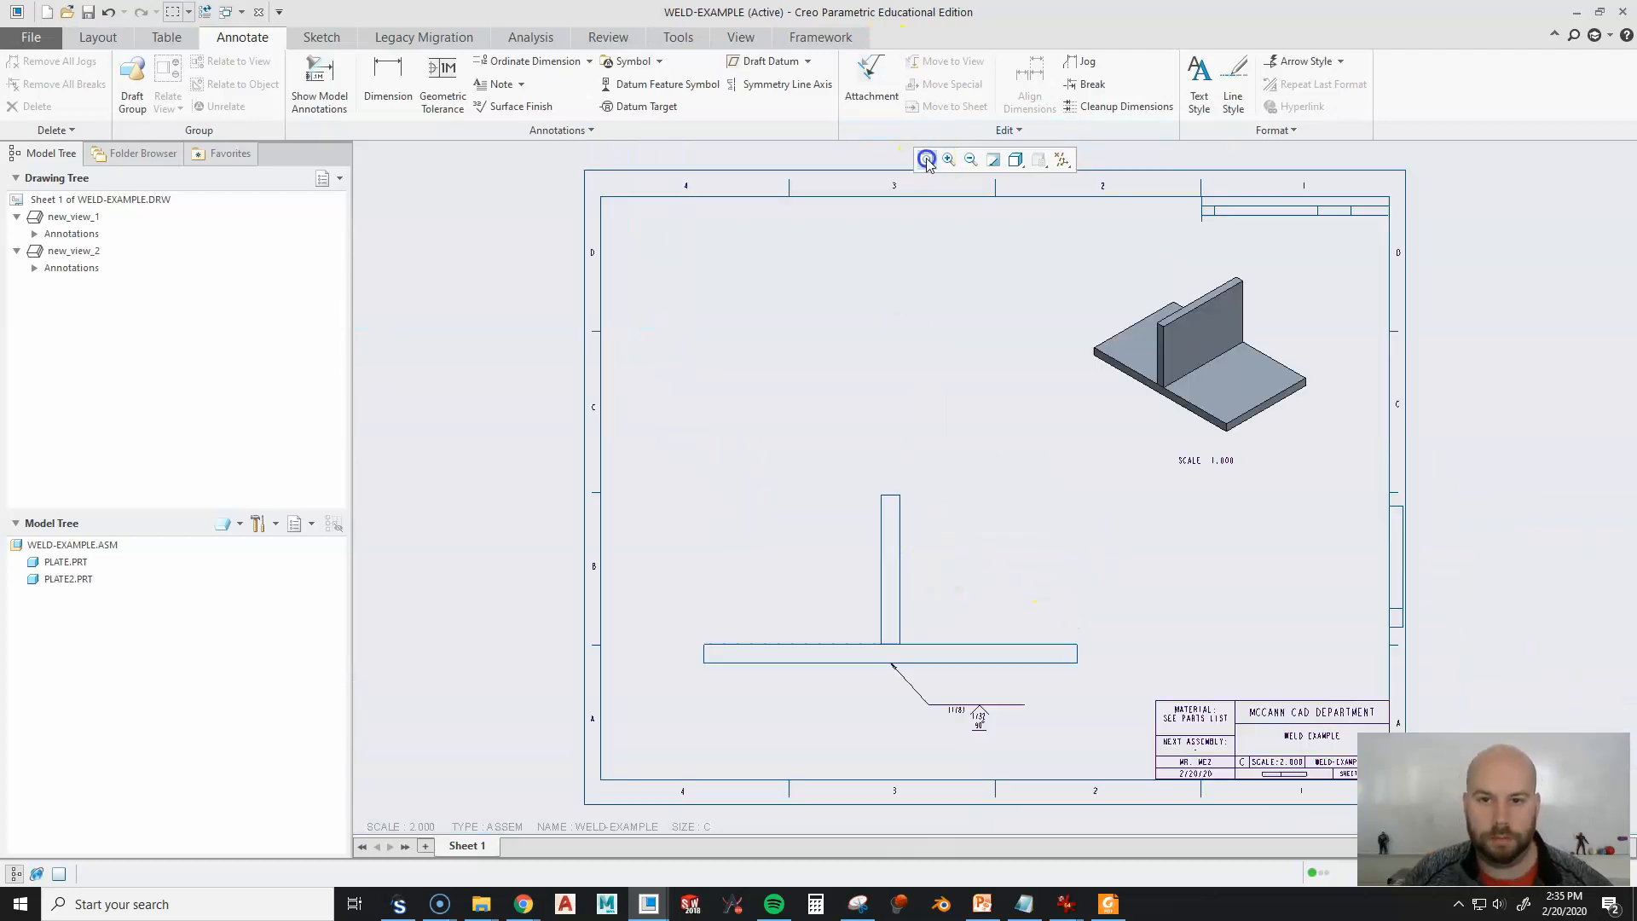